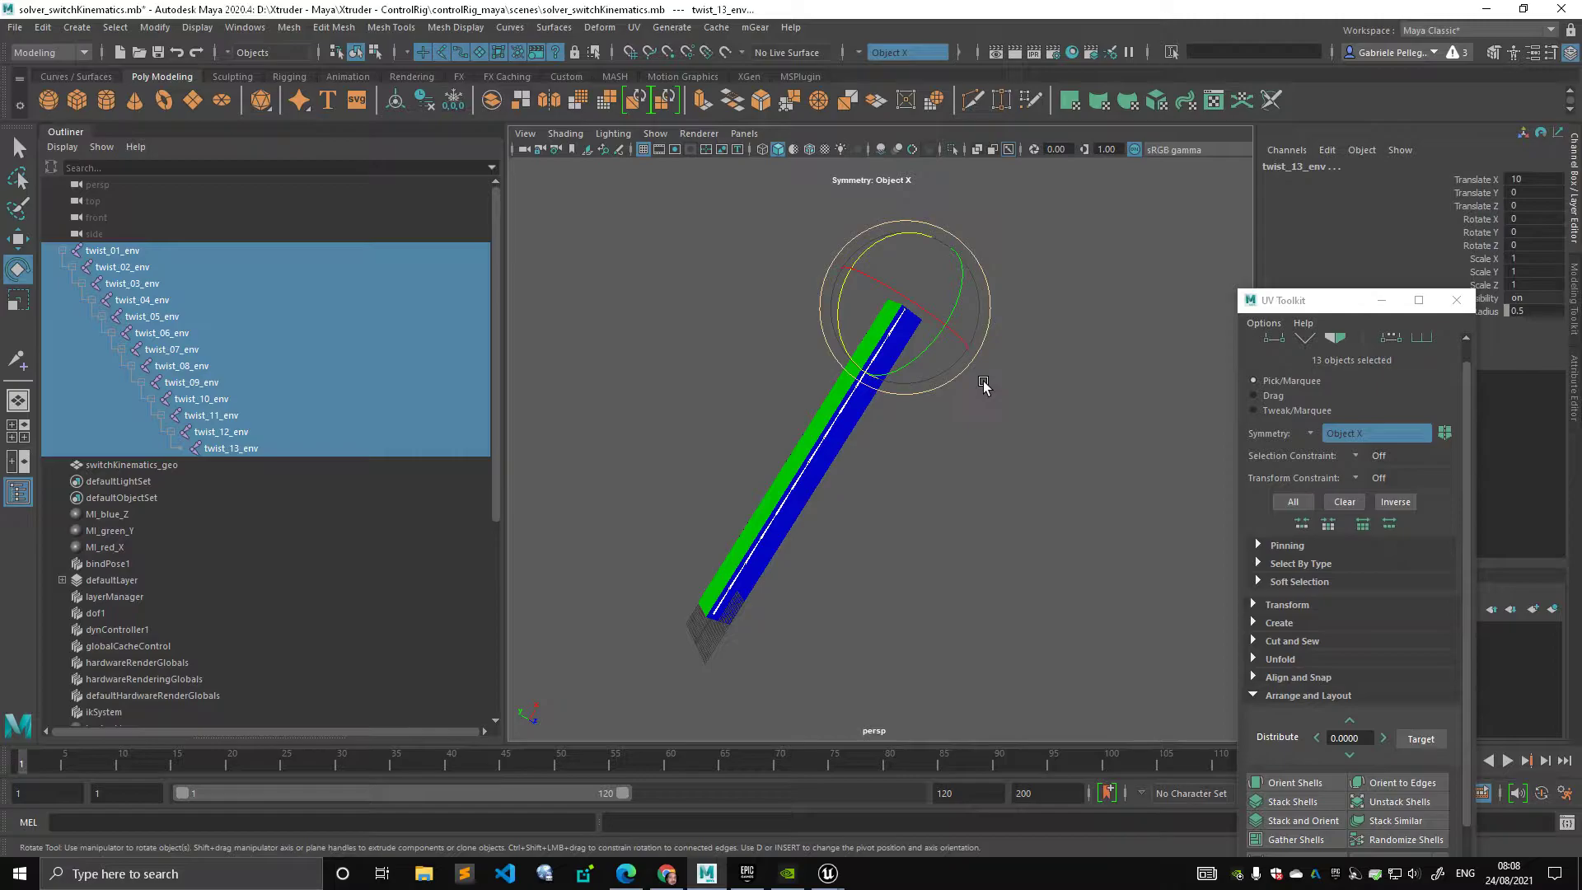
- Rotate the thirteen twist_env joints about Z, bending the strip into a deep arc
drag(983, 386, 901, 365)
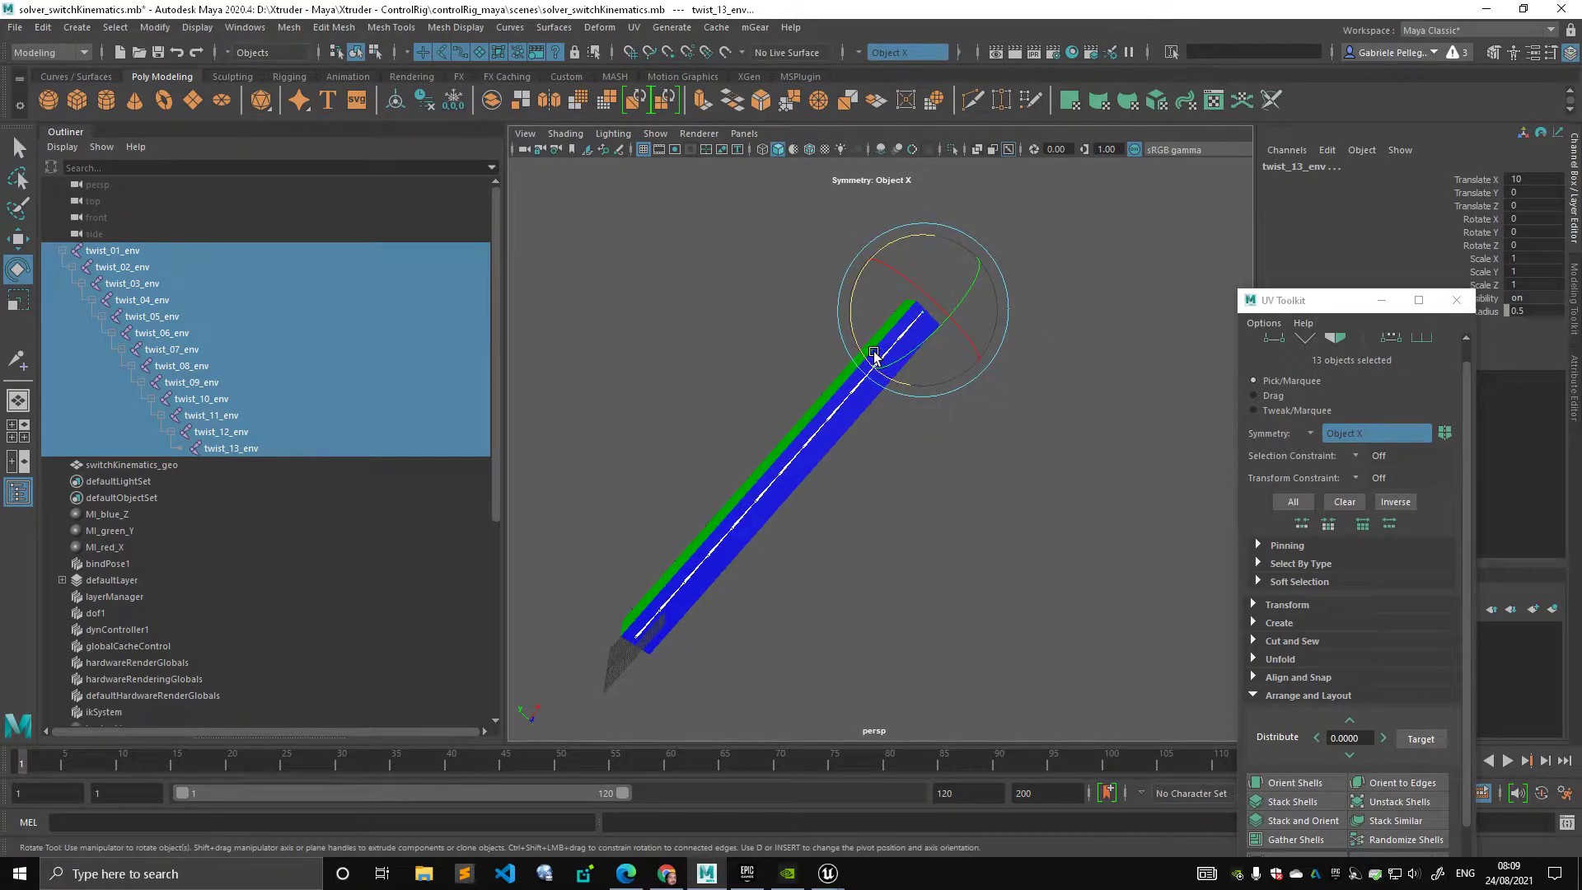
drag(872, 353, 882, 359)
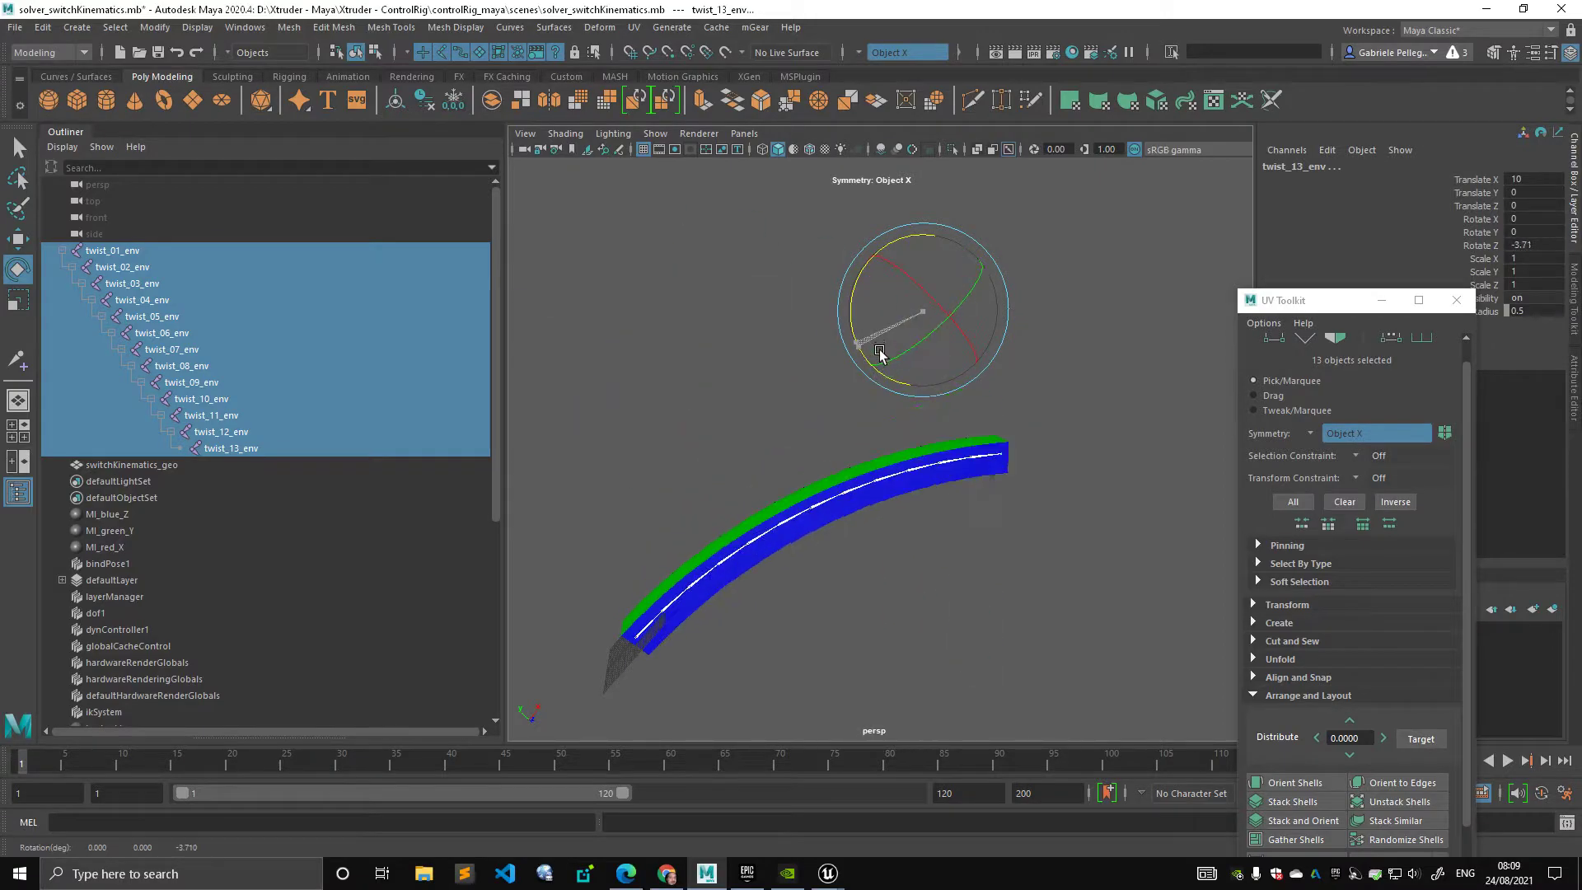
drag(880, 351, 888, 366)
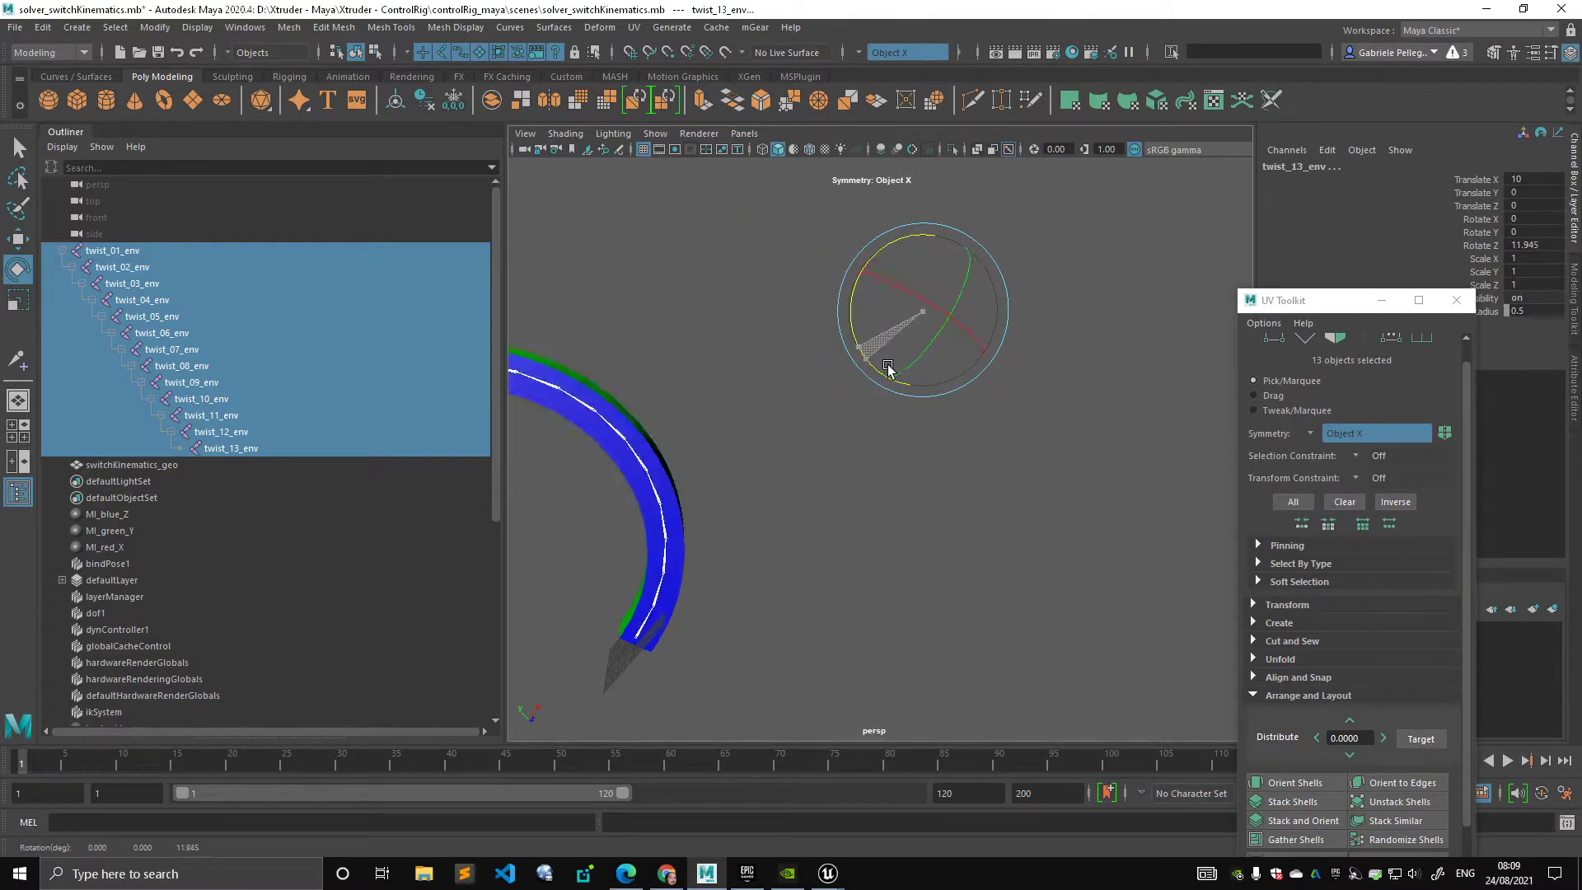
drag(888, 363, 787, 595)
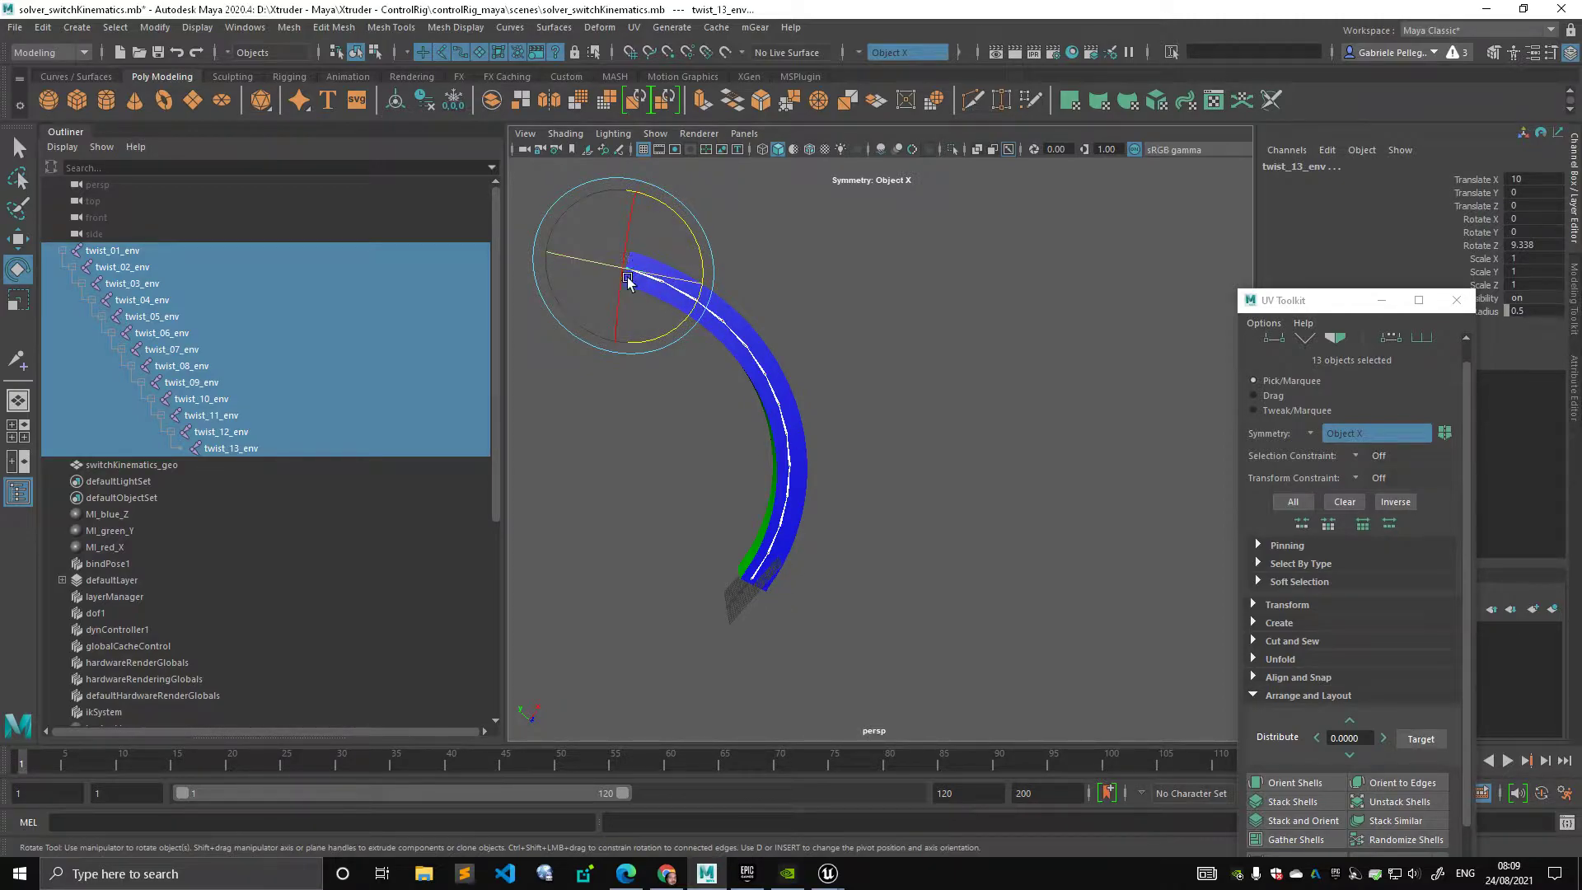
drag(628, 278, 724, 247)
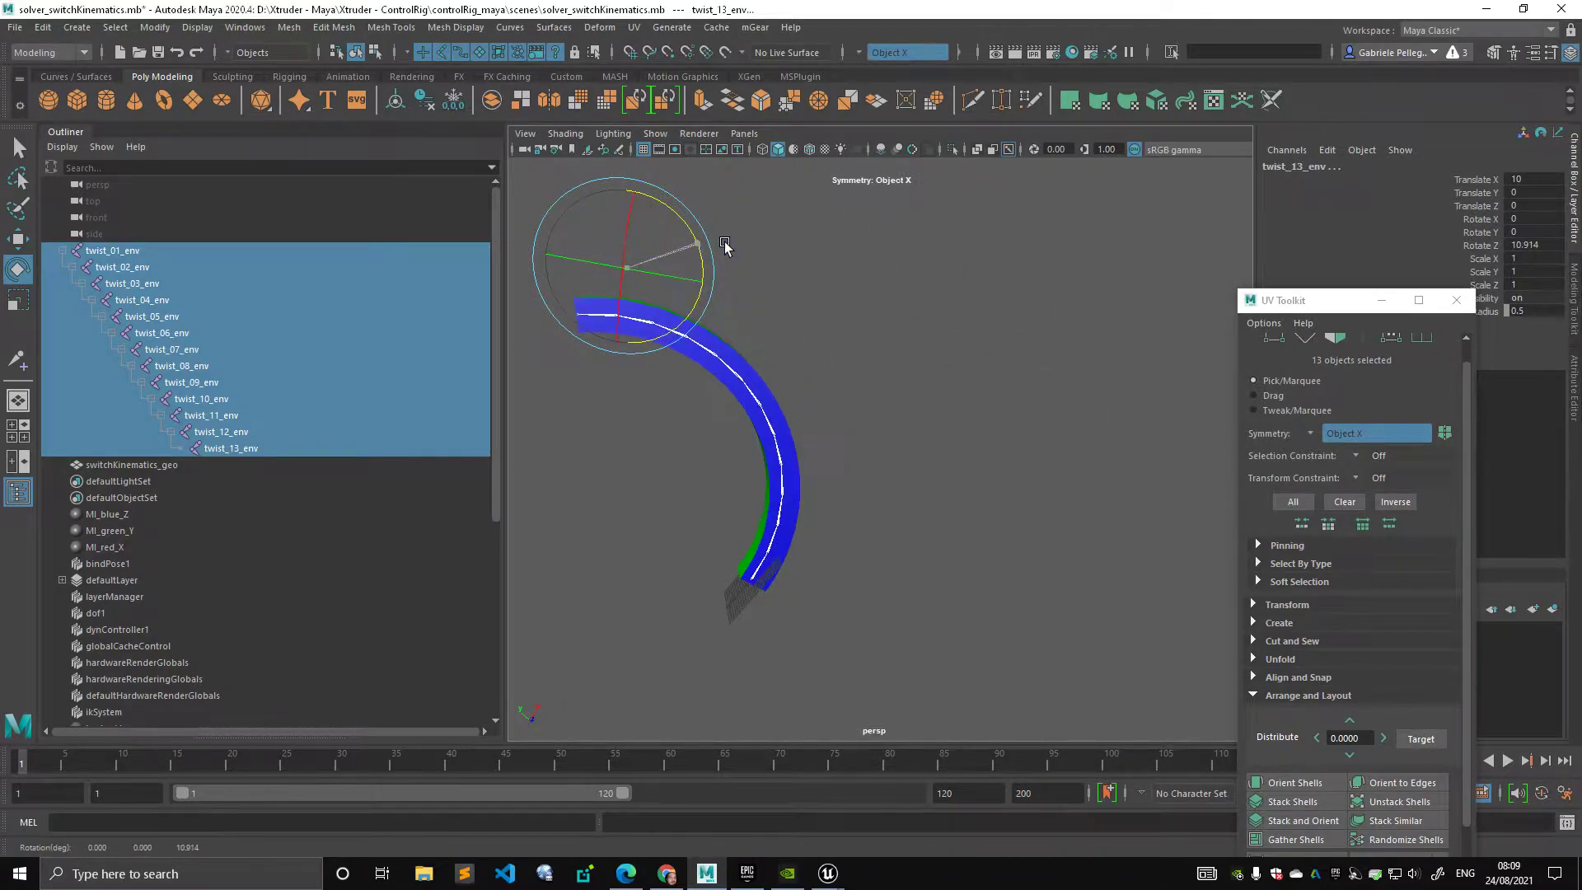
drag(724, 248, 716, 254)
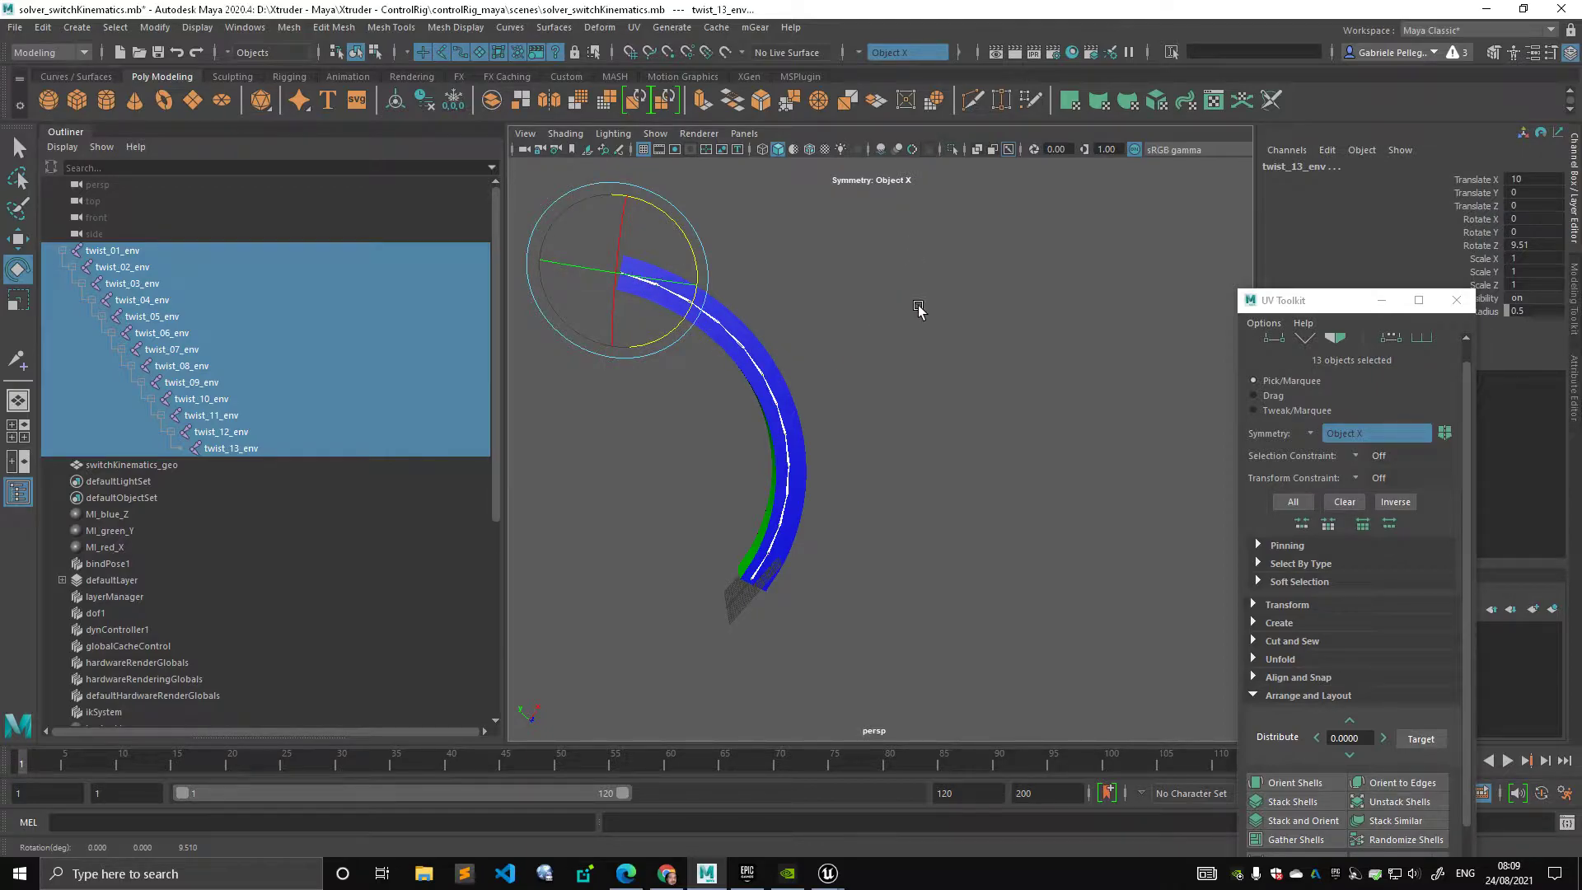
mouse_move(812, 491)
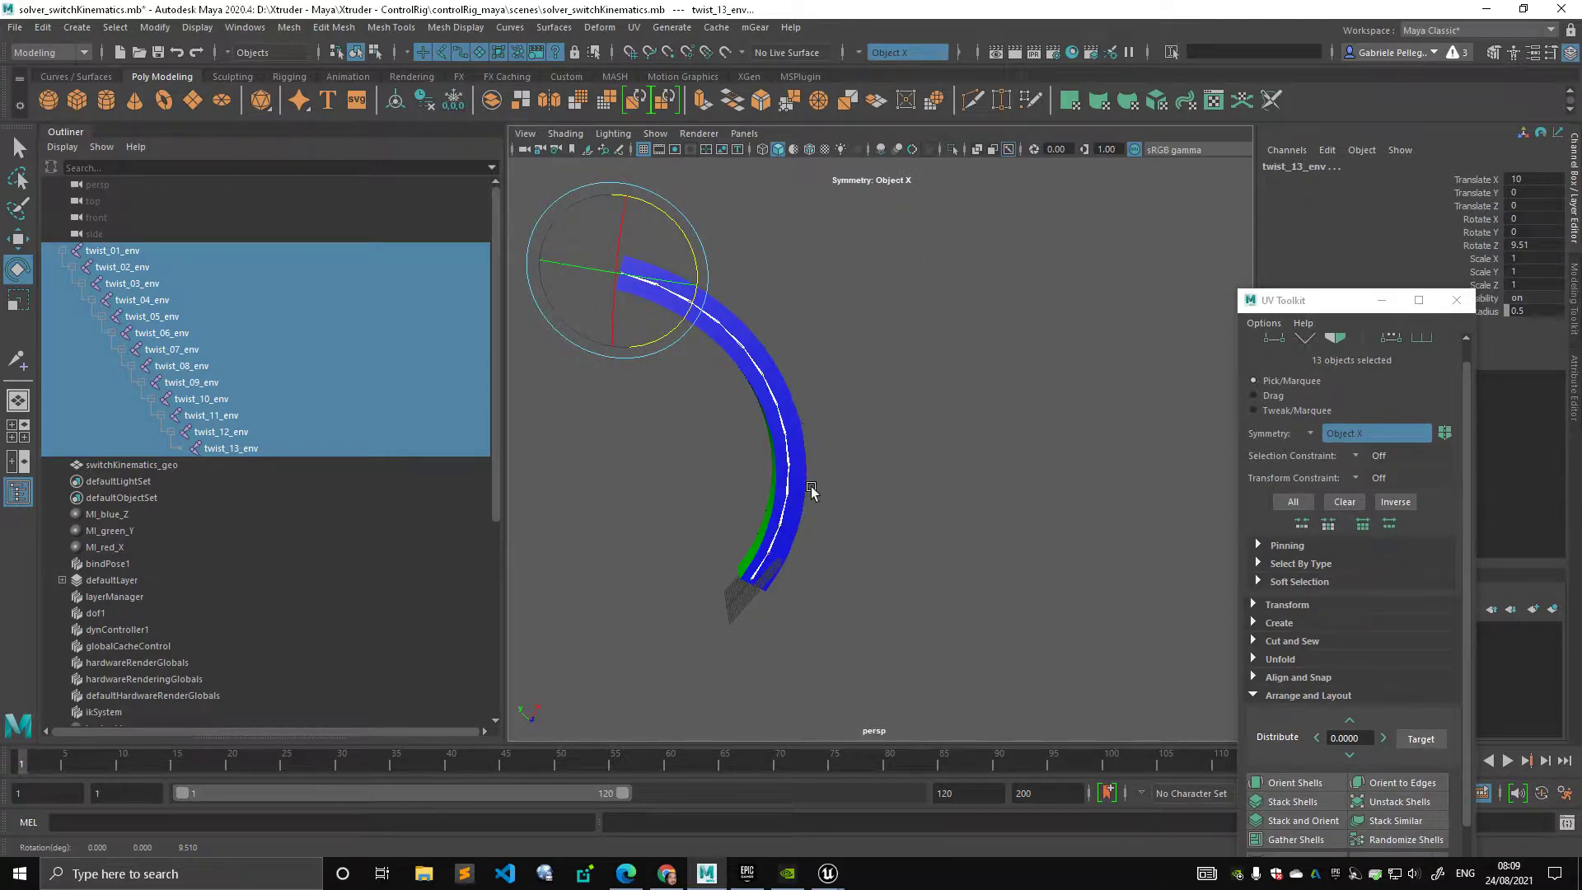
click(113, 249)
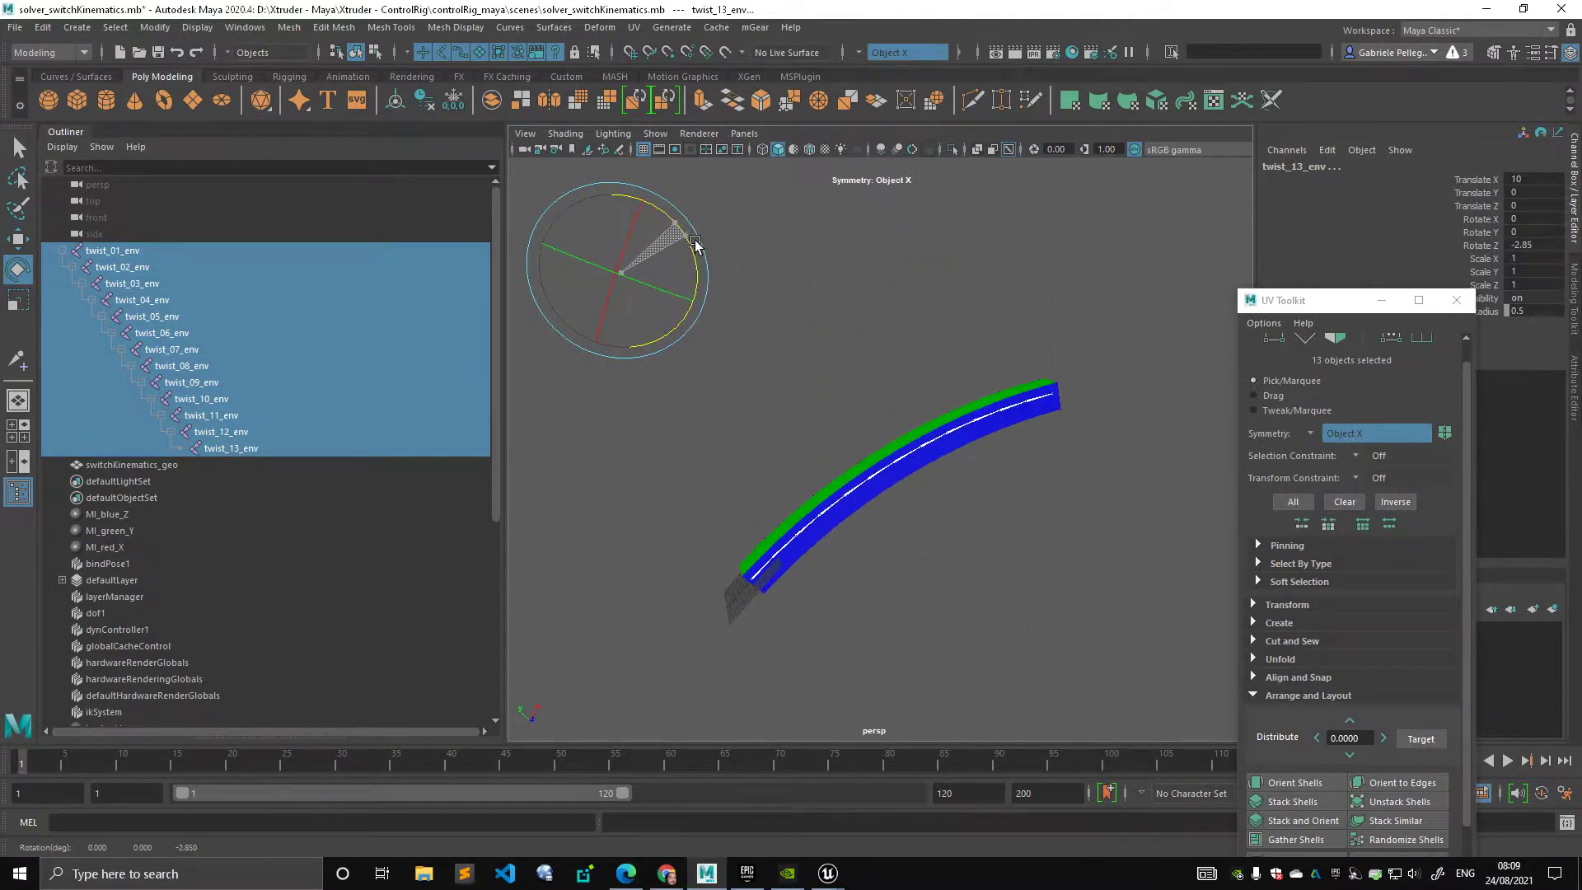
drag(693, 242, 822, 436)
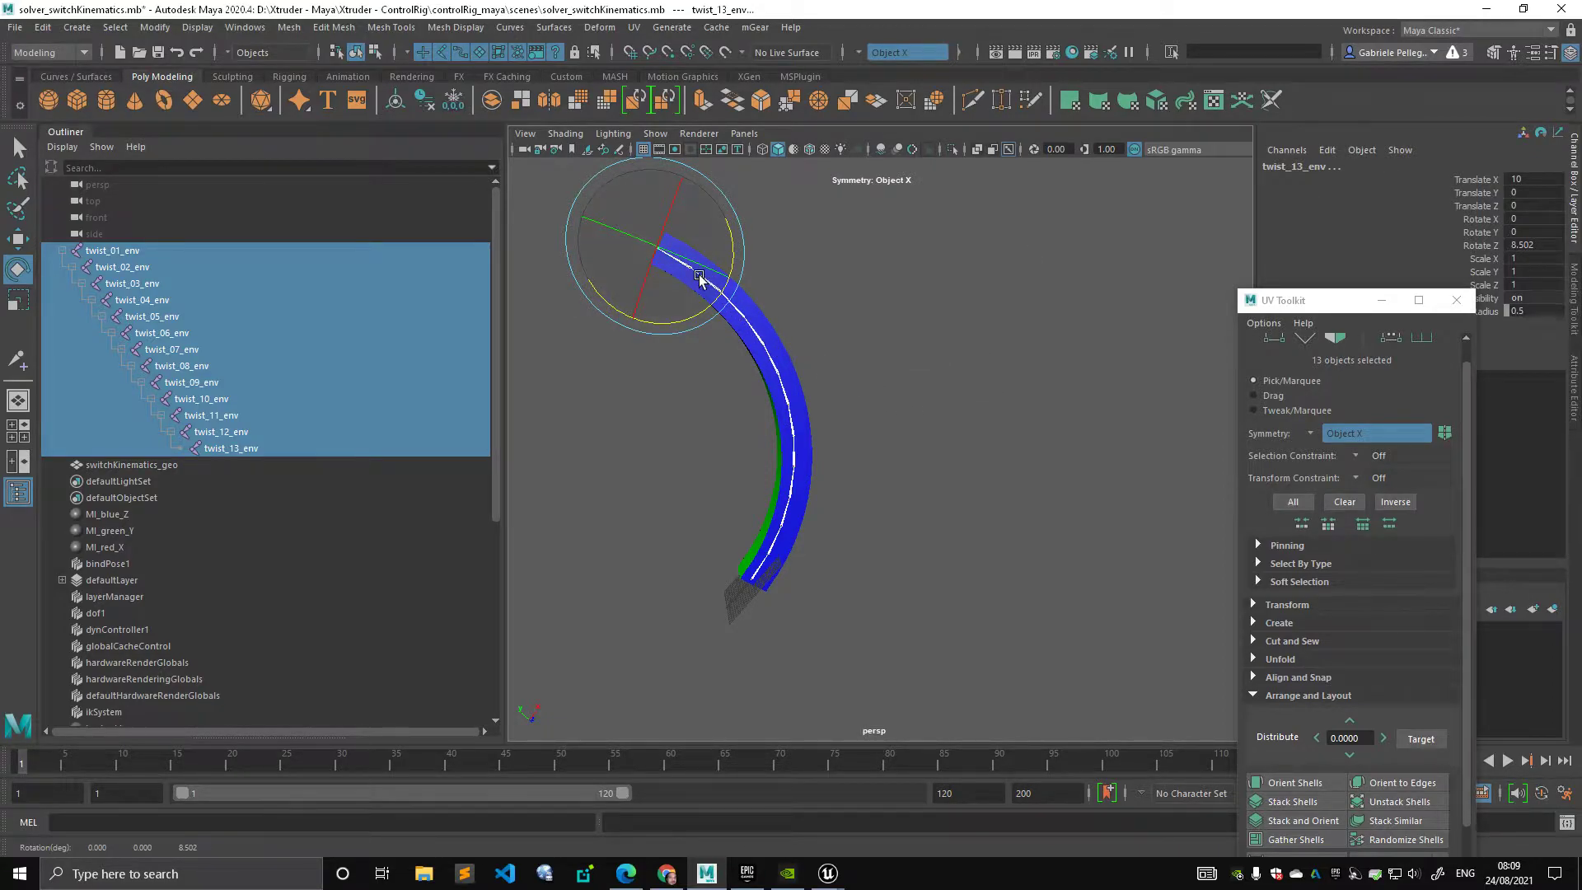
drag(699, 278, 1007, 391)
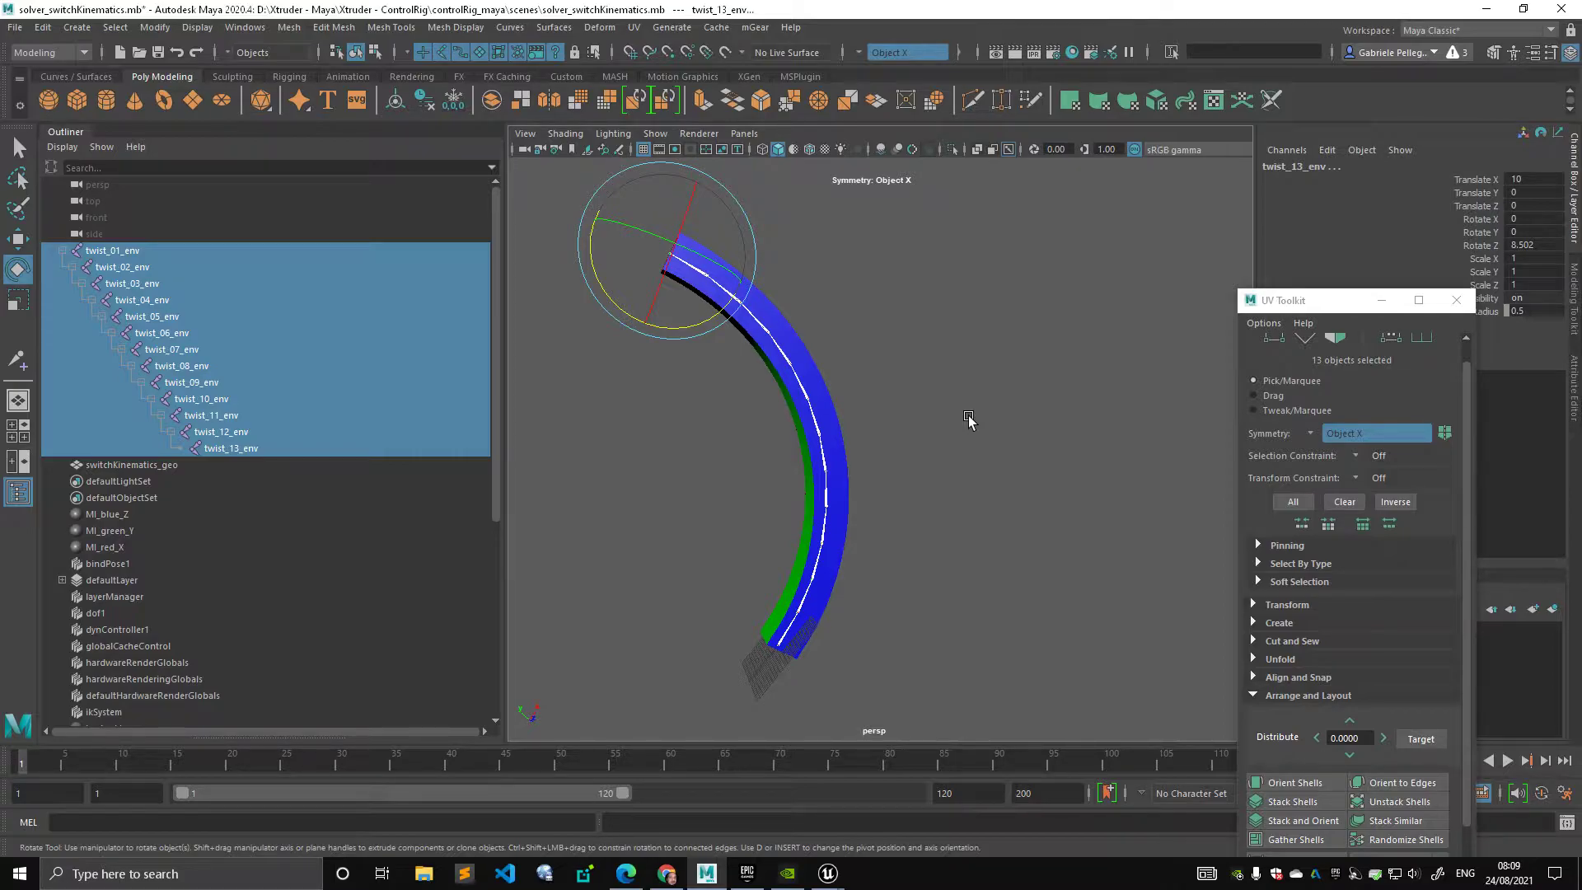
mouse_move(1029, 381)
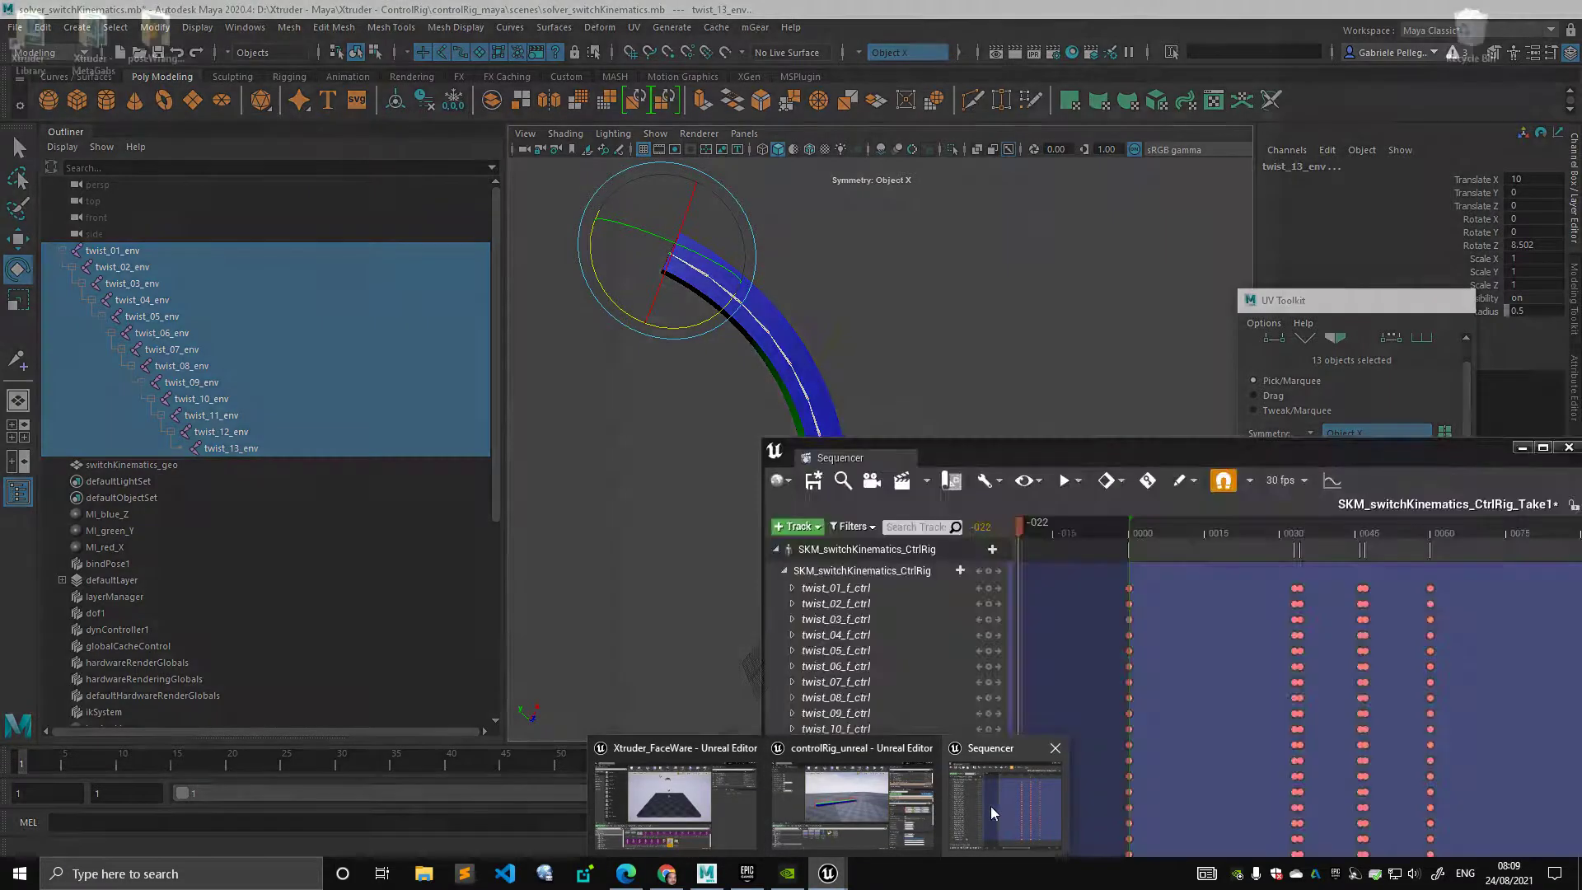
- Open SKM_switchKinematics_CtrlRig from the Content Browser and scroll to its setup event graph
click(746, 872)
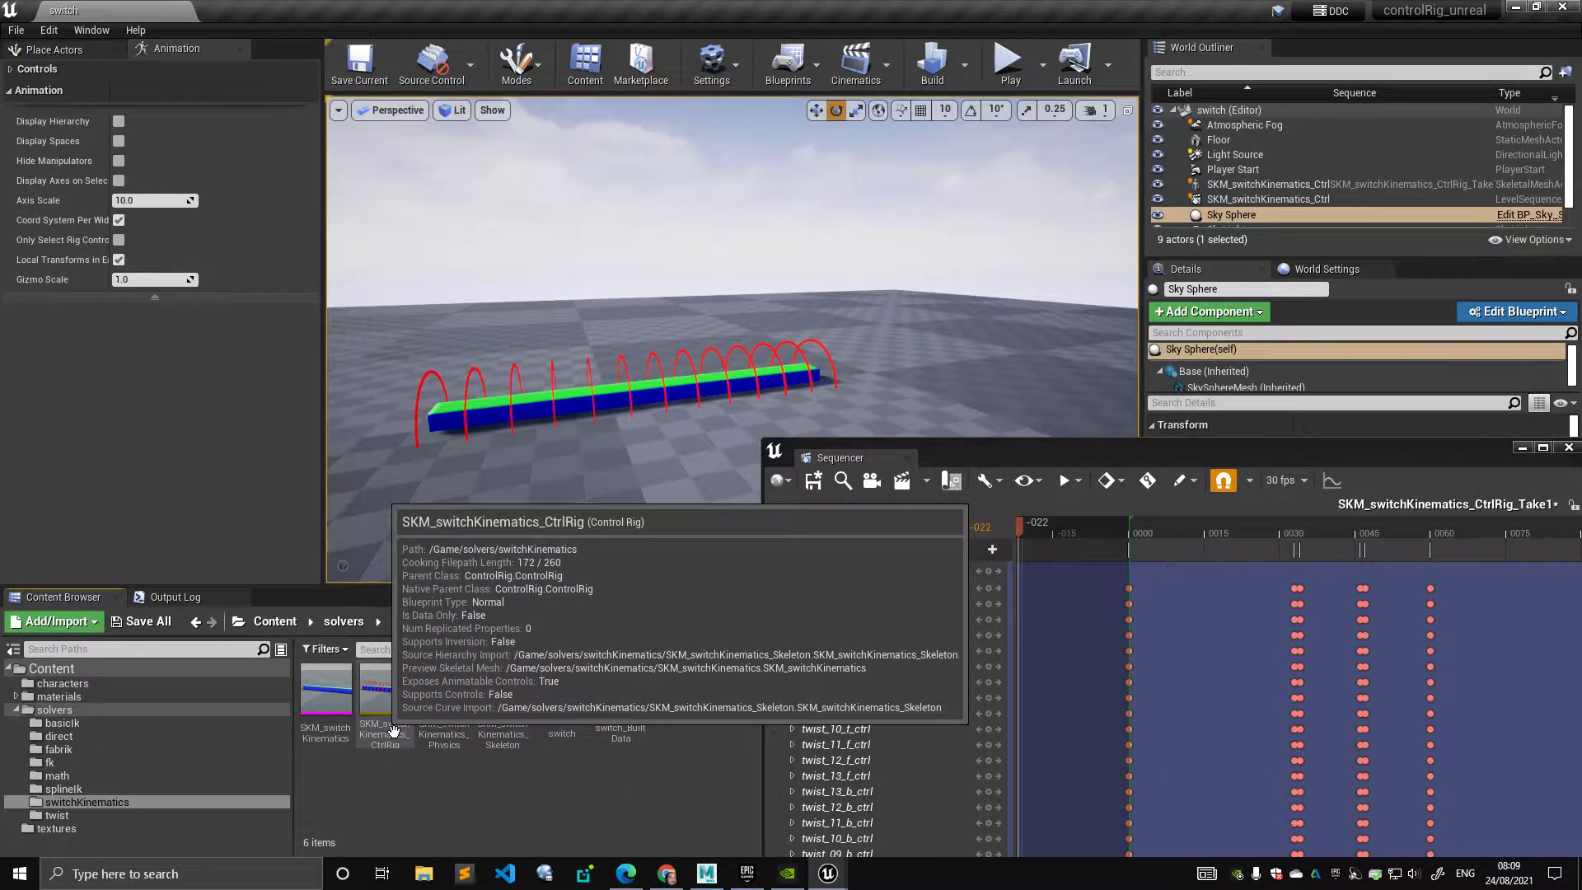
double_click(386, 691)
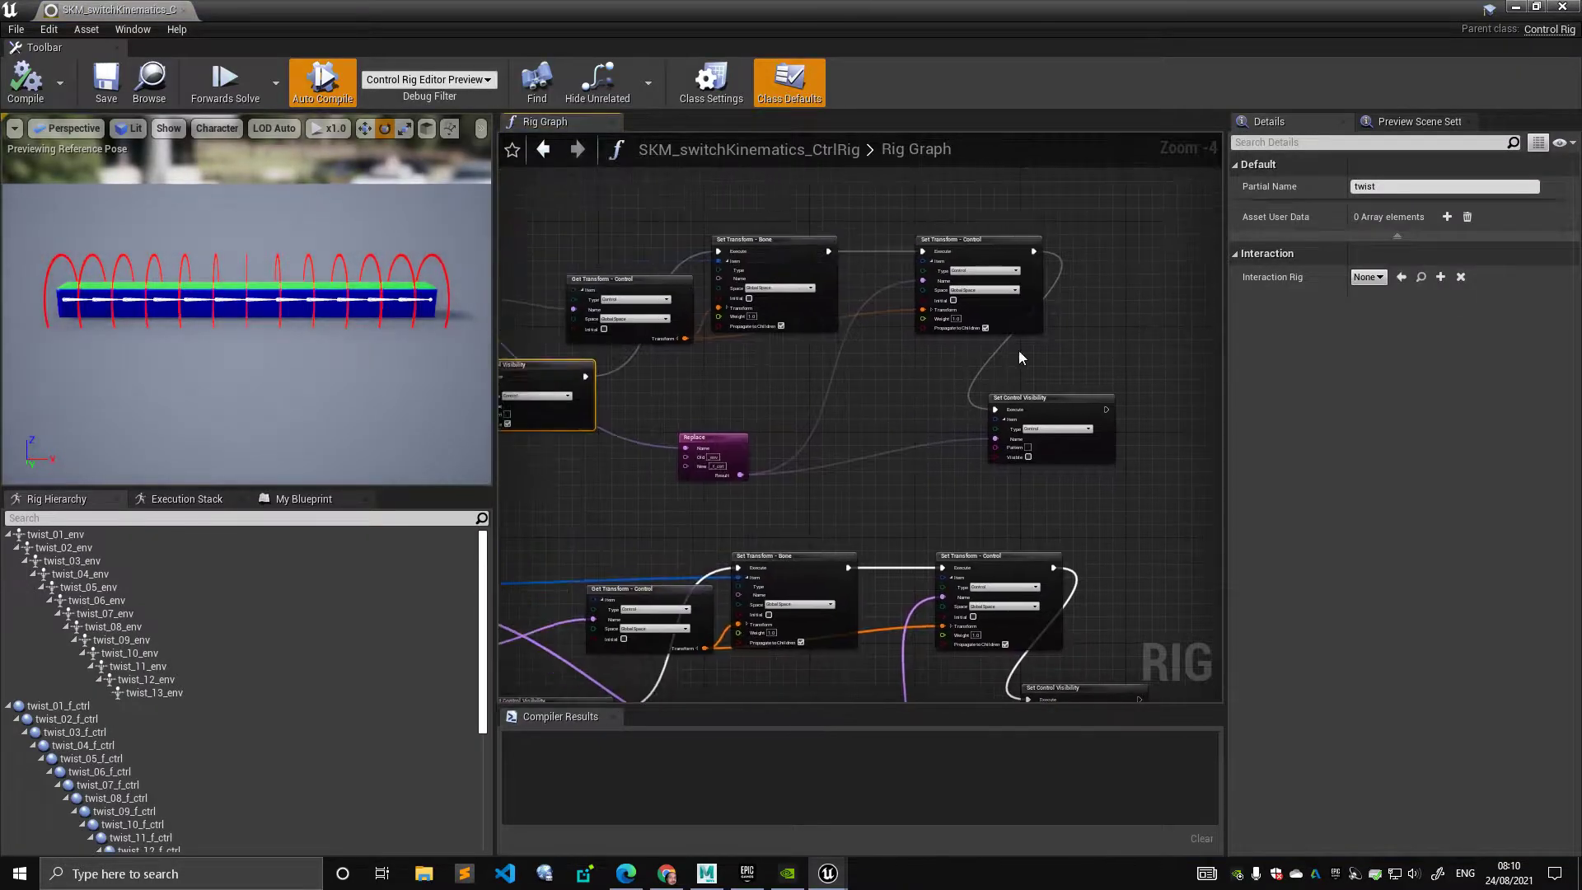
scroll(down, 3)
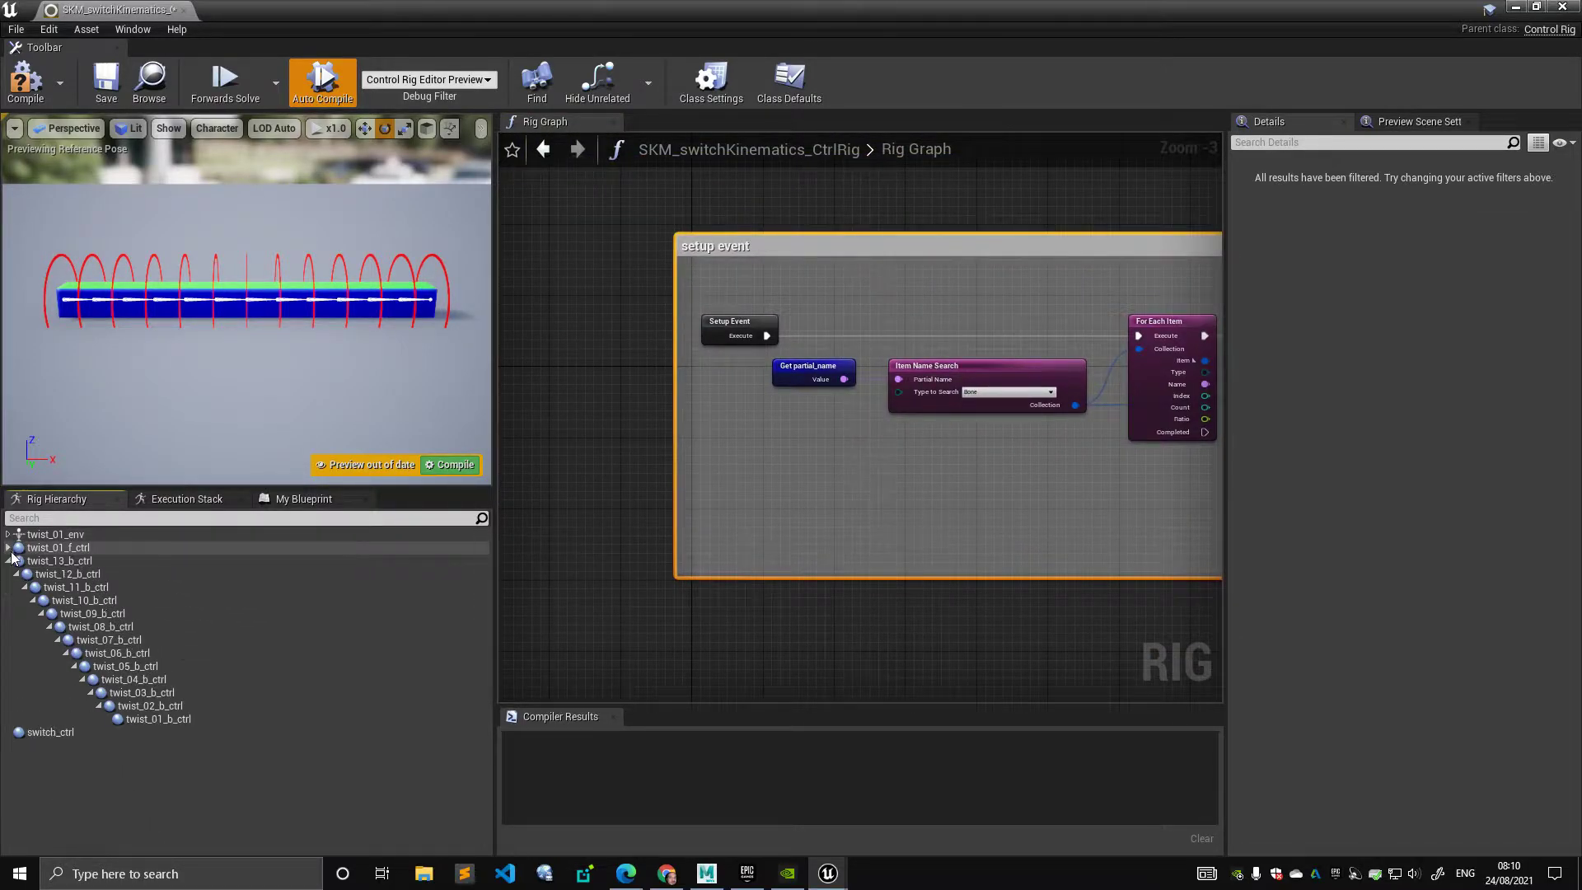
- Compile the rig and expand twist_01_env and the forward twist_f control chain
click(55, 534)
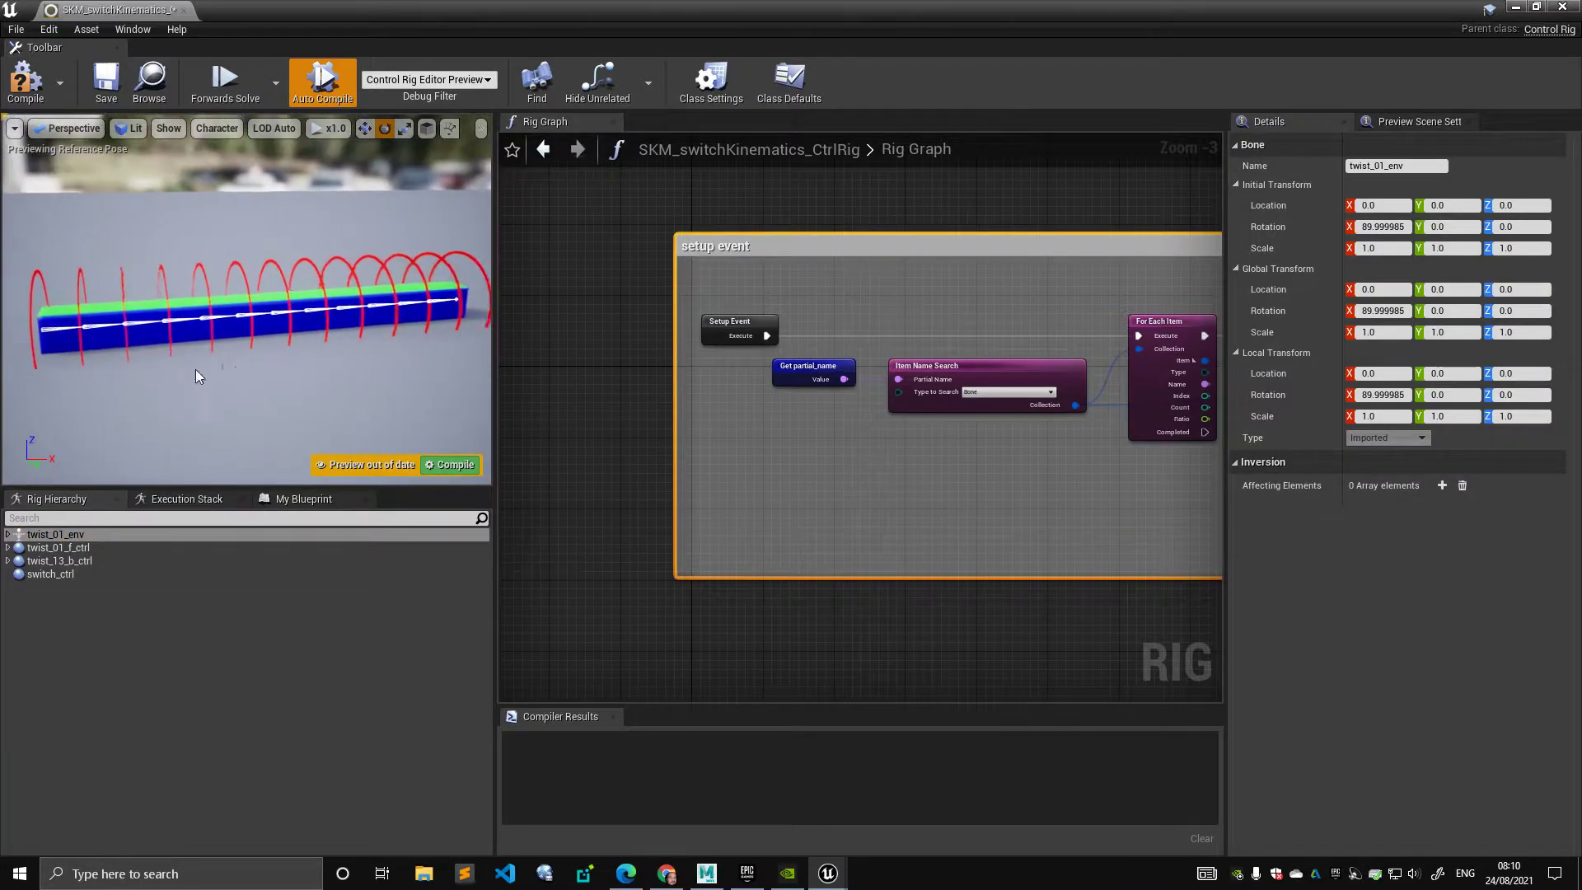
click(59, 547)
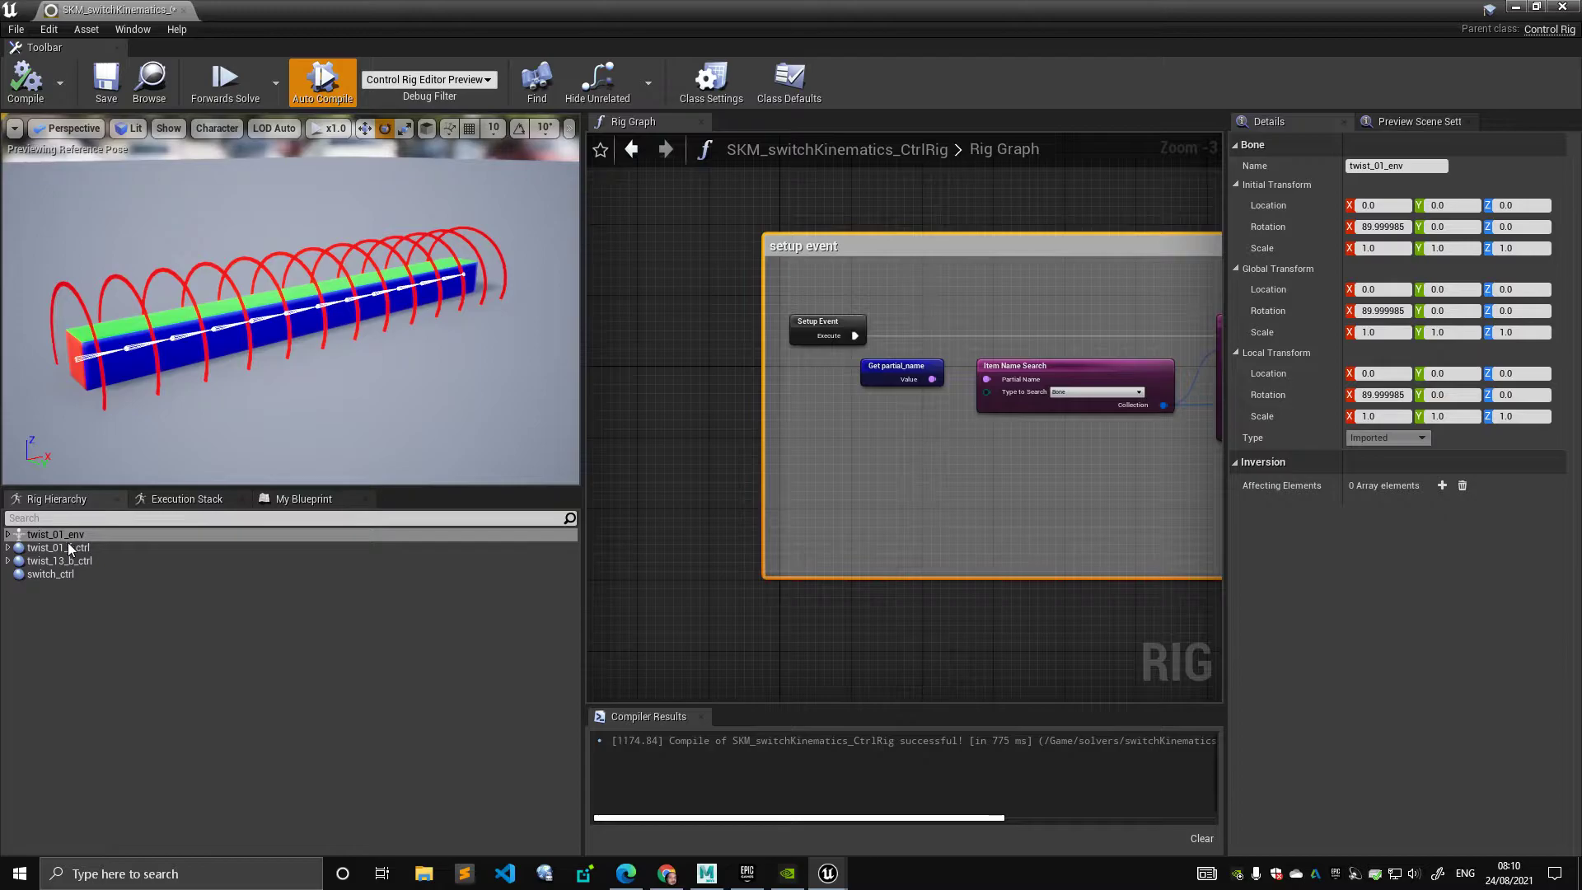
click(7, 533)
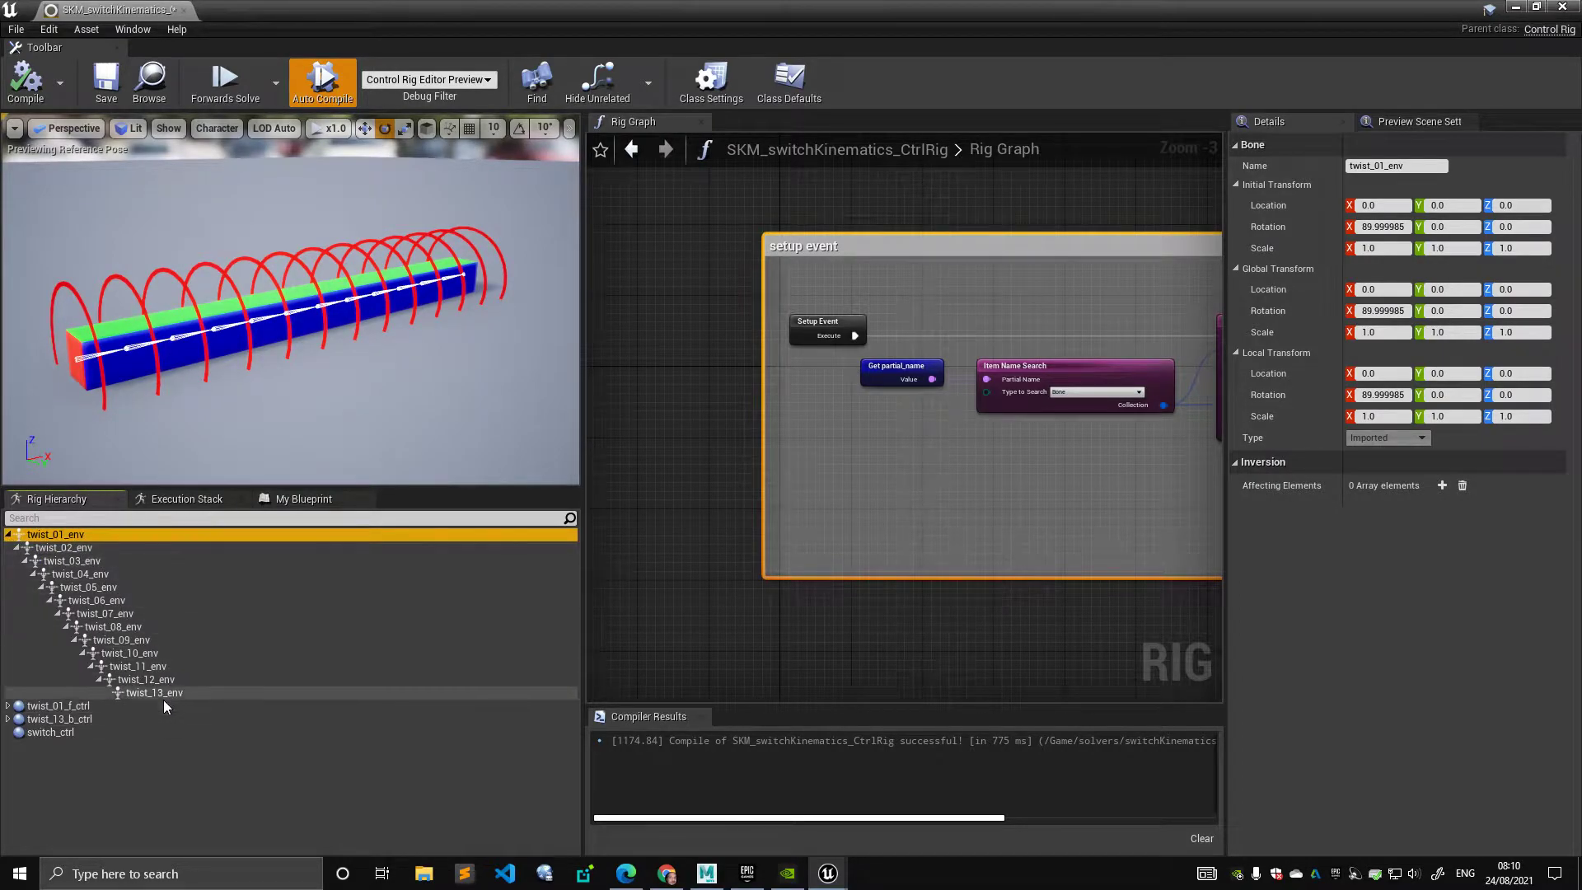
click(153, 692)
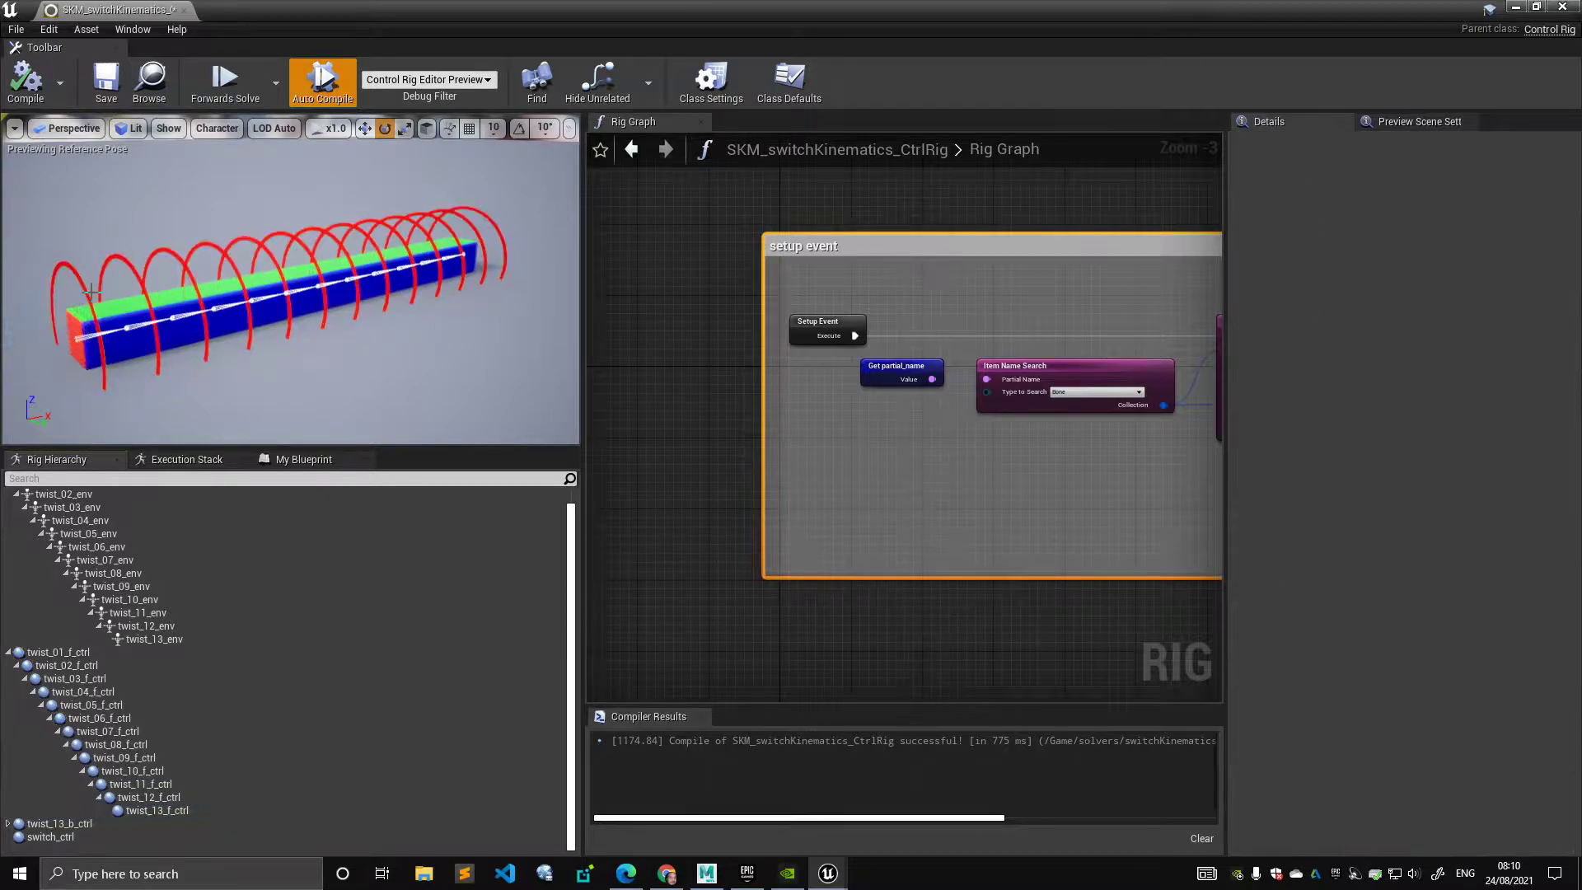
click(158, 810)
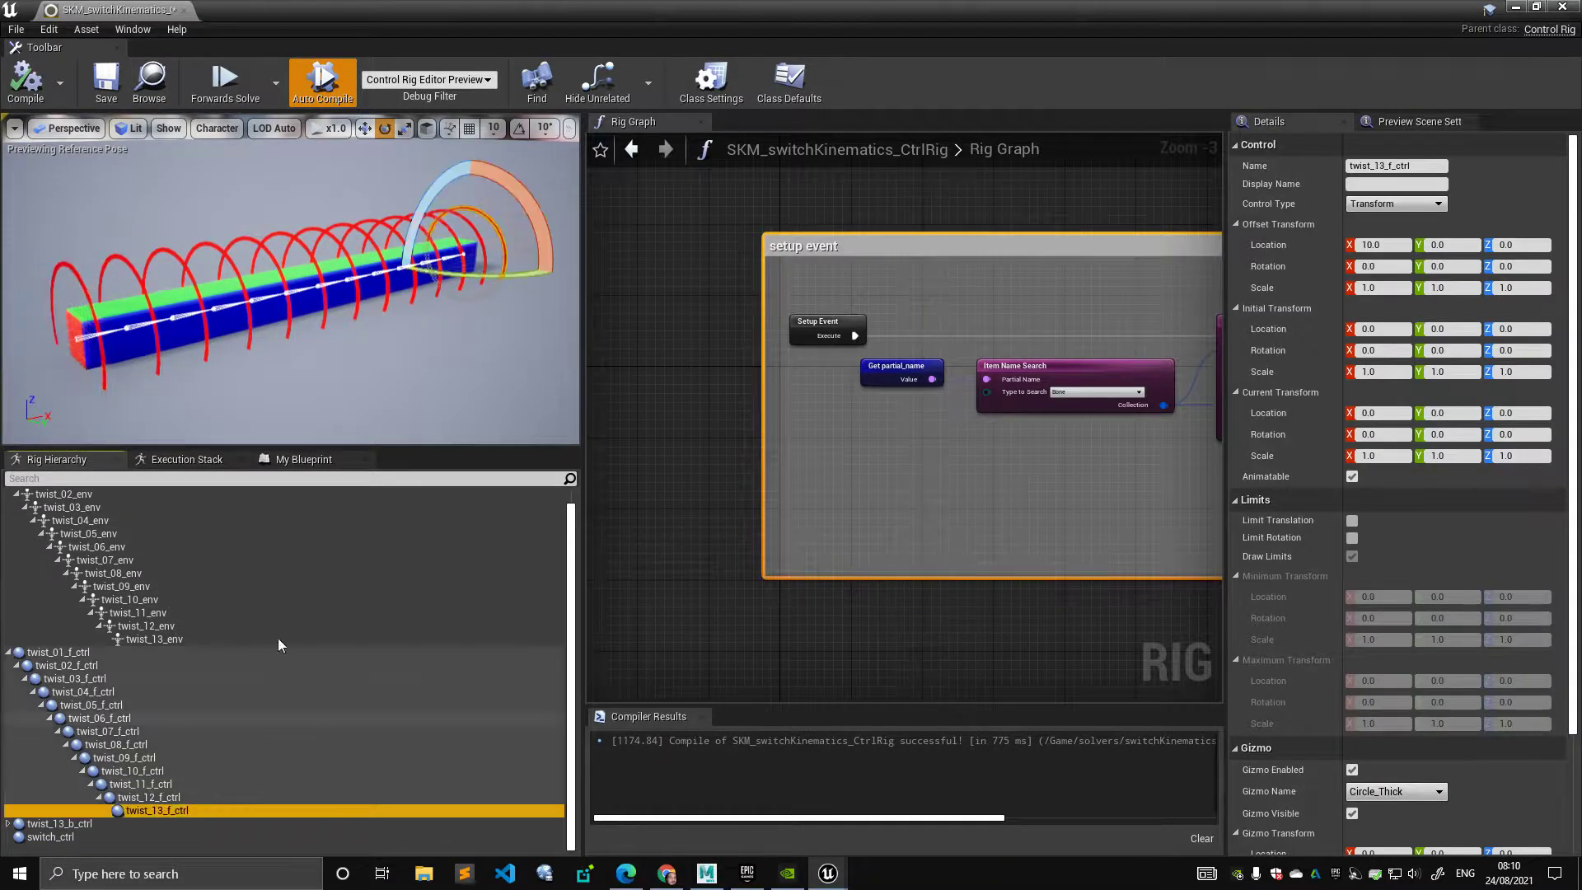
click(58, 651)
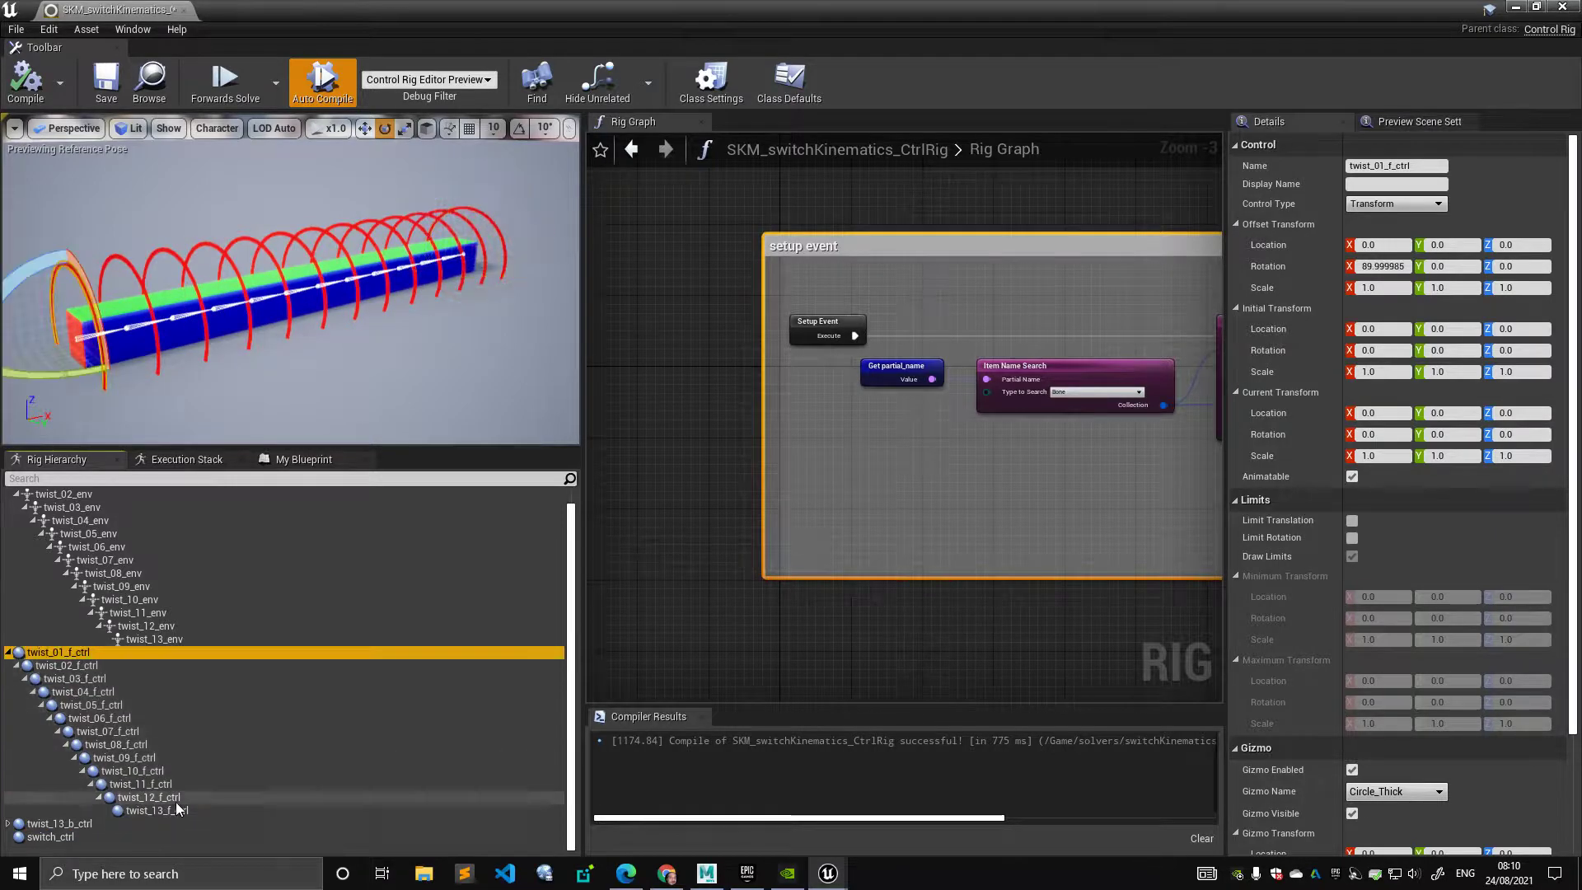
- Expand the reversed backward chain and compare twist_13_b_ctrl, twist_01_b_ctrl with forward controls
click(152, 810)
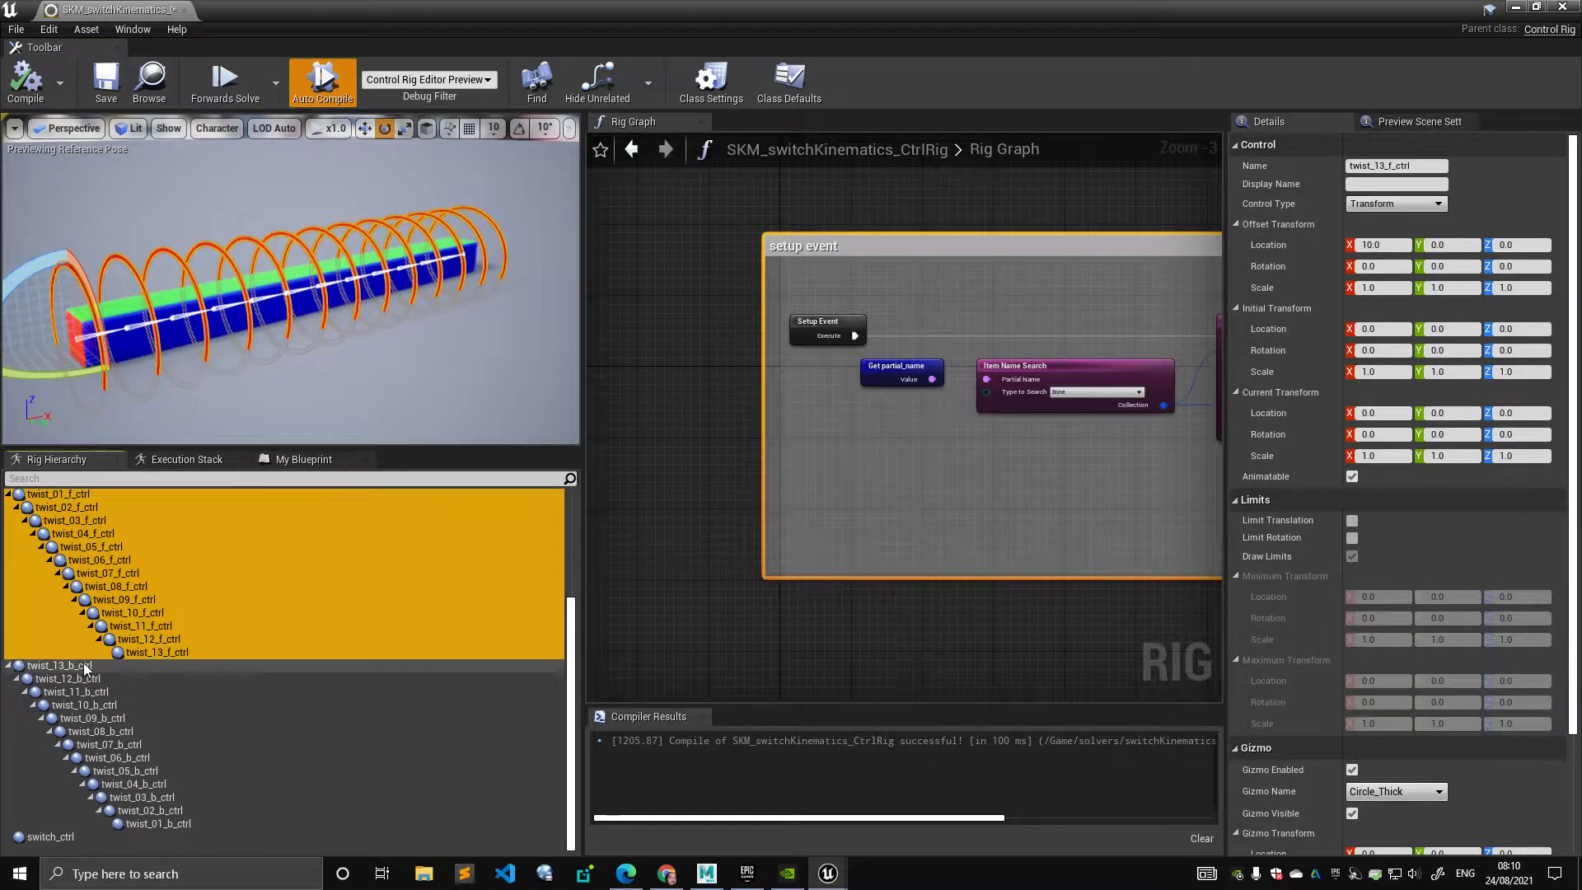
click(61, 665)
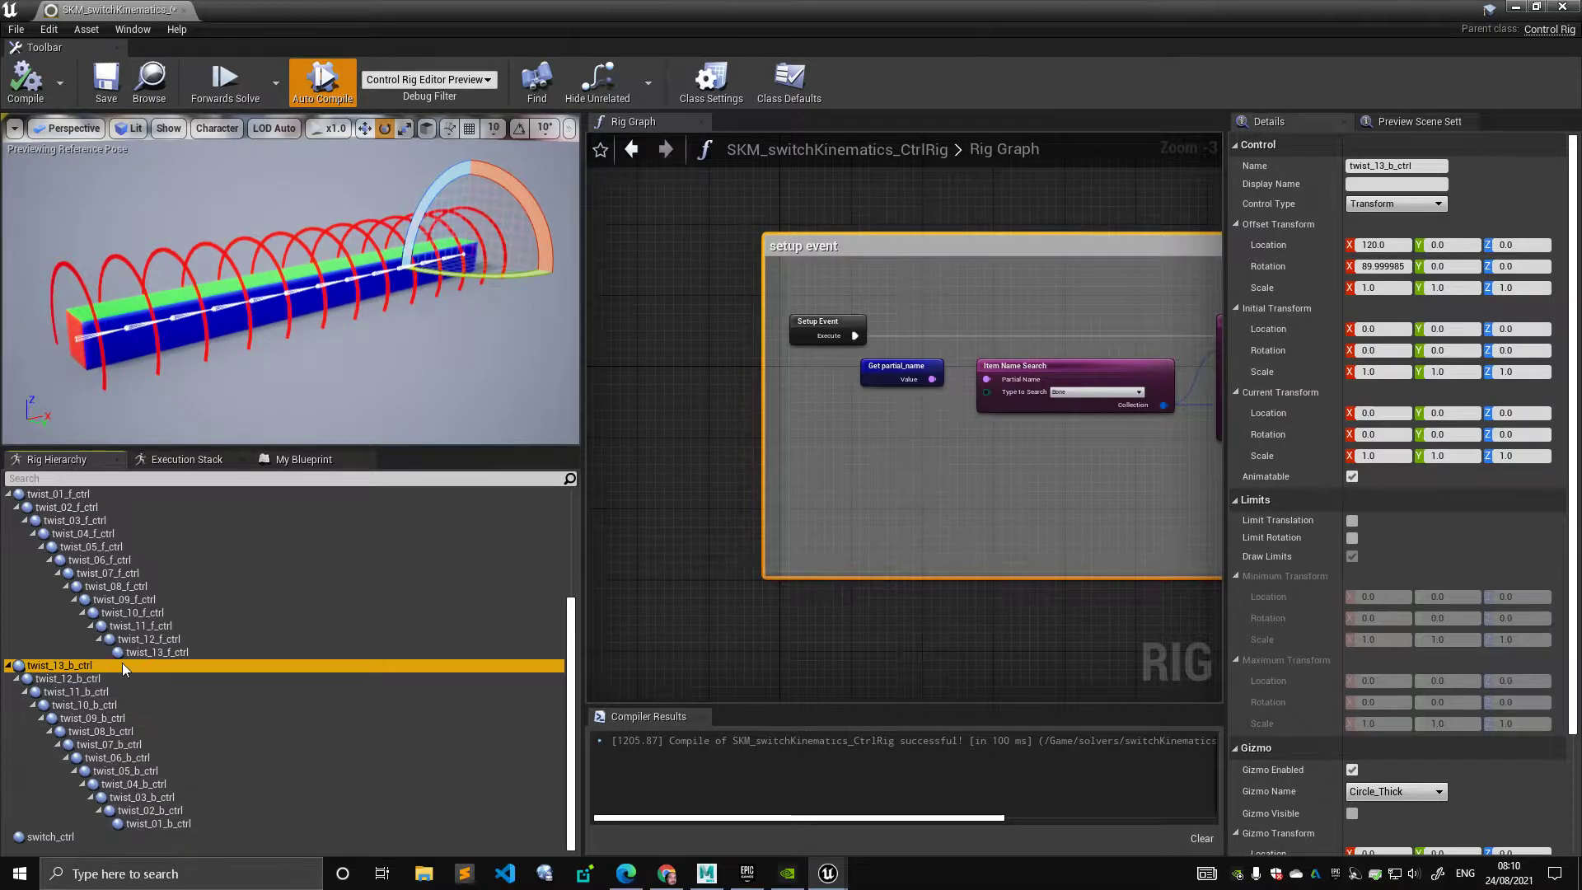
scroll(down, 3)
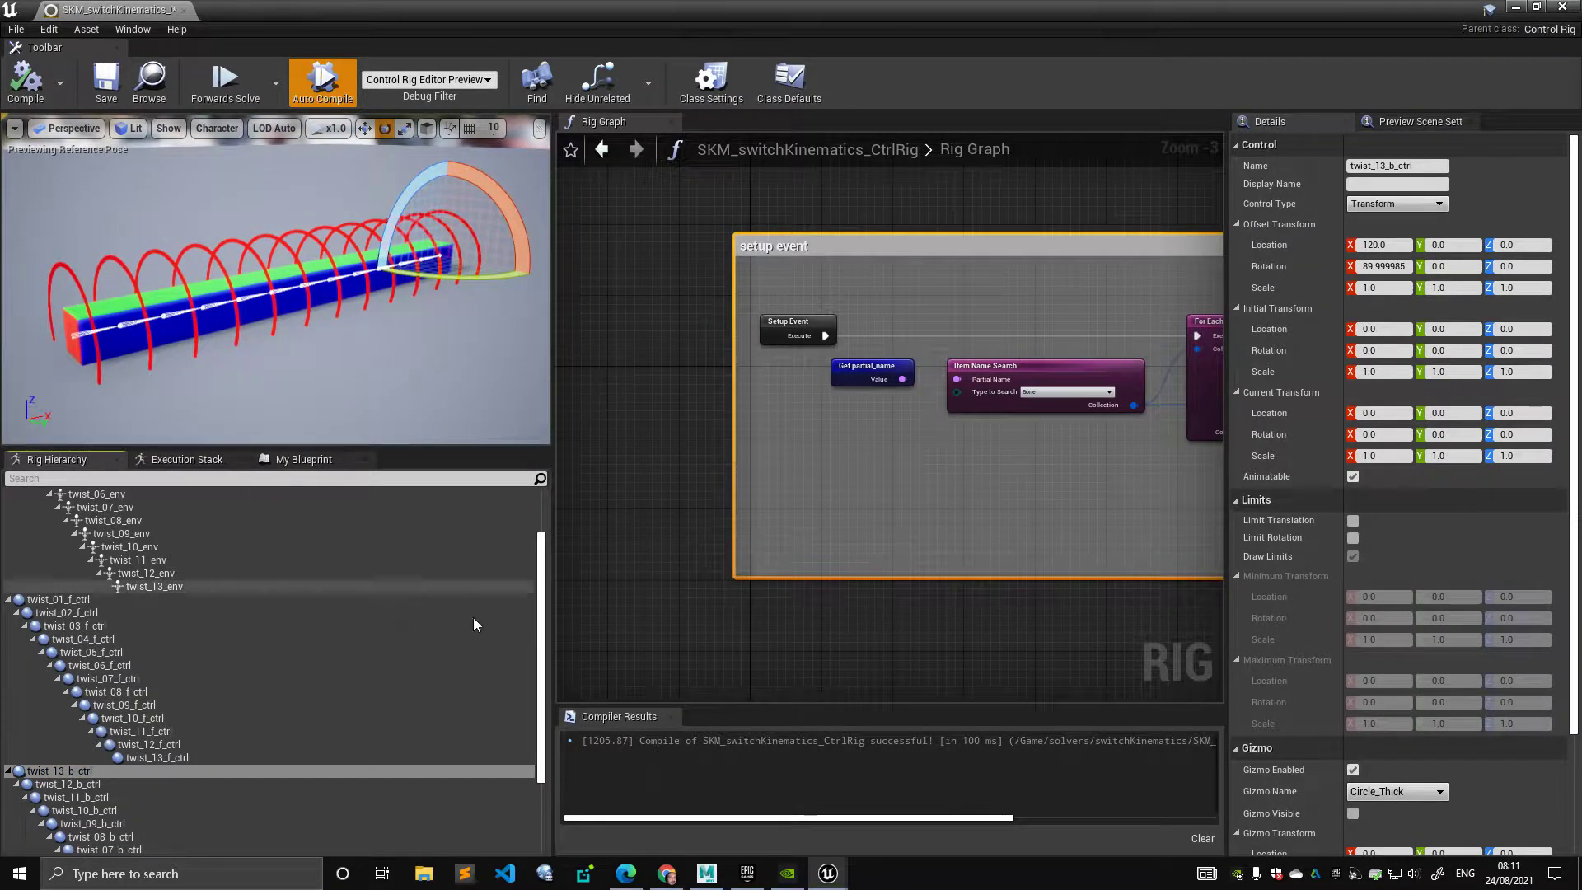
scroll(down, 3)
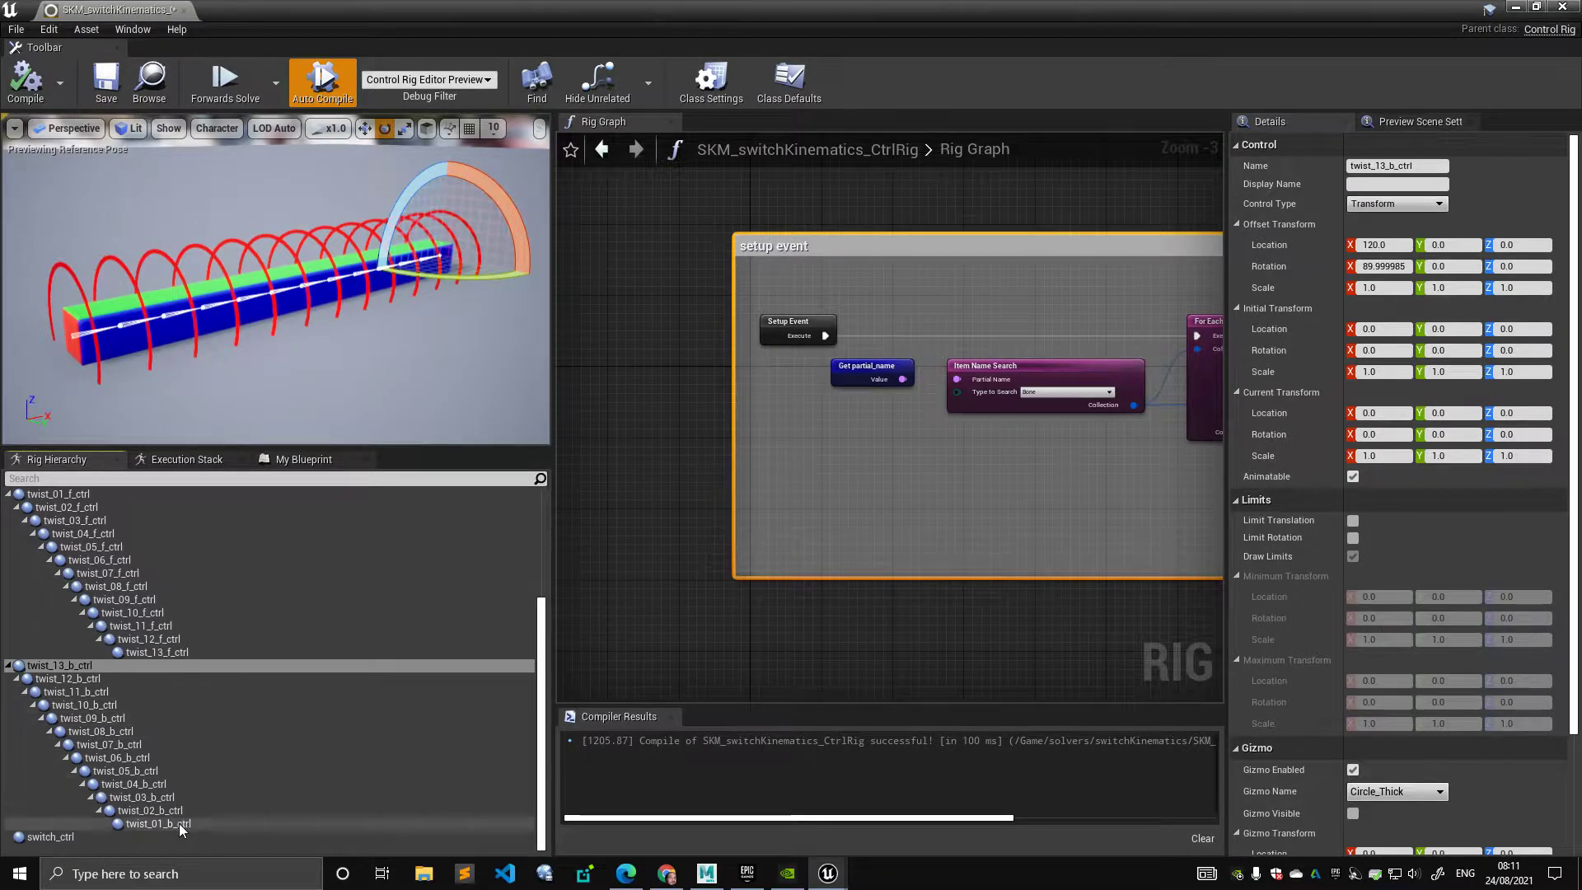
click(157, 823)
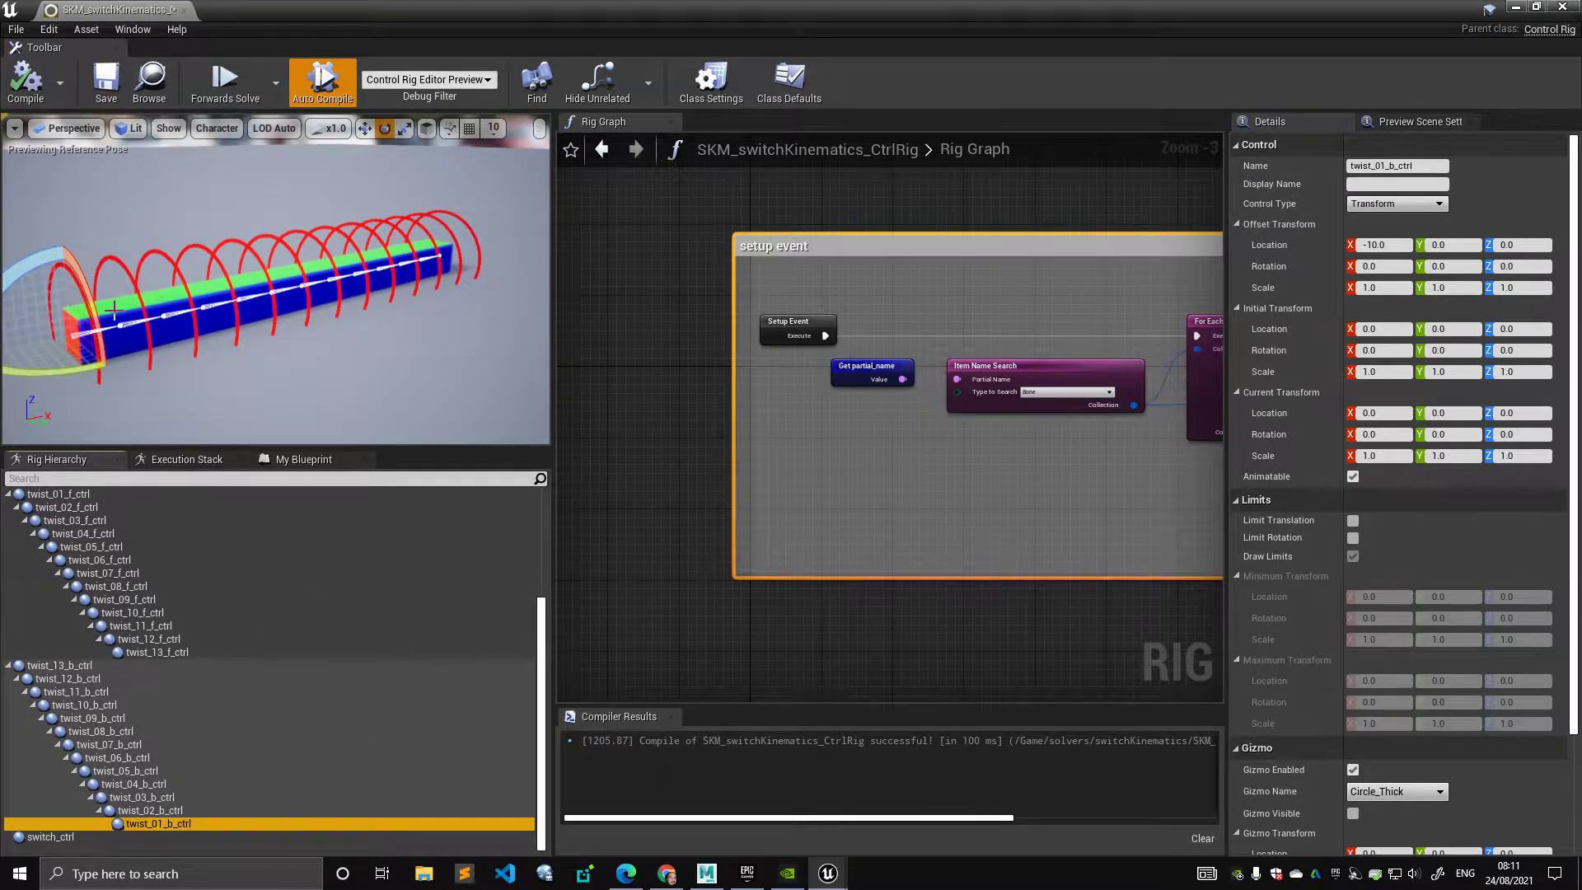
click(59, 665)
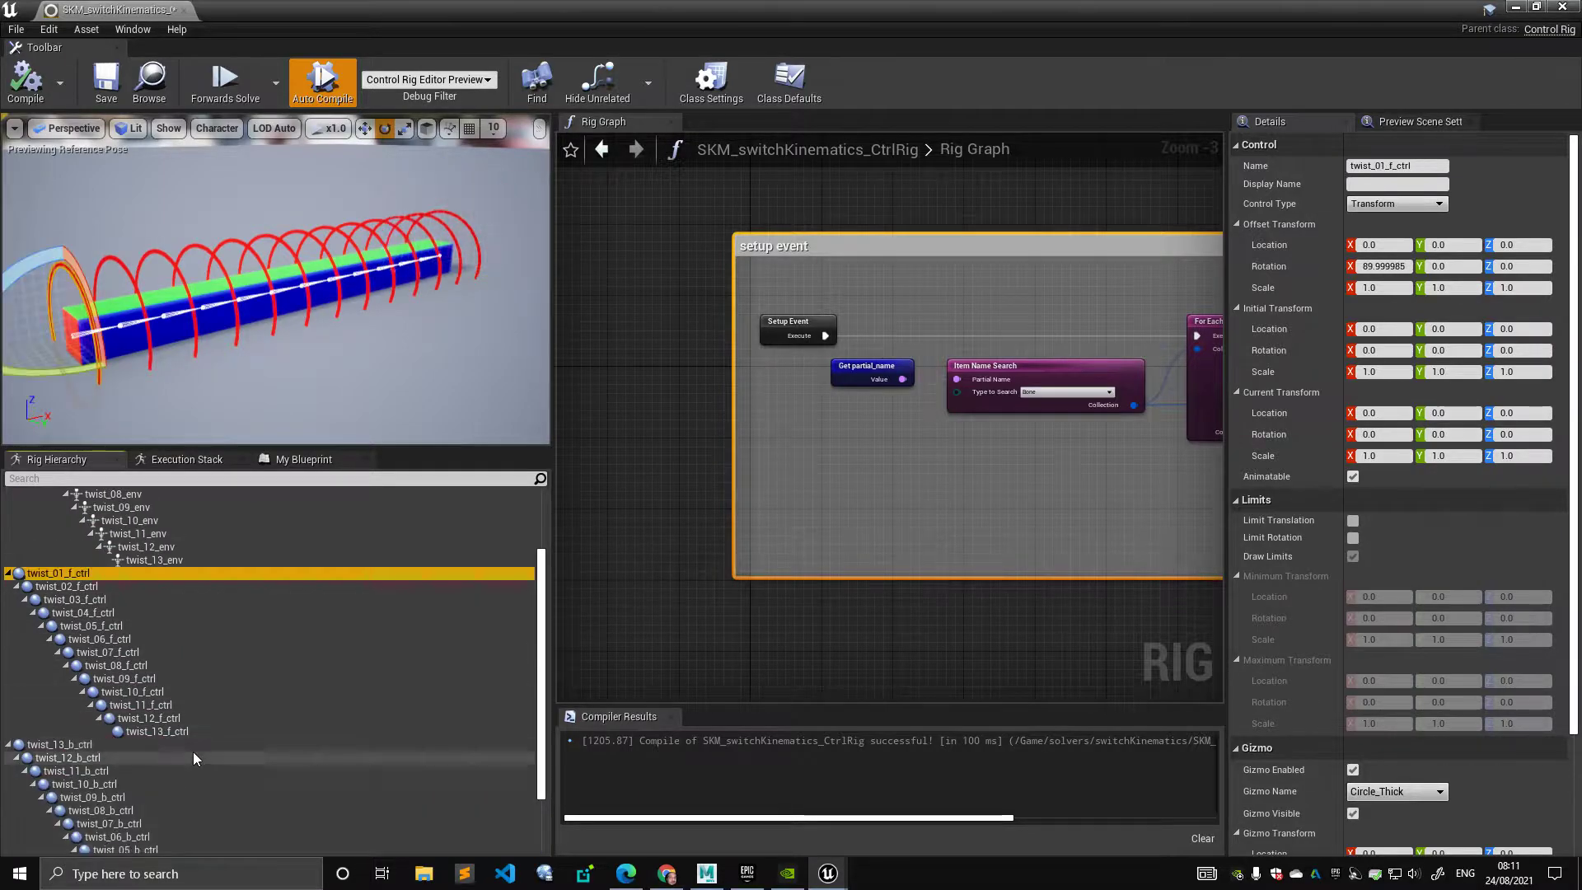
click(57, 664)
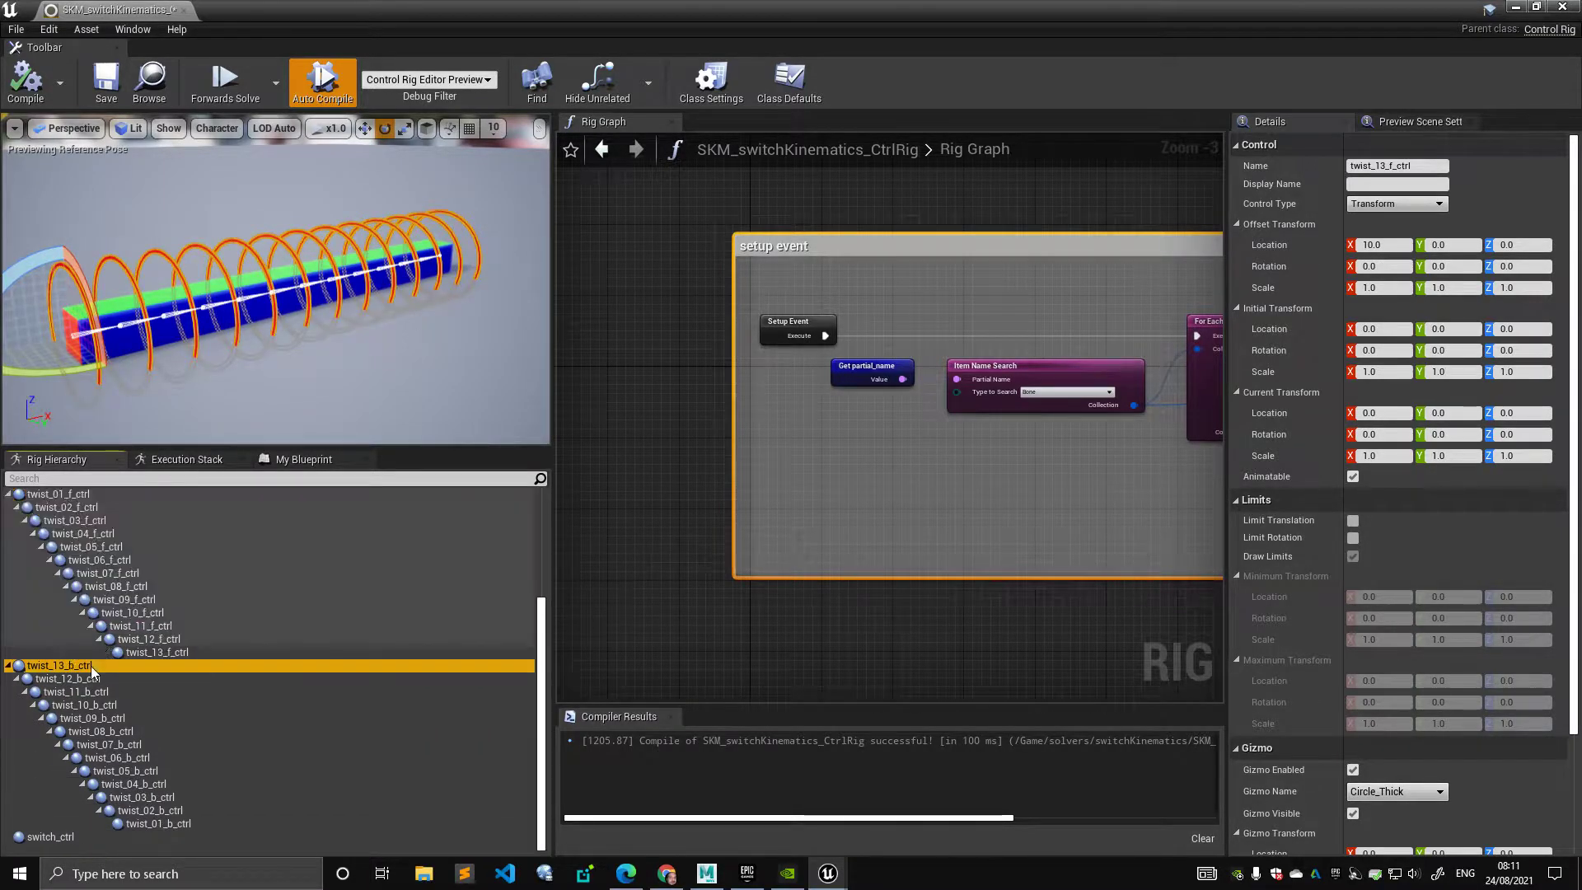
click(772, 245)
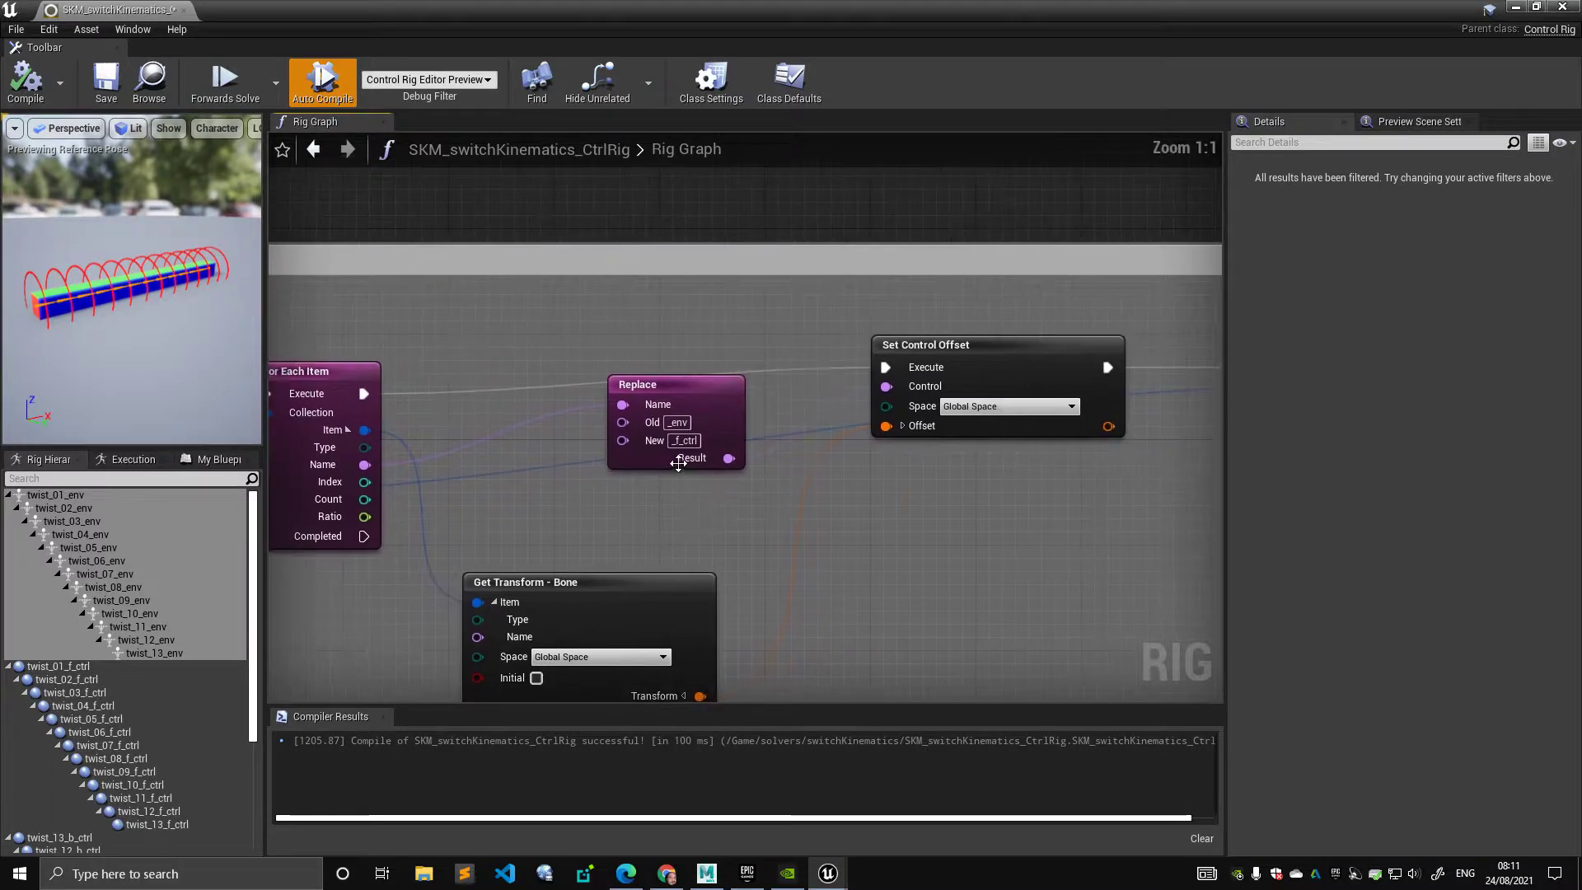
- Stop watching the Replace node's Result pin and scroll toward the _b_ctrl loop
click(58, 640)
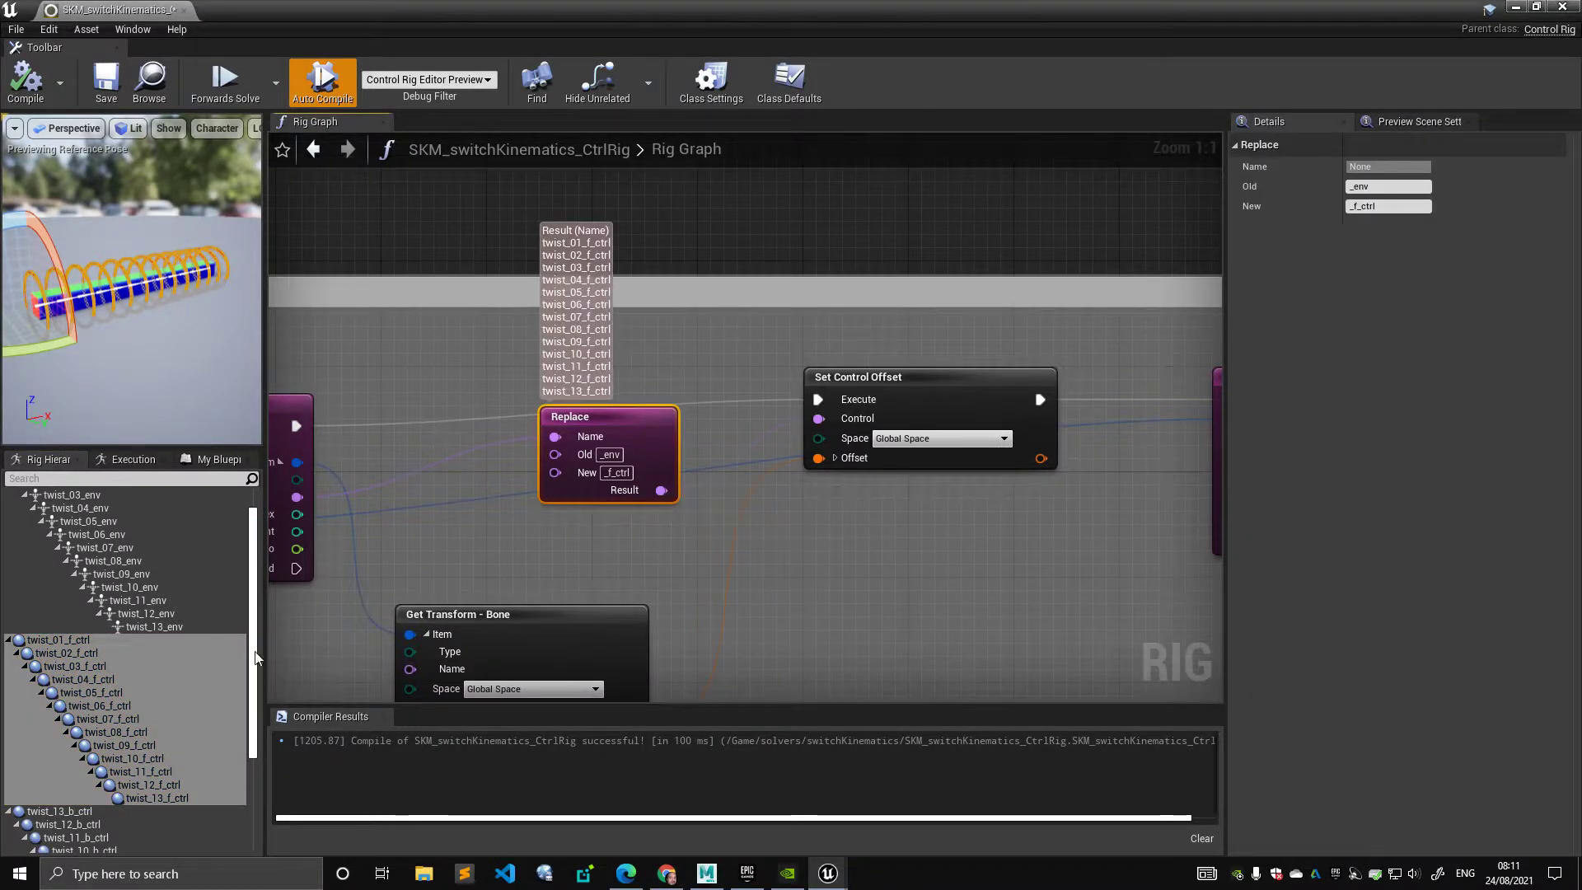
right_click(662, 490)
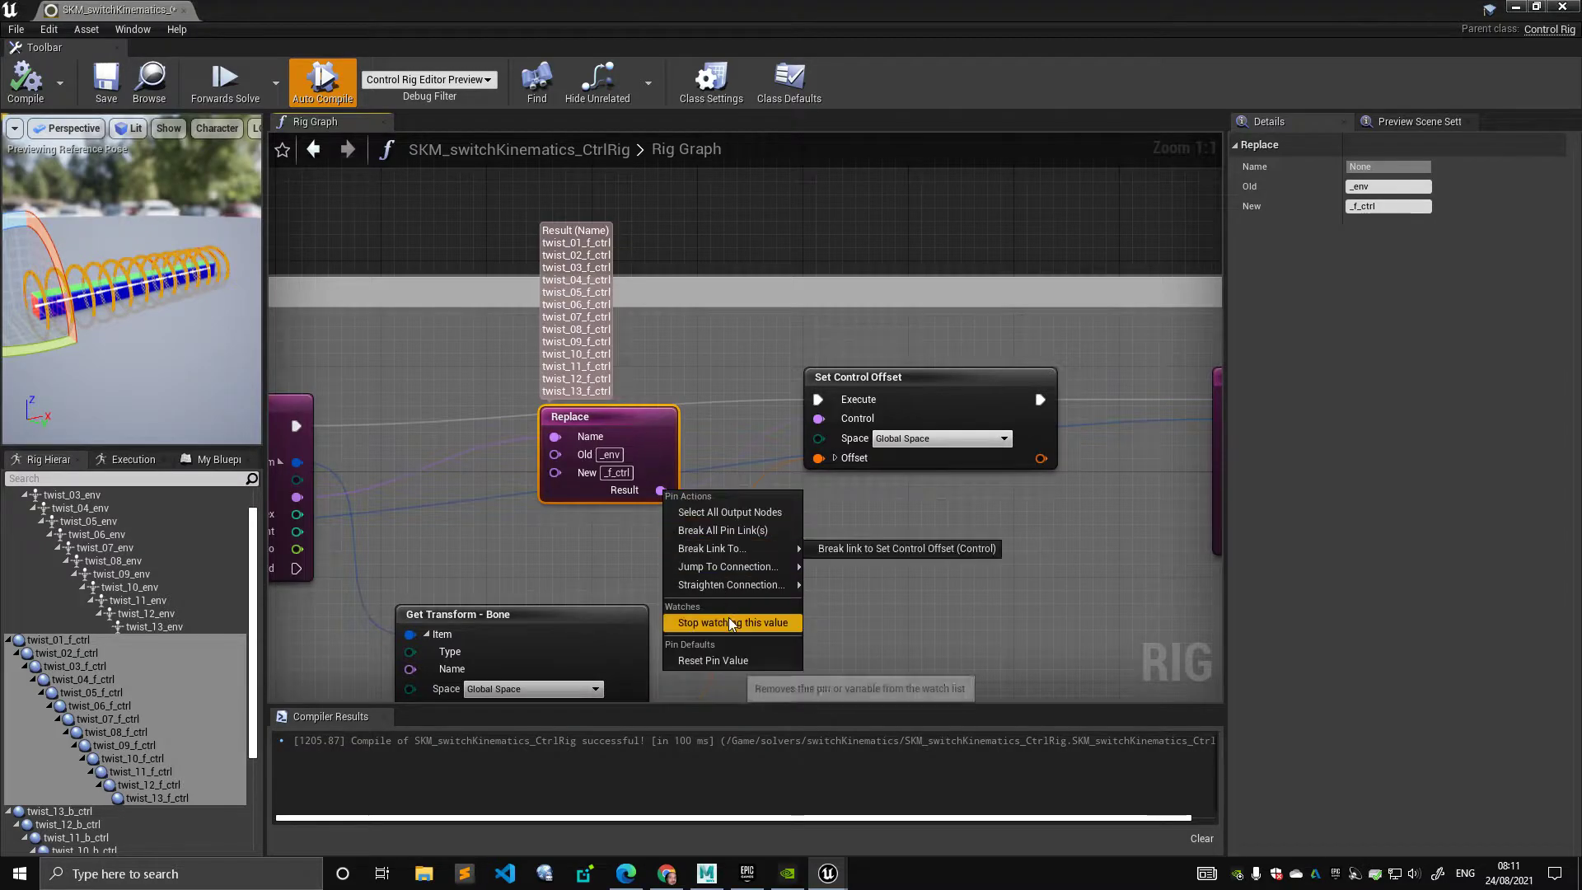
click(732, 623)
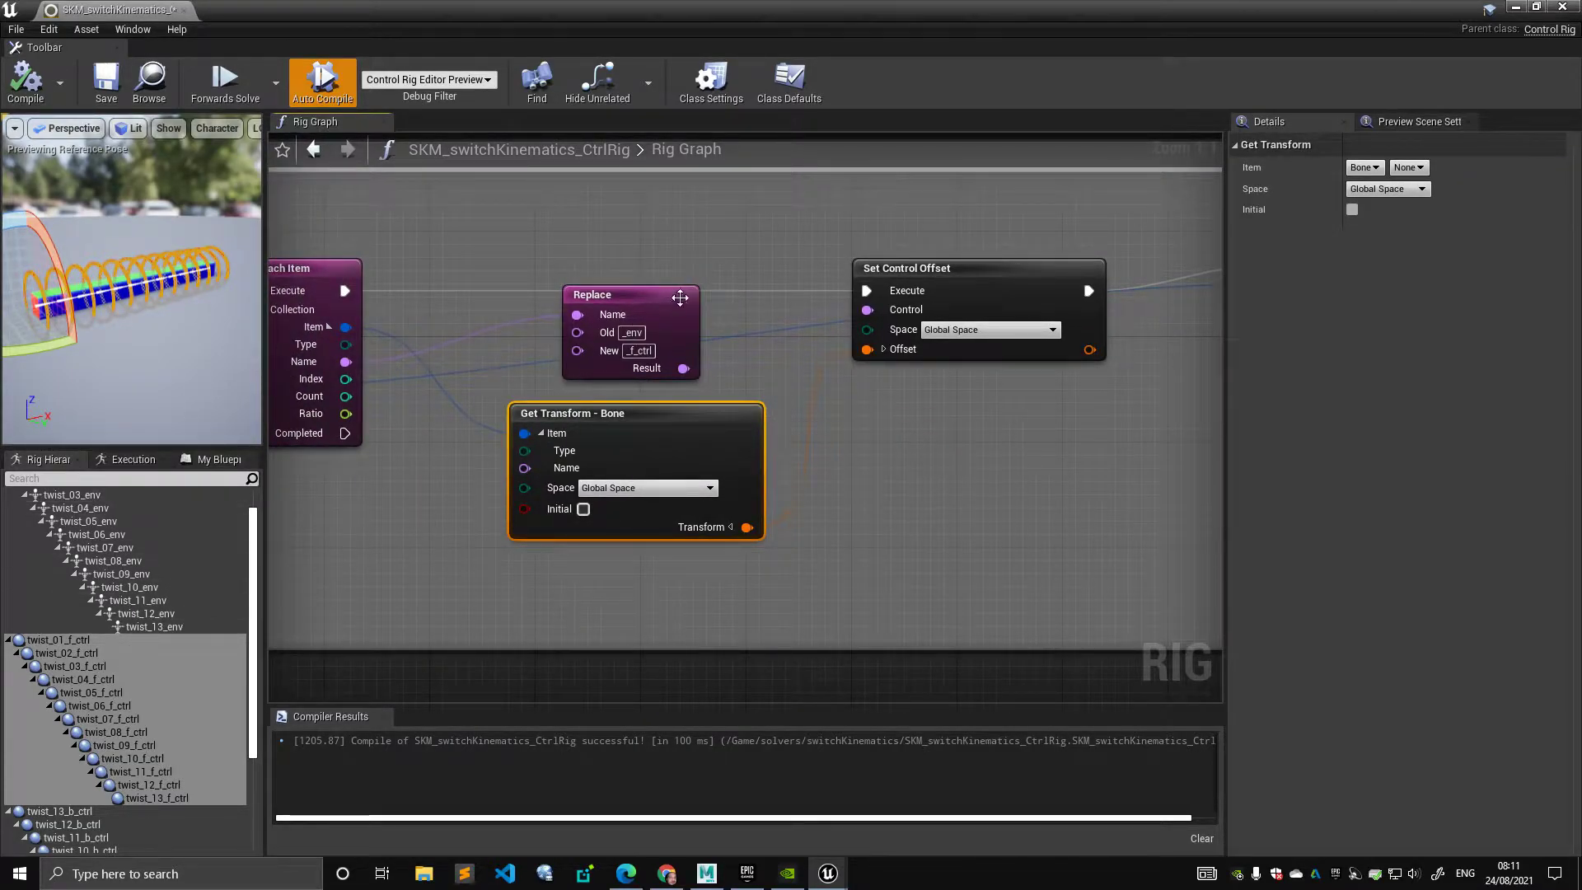
click(60, 639)
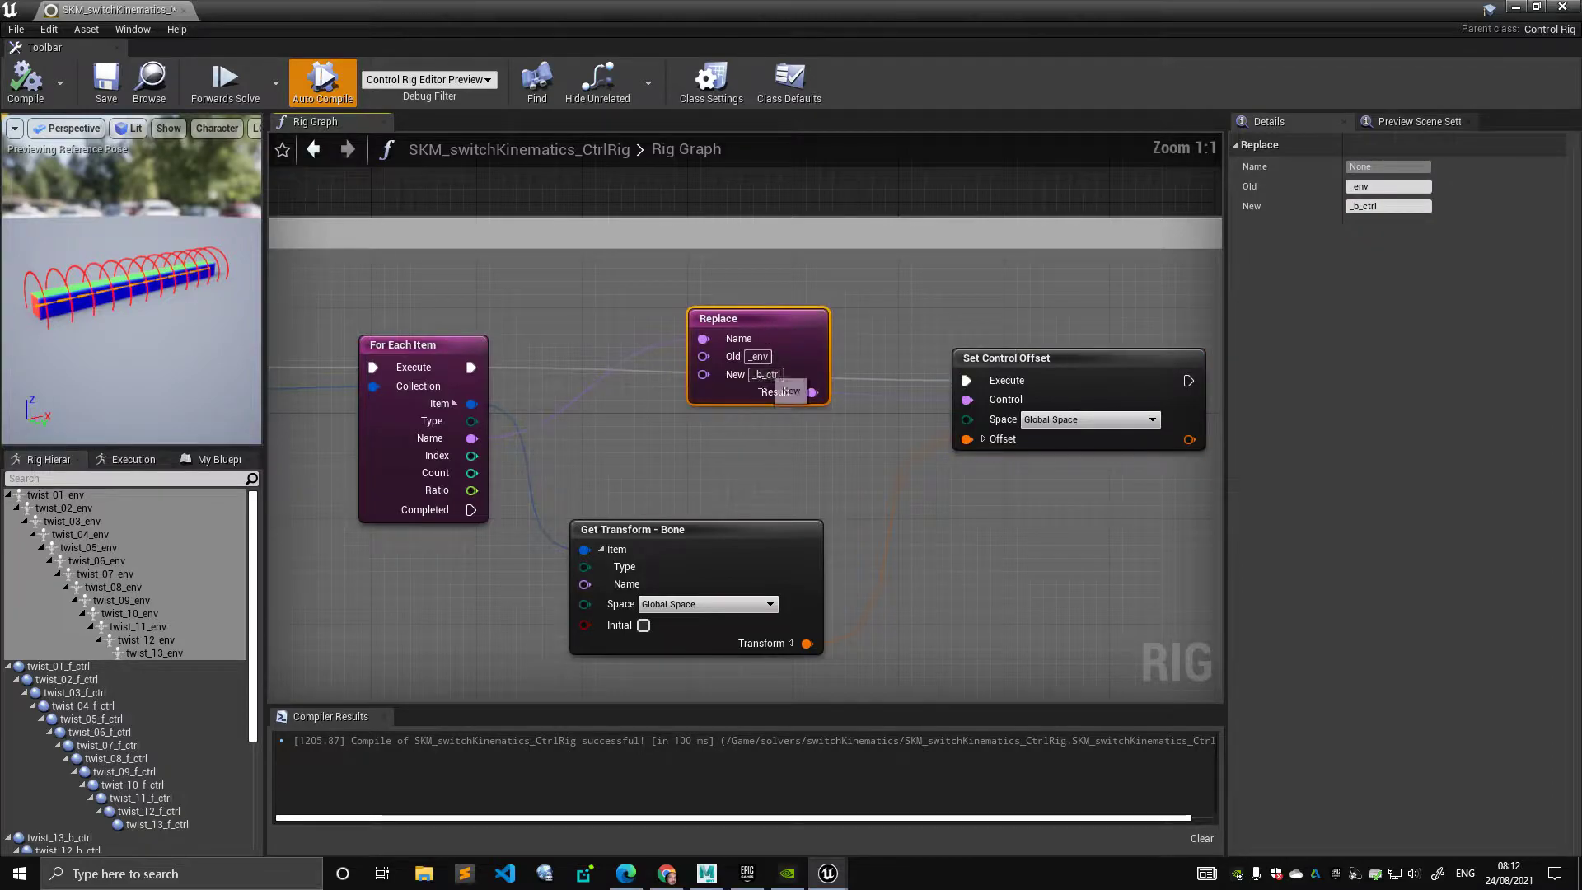
scroll(down, 3)
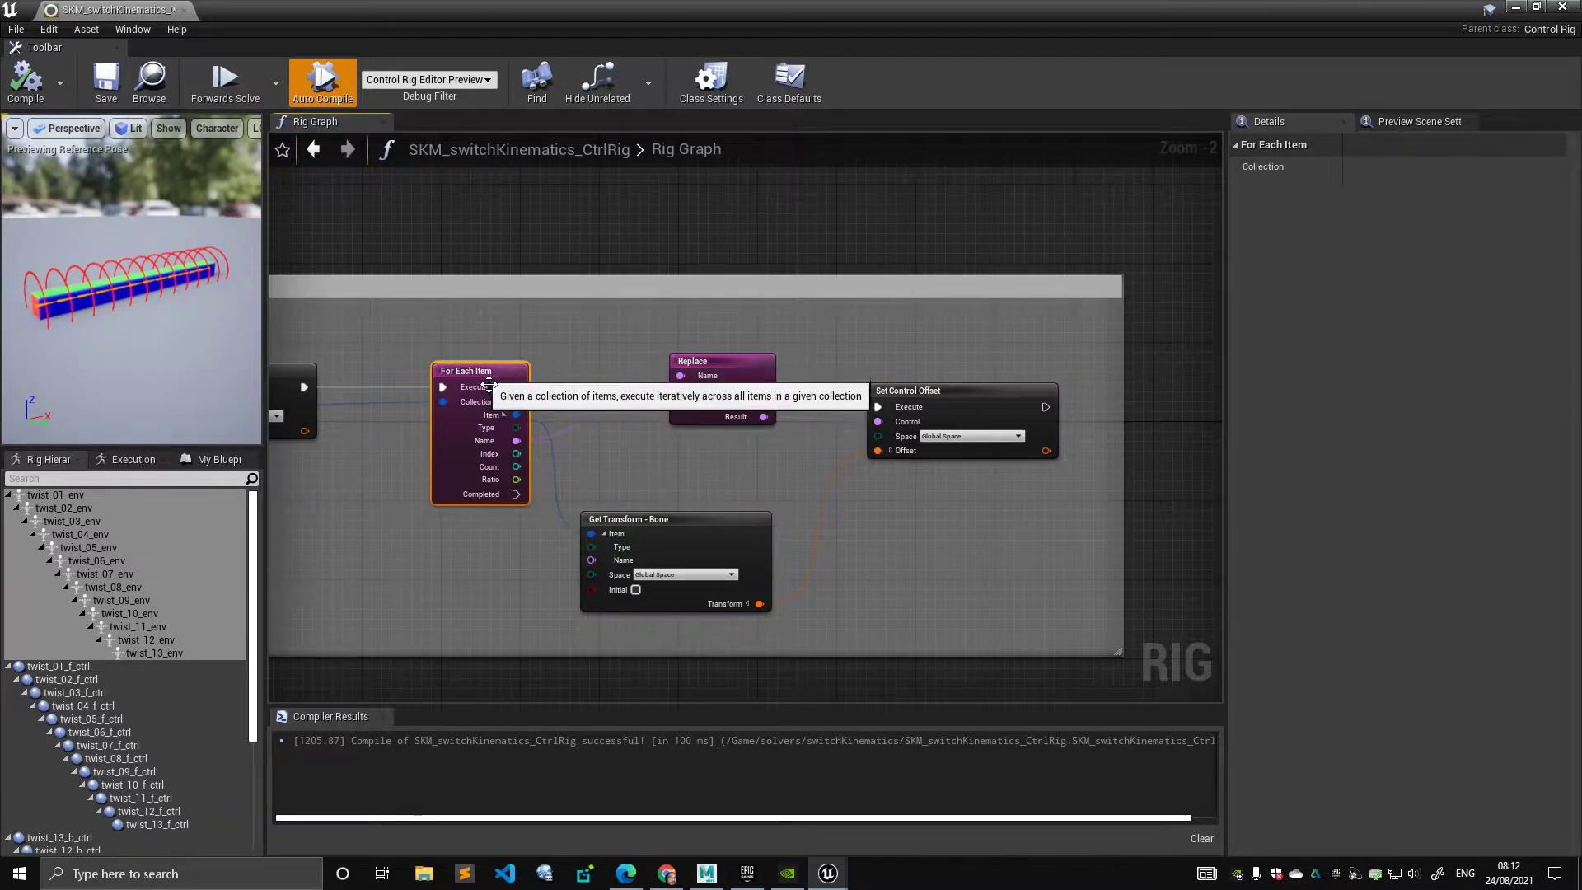
scroll(down, 3)
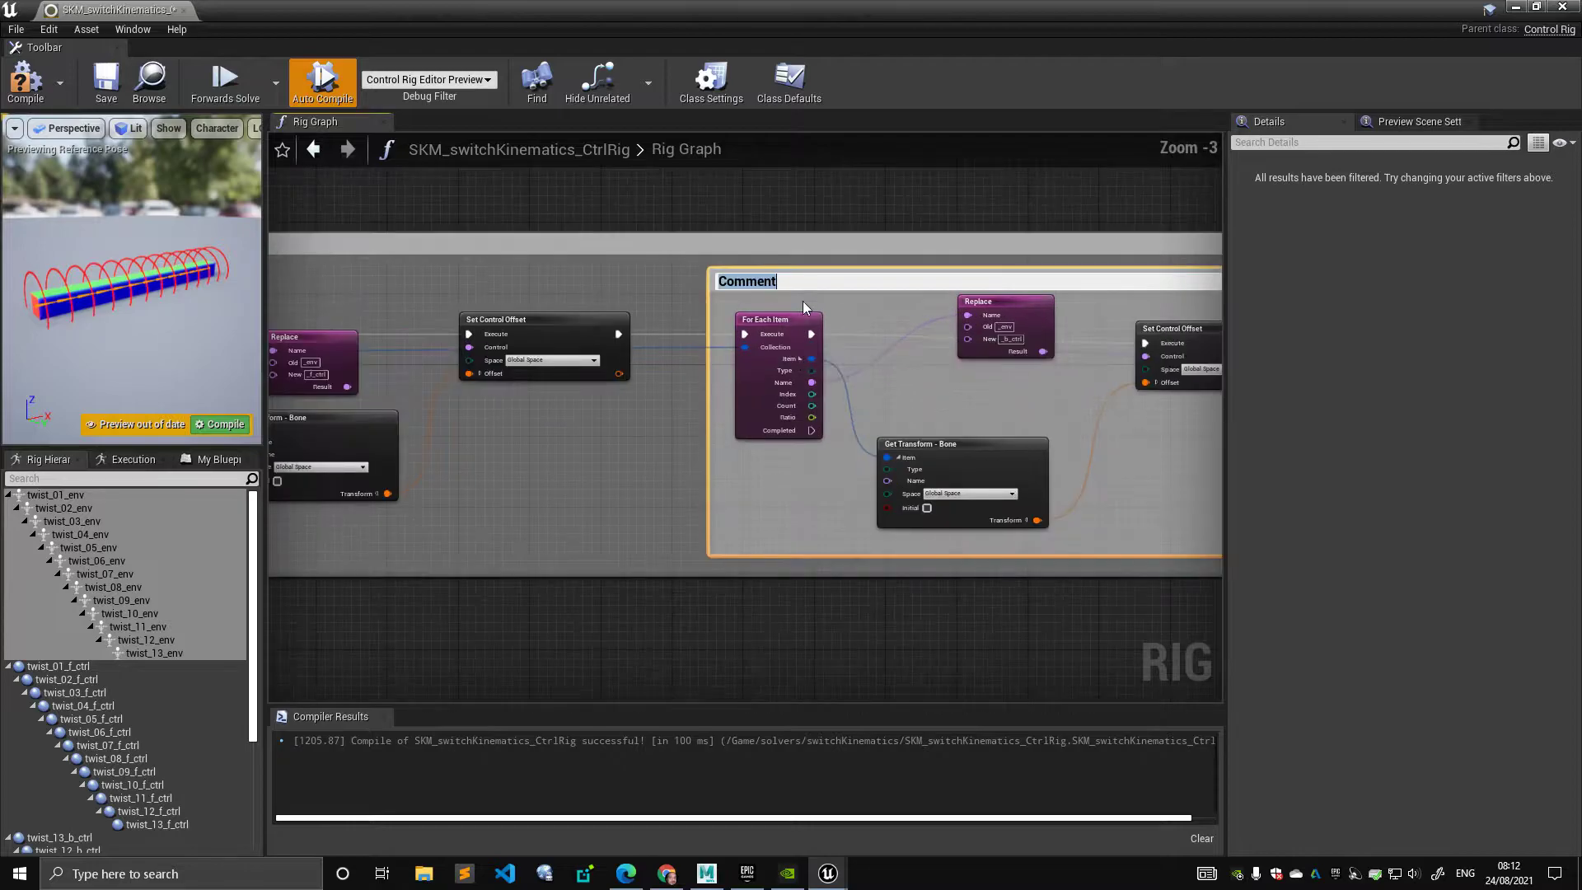
mouse_move(812, 289)
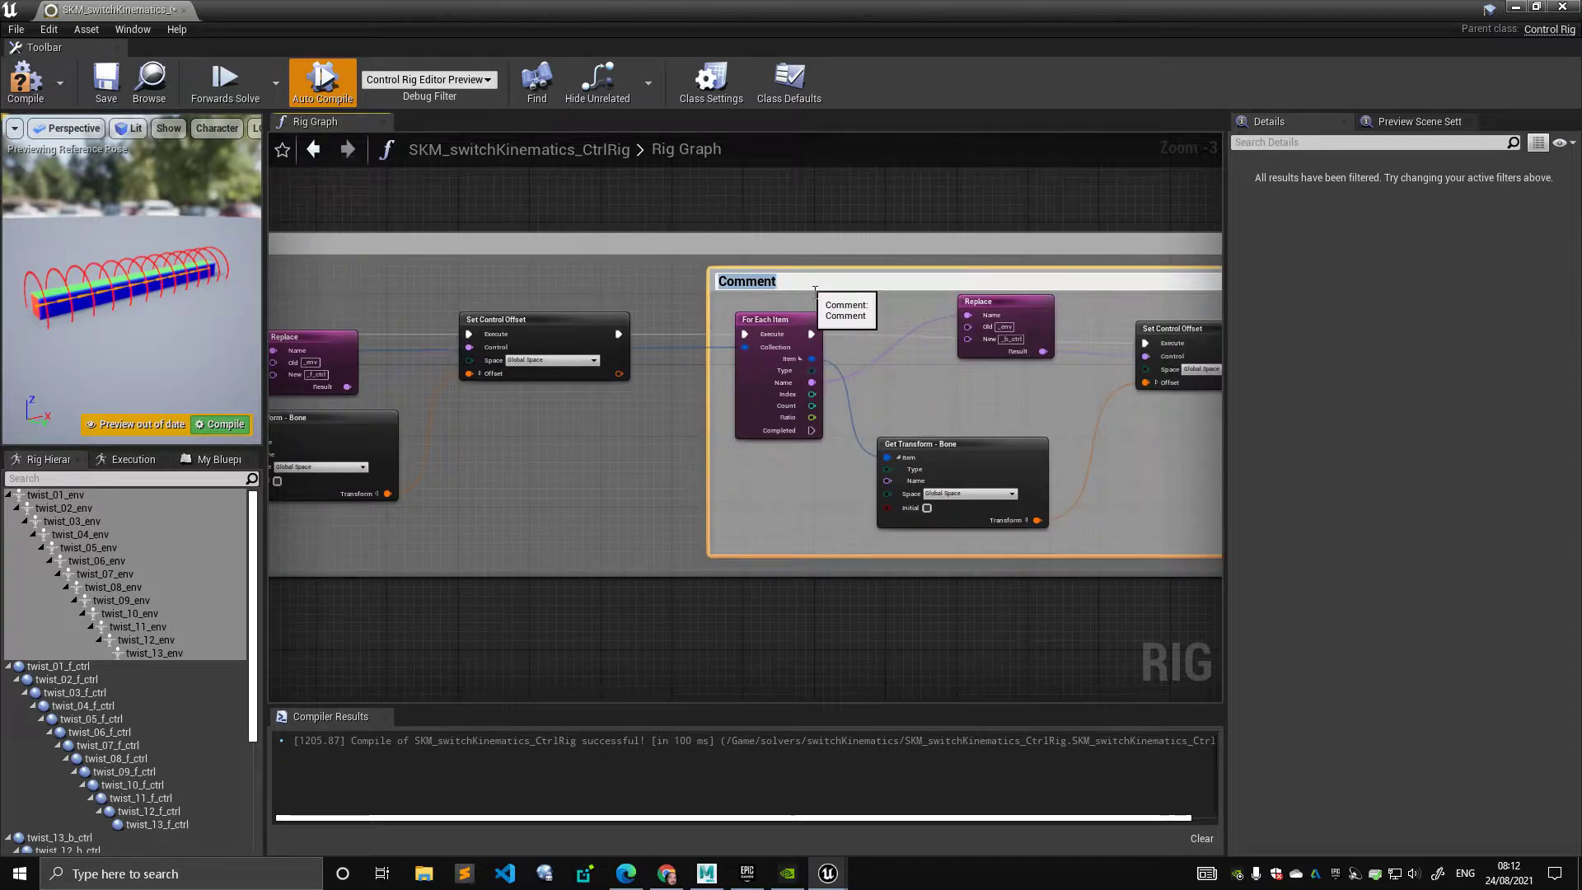
- Title the second loop's comment 'snap b controls to bones'
text(snap b contr)
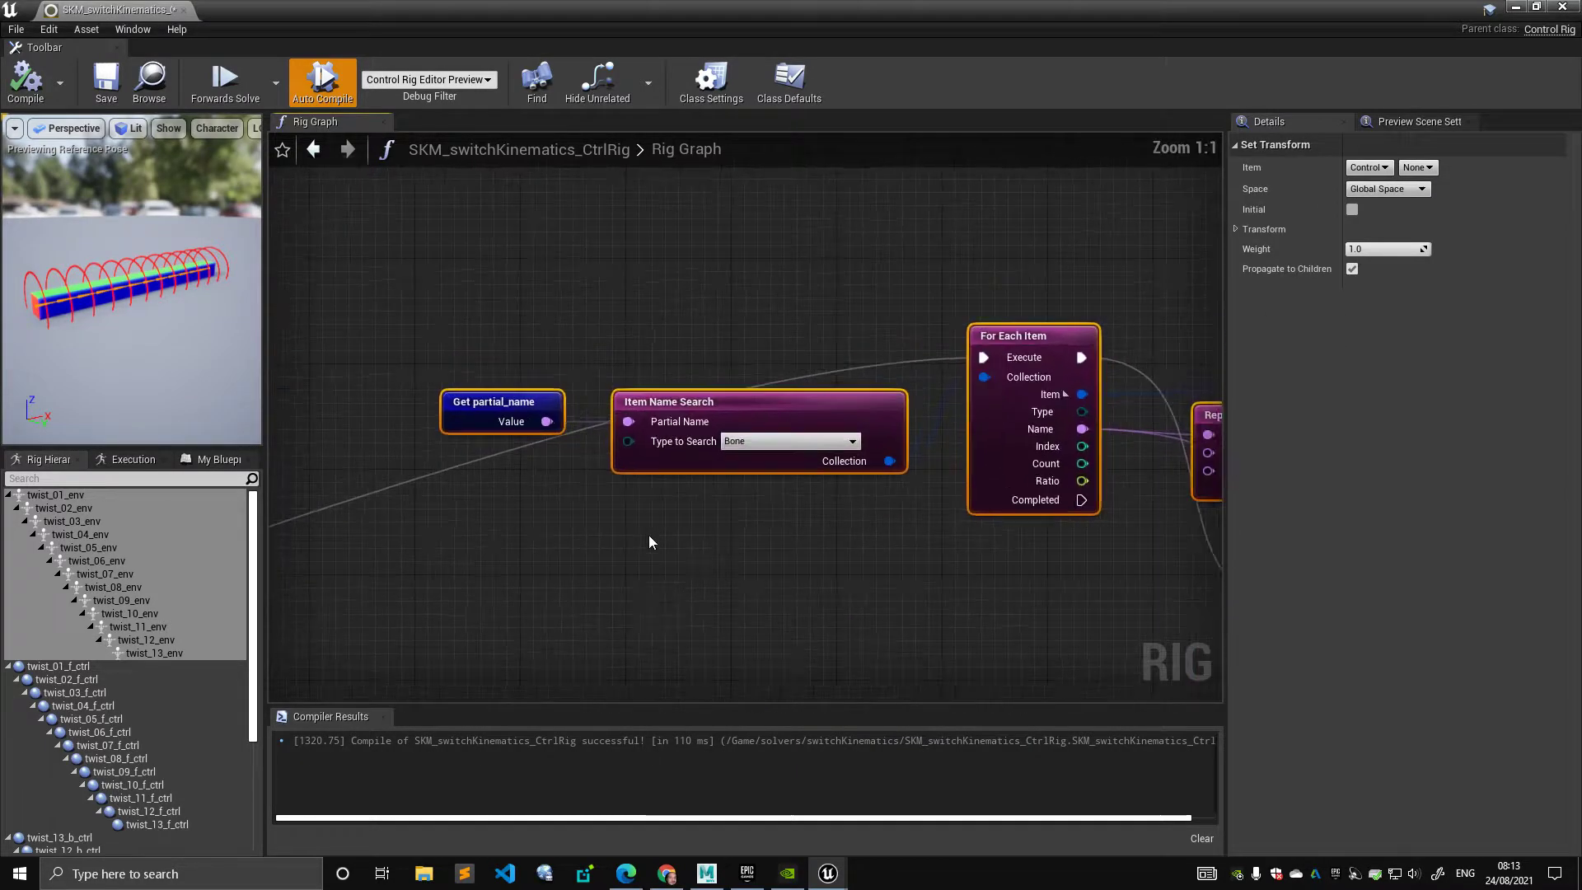
- Select the Get partial_name node, then zoom out and pan to the setup event loops
click(502, 409)
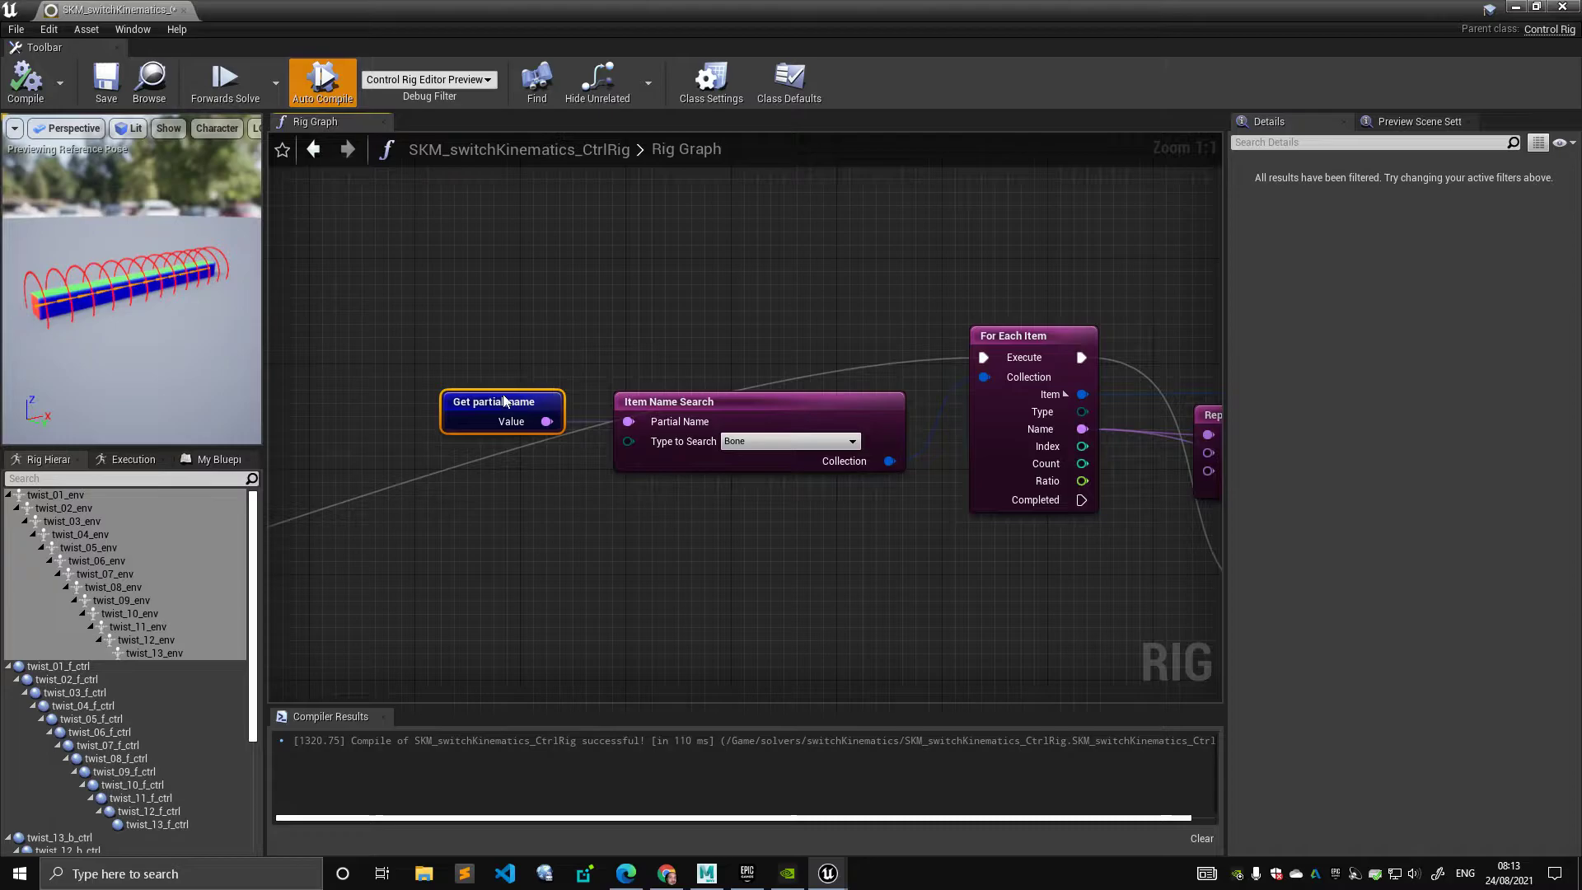
click(669, 401)
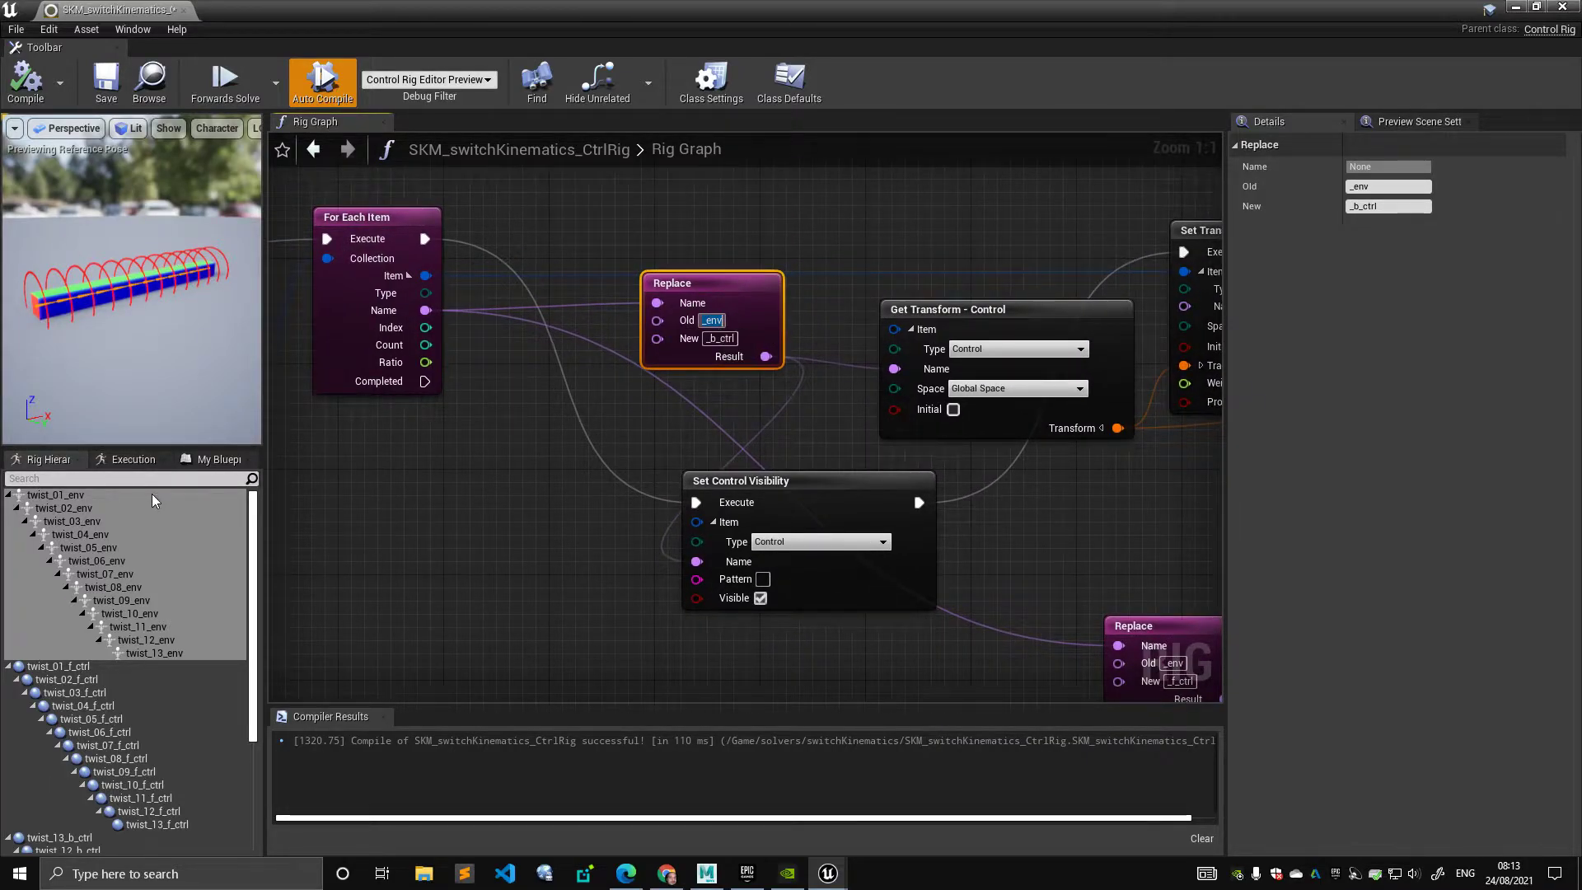
scroll(down, 3)
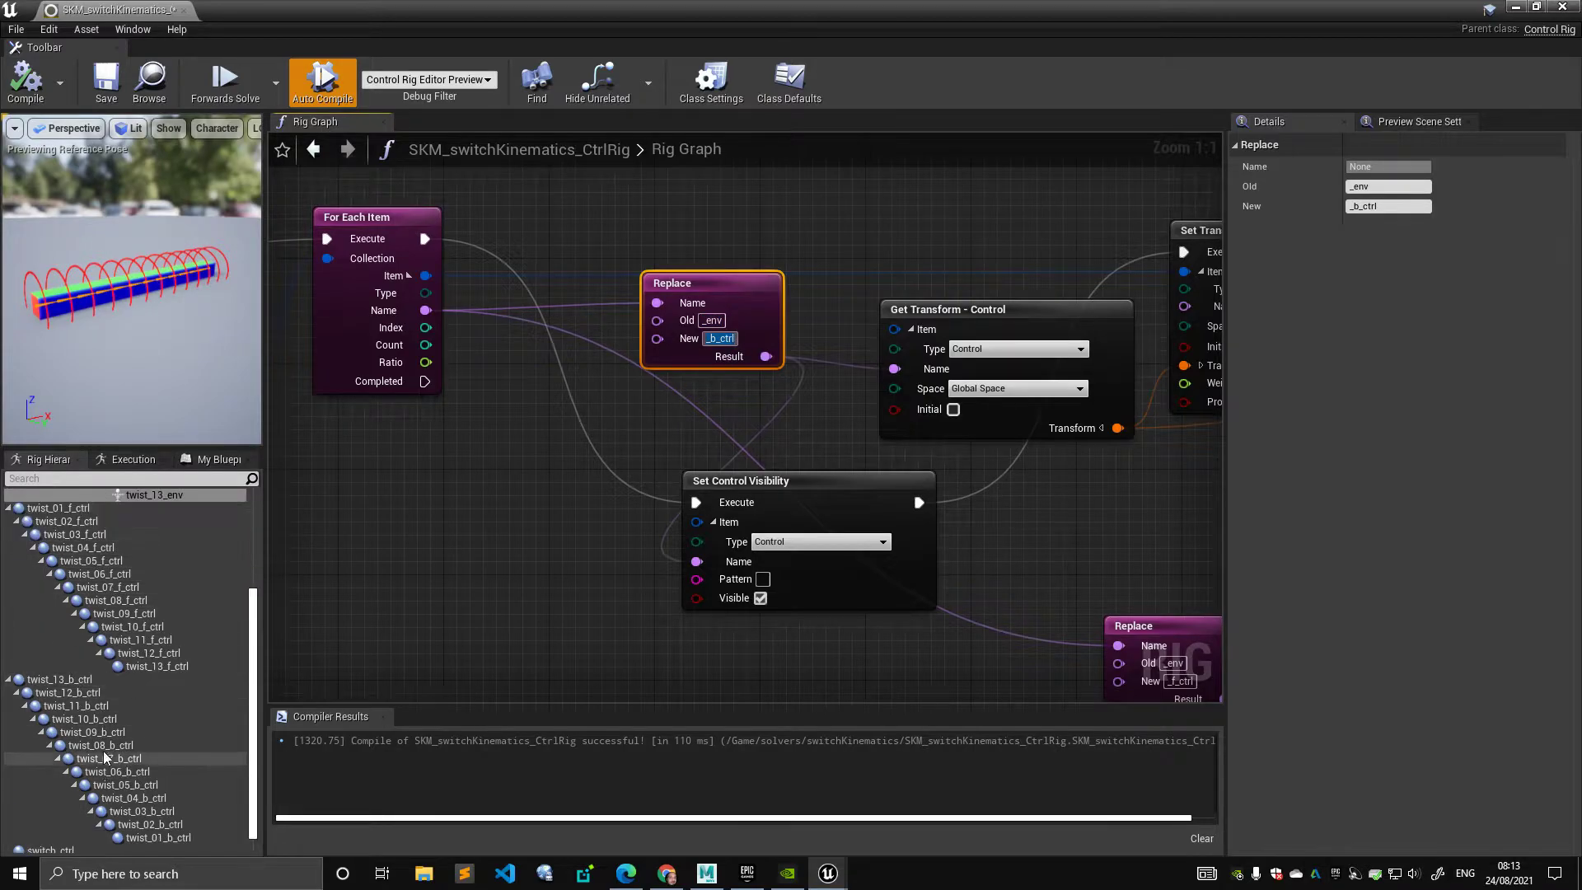
scroll(down, 3)
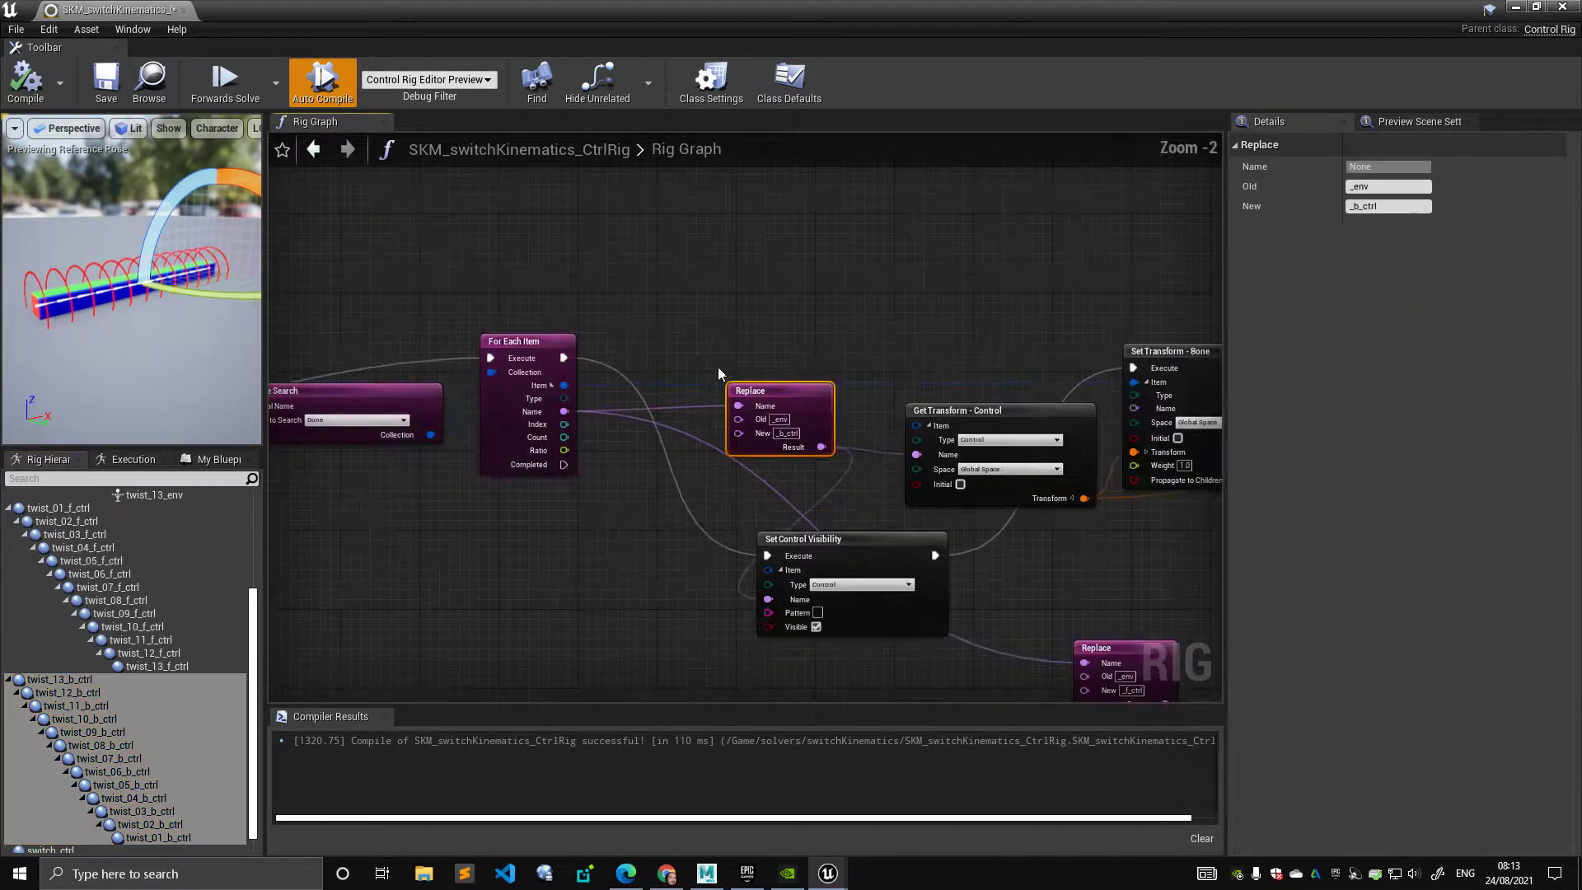
drag(721, 374, 863, 262)
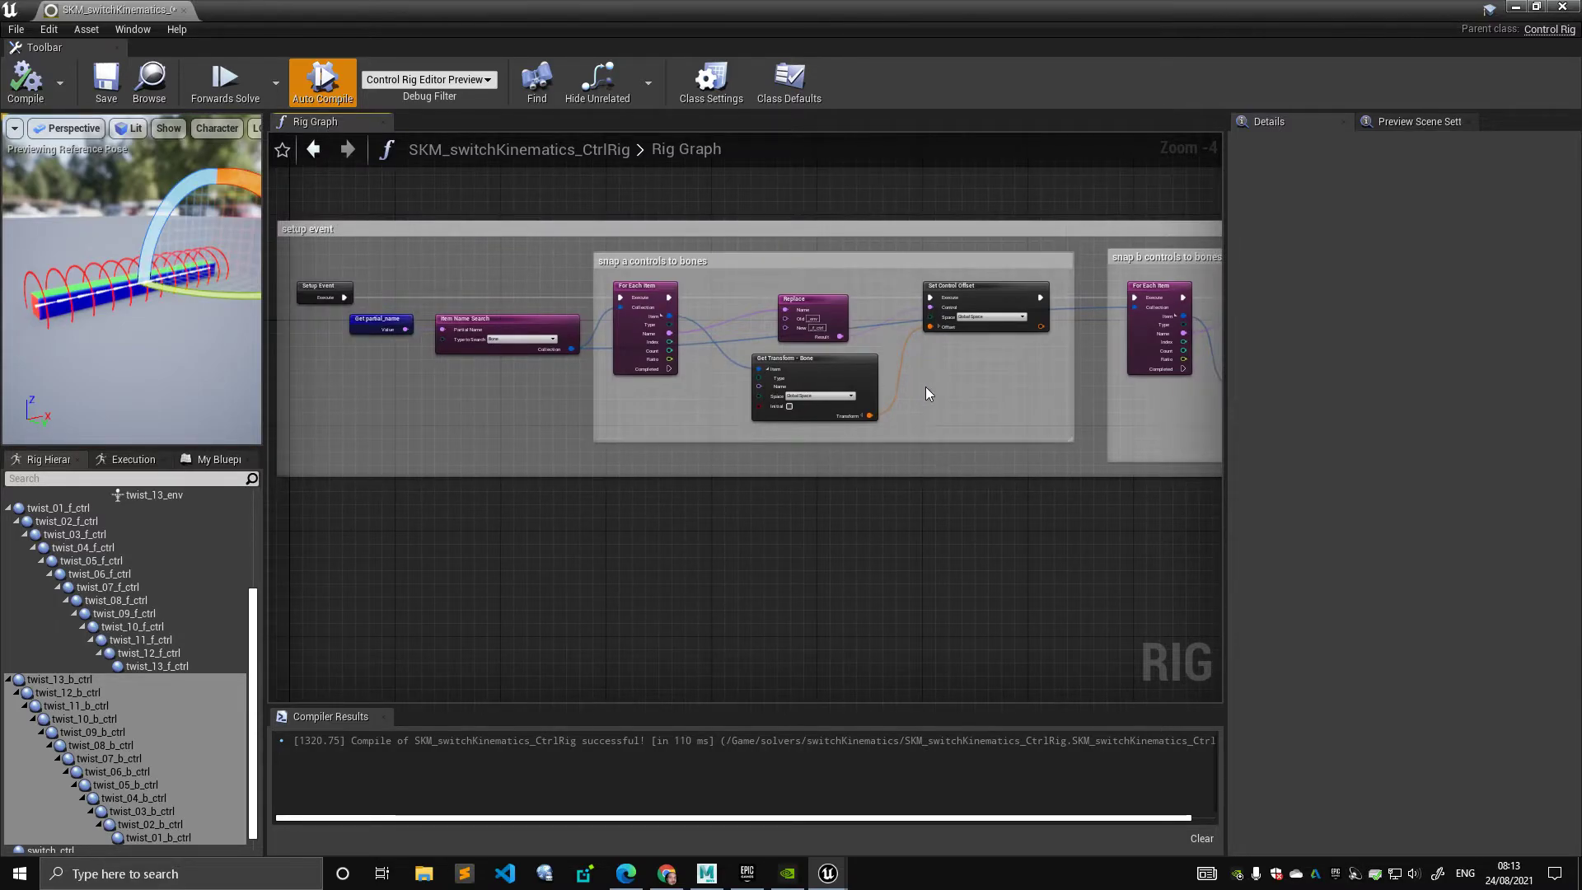
scroll(down, 3)
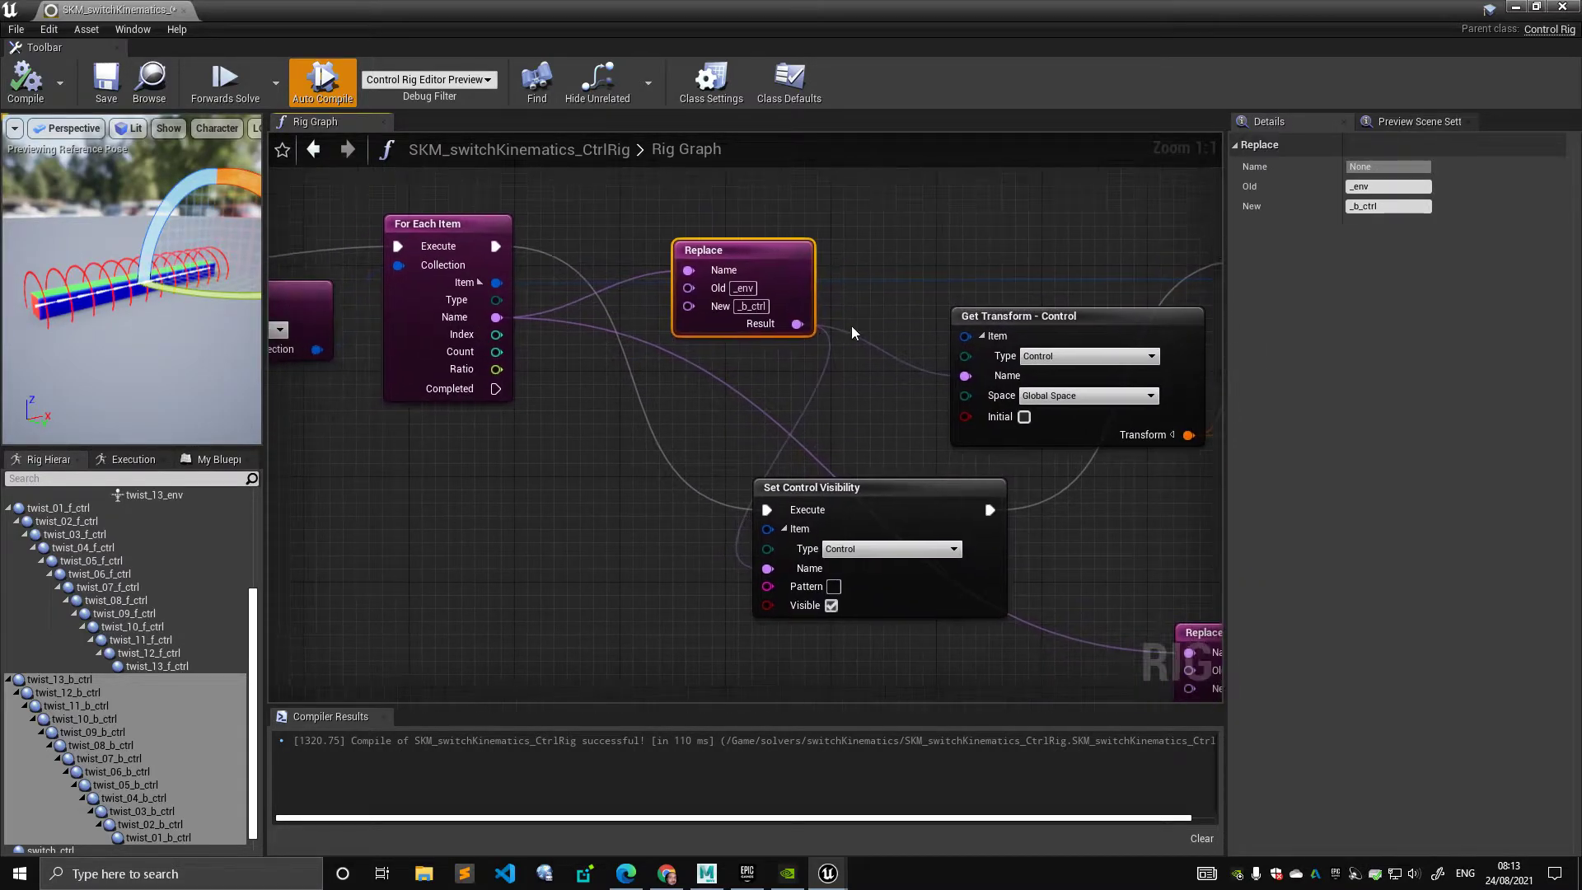
- Move the Set Control Visibility node lower, between the Replace and transform nodes
click(891, 270)
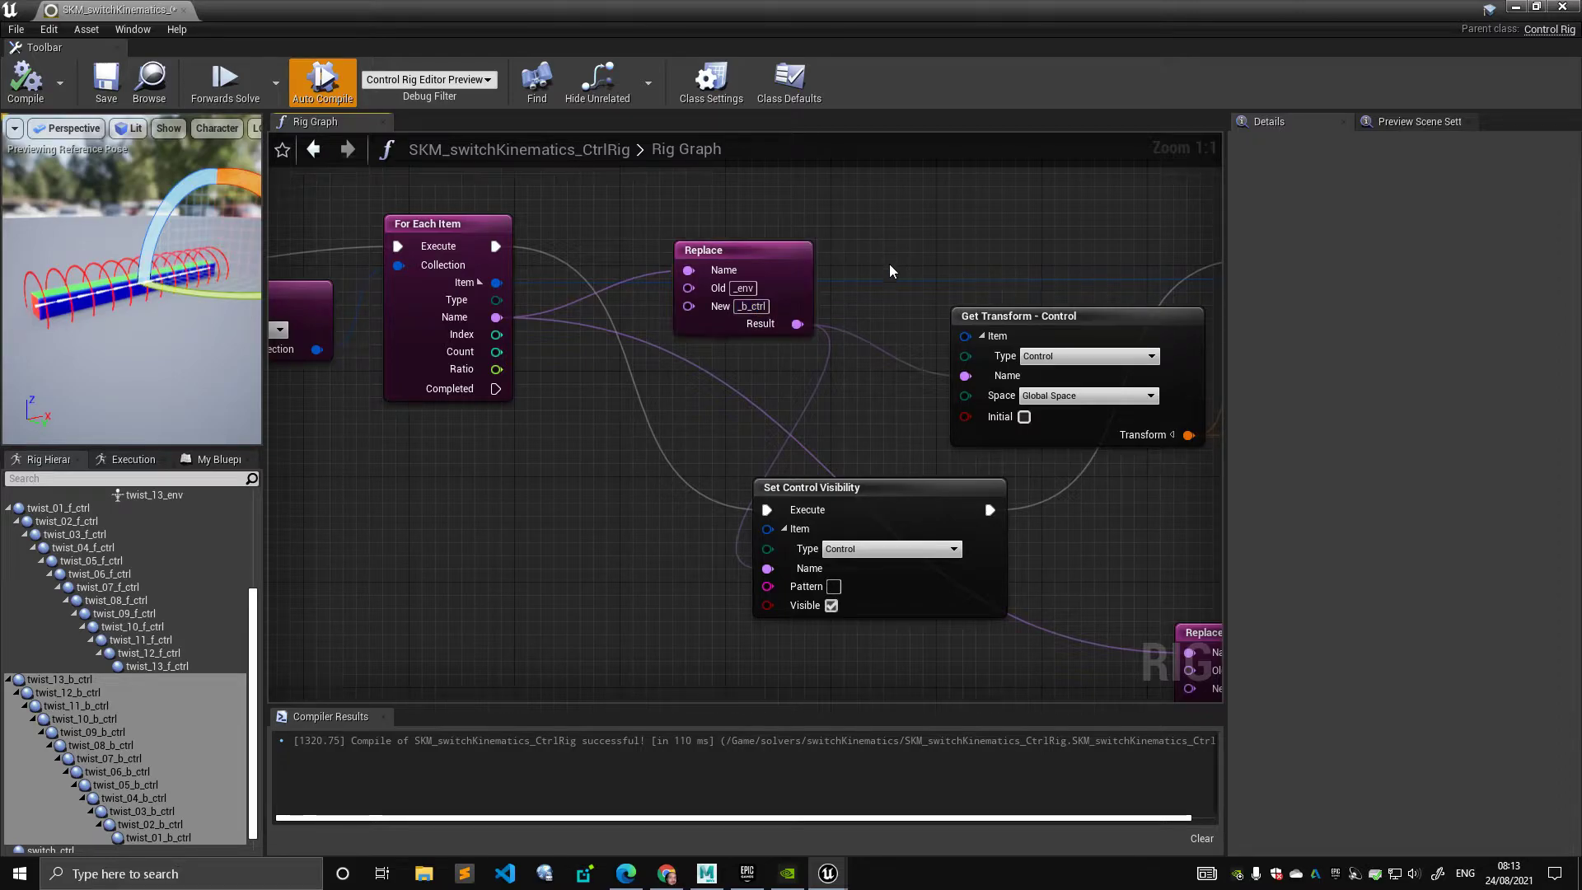
click(743, 250)
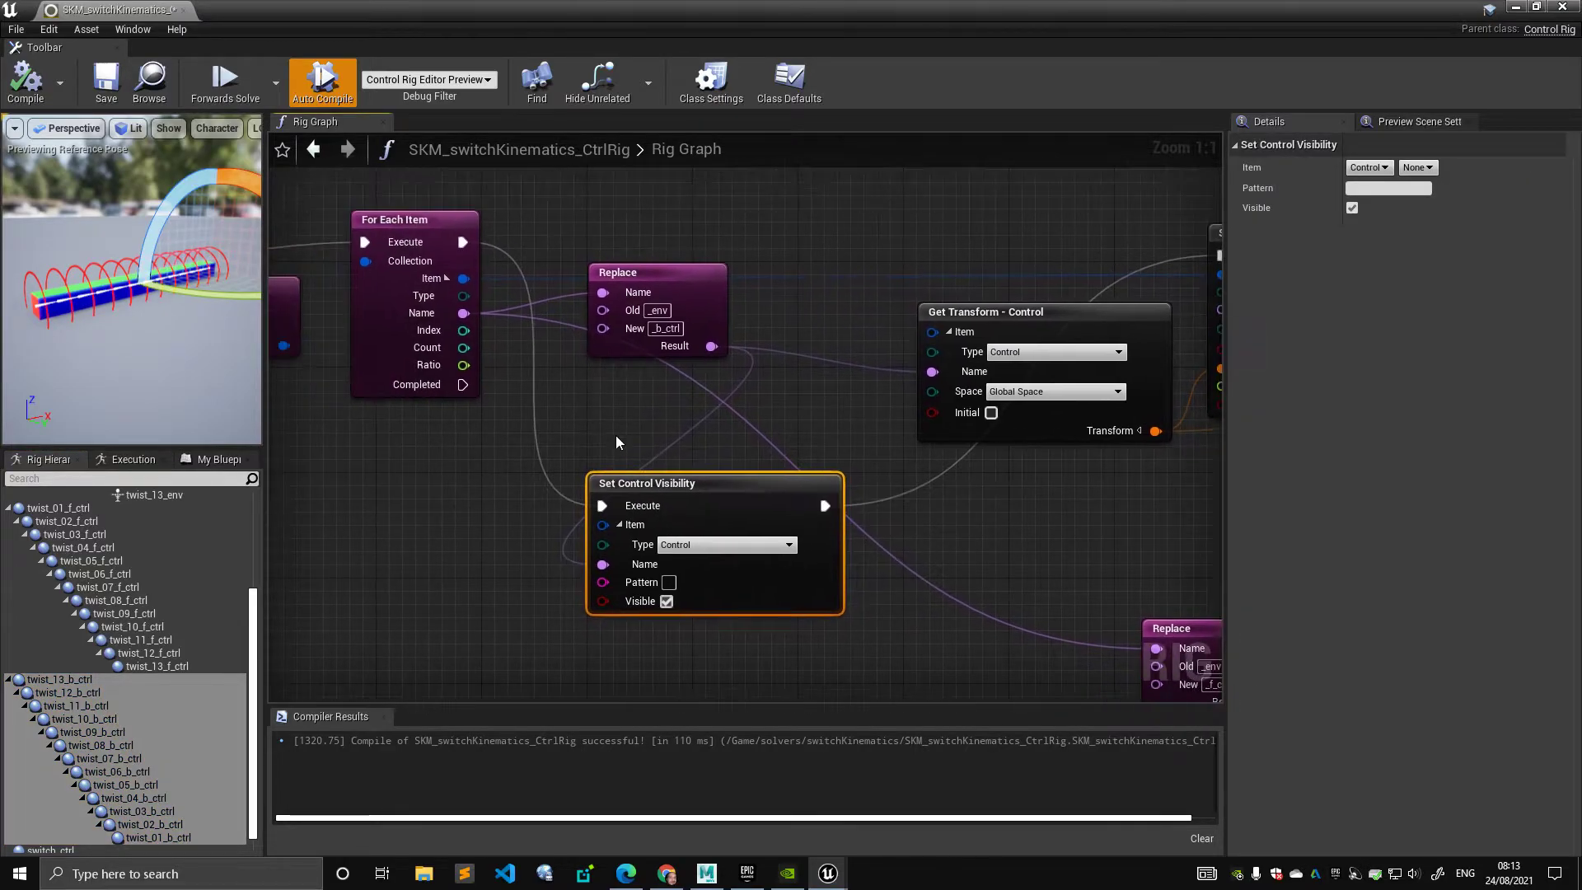
drag(646, 482, 845, 444)
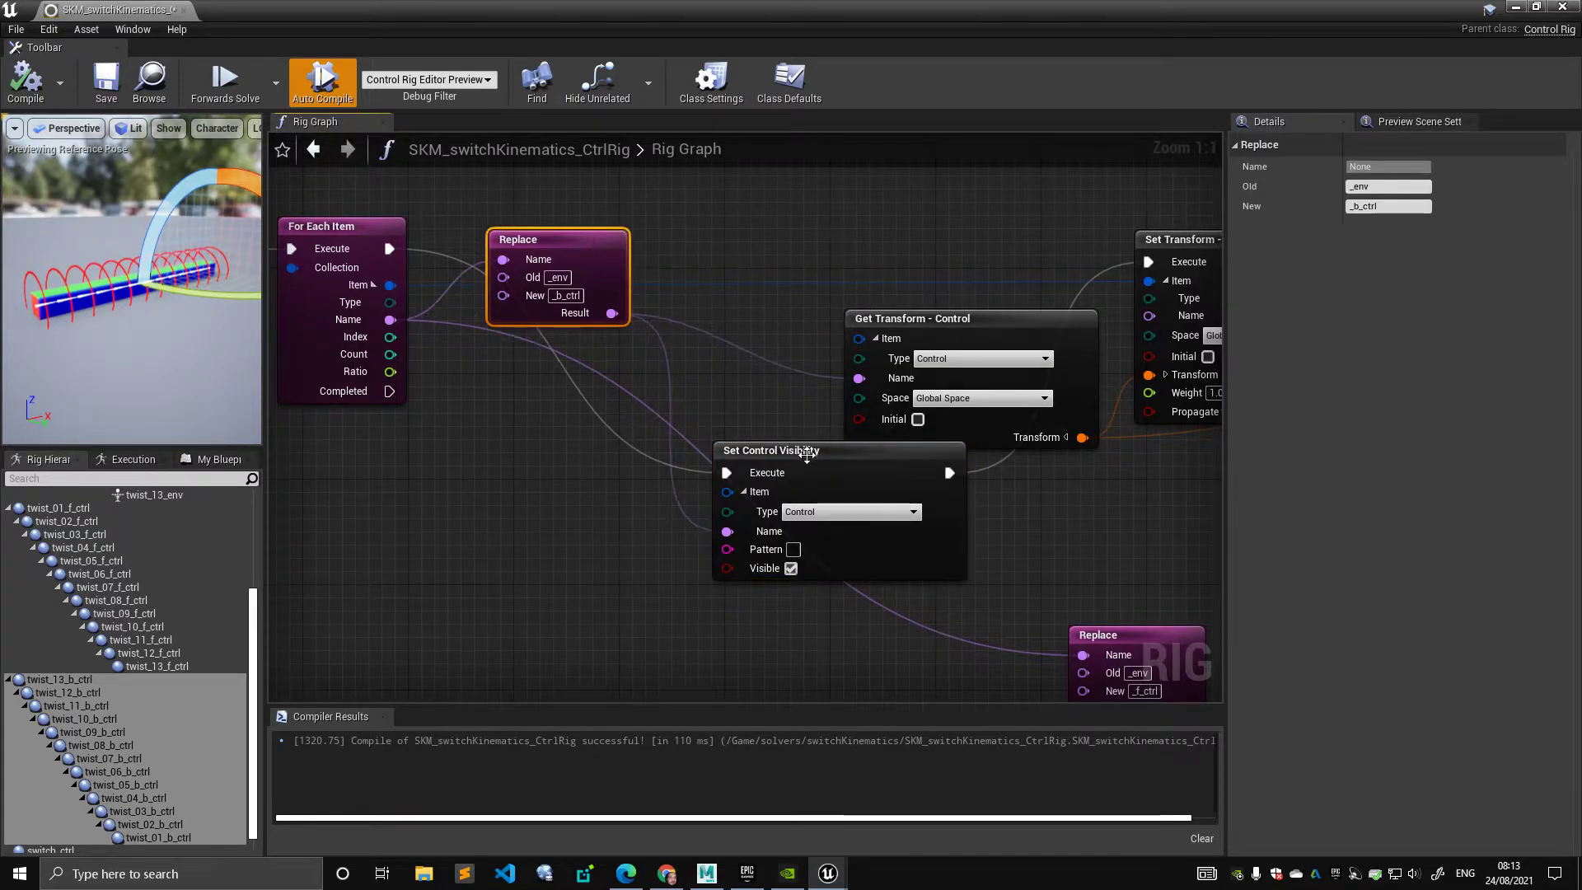
click(772, 450)
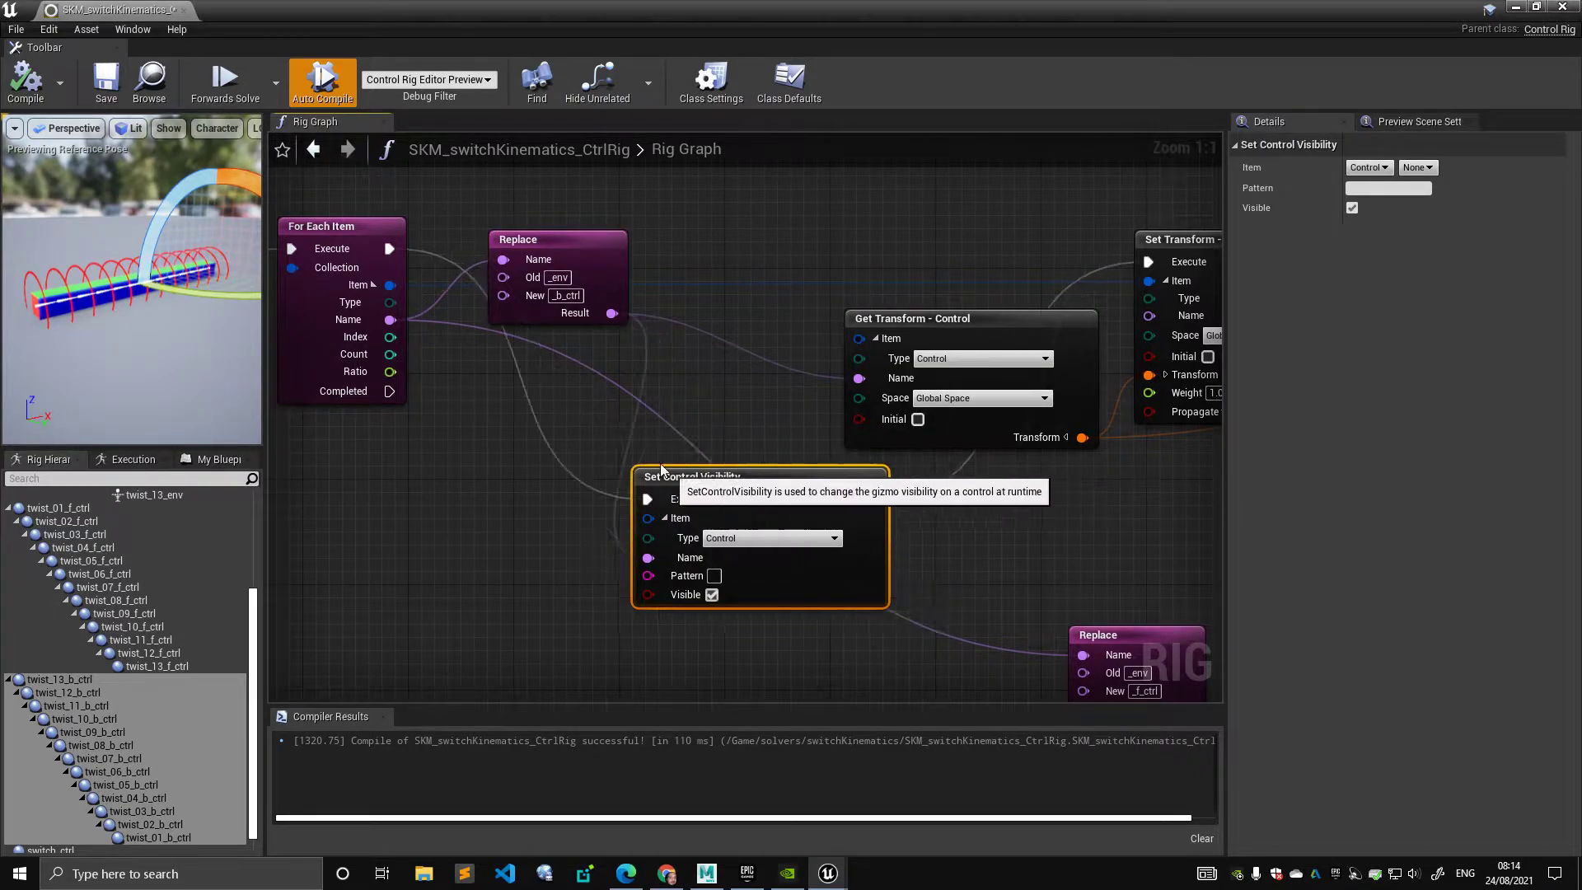
drag(757, 476, 682, 476)
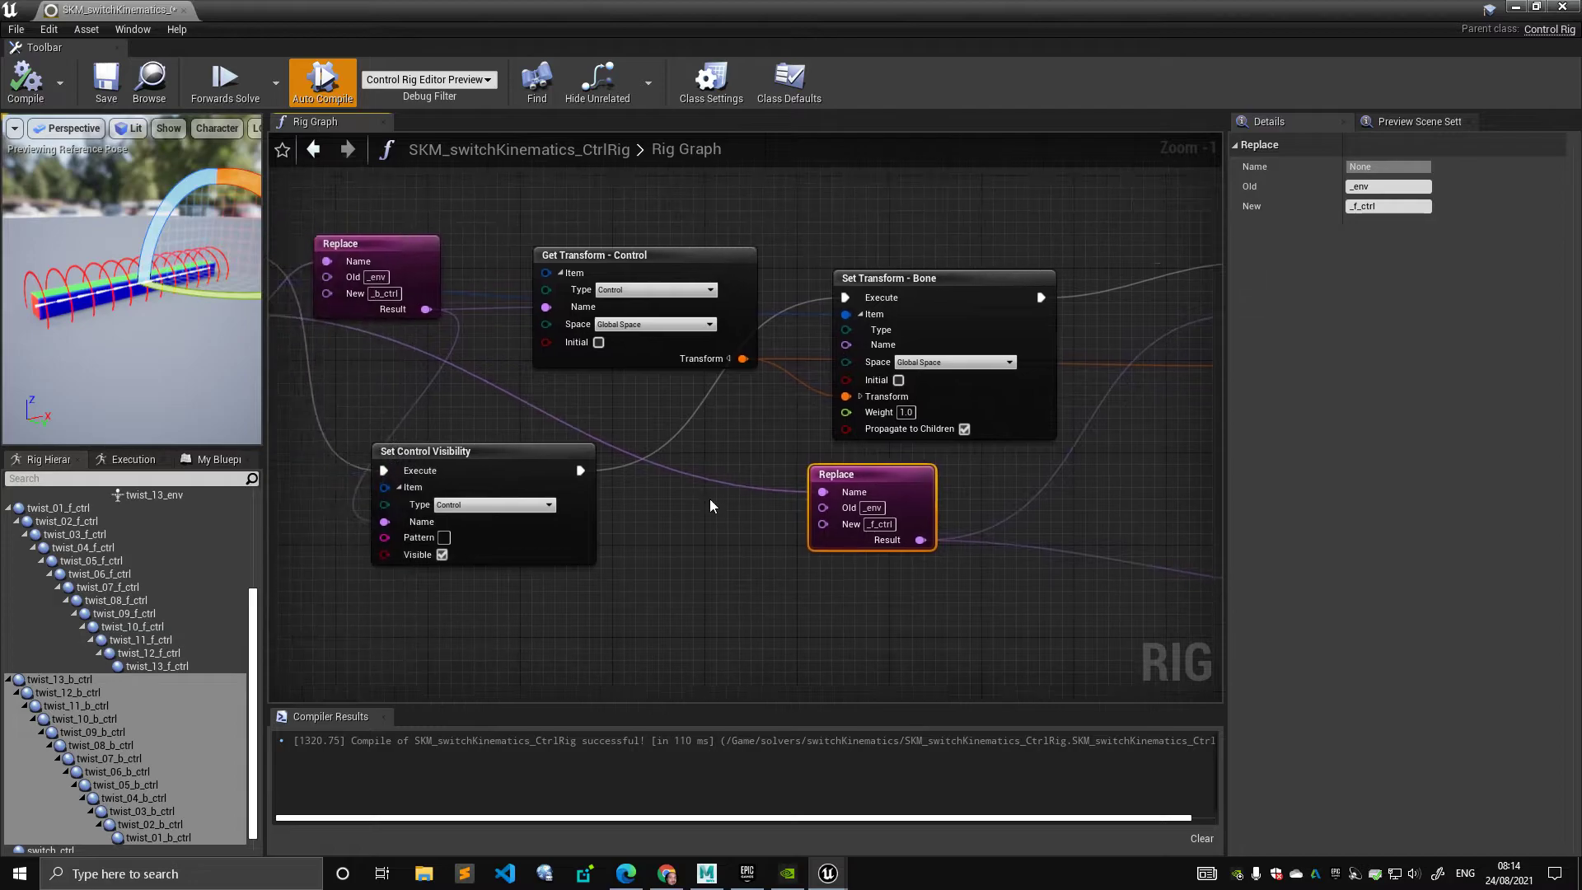
- Edit the 'snap controls to bones' comment title, then return to the Set Transform - Bone node
scroll(down, 3)
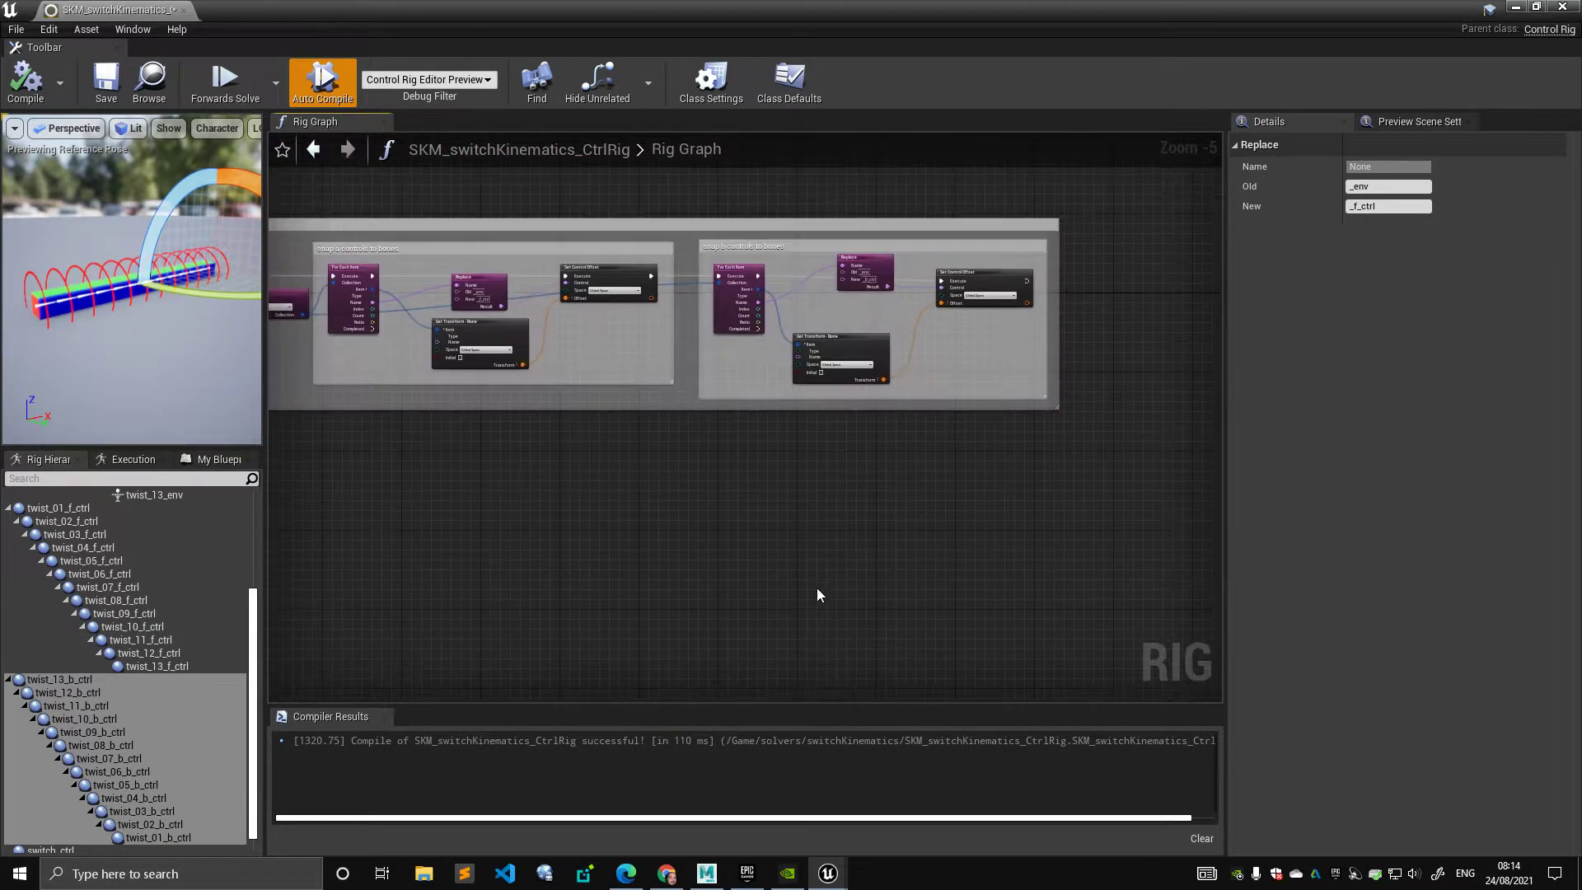
click(974, 282)
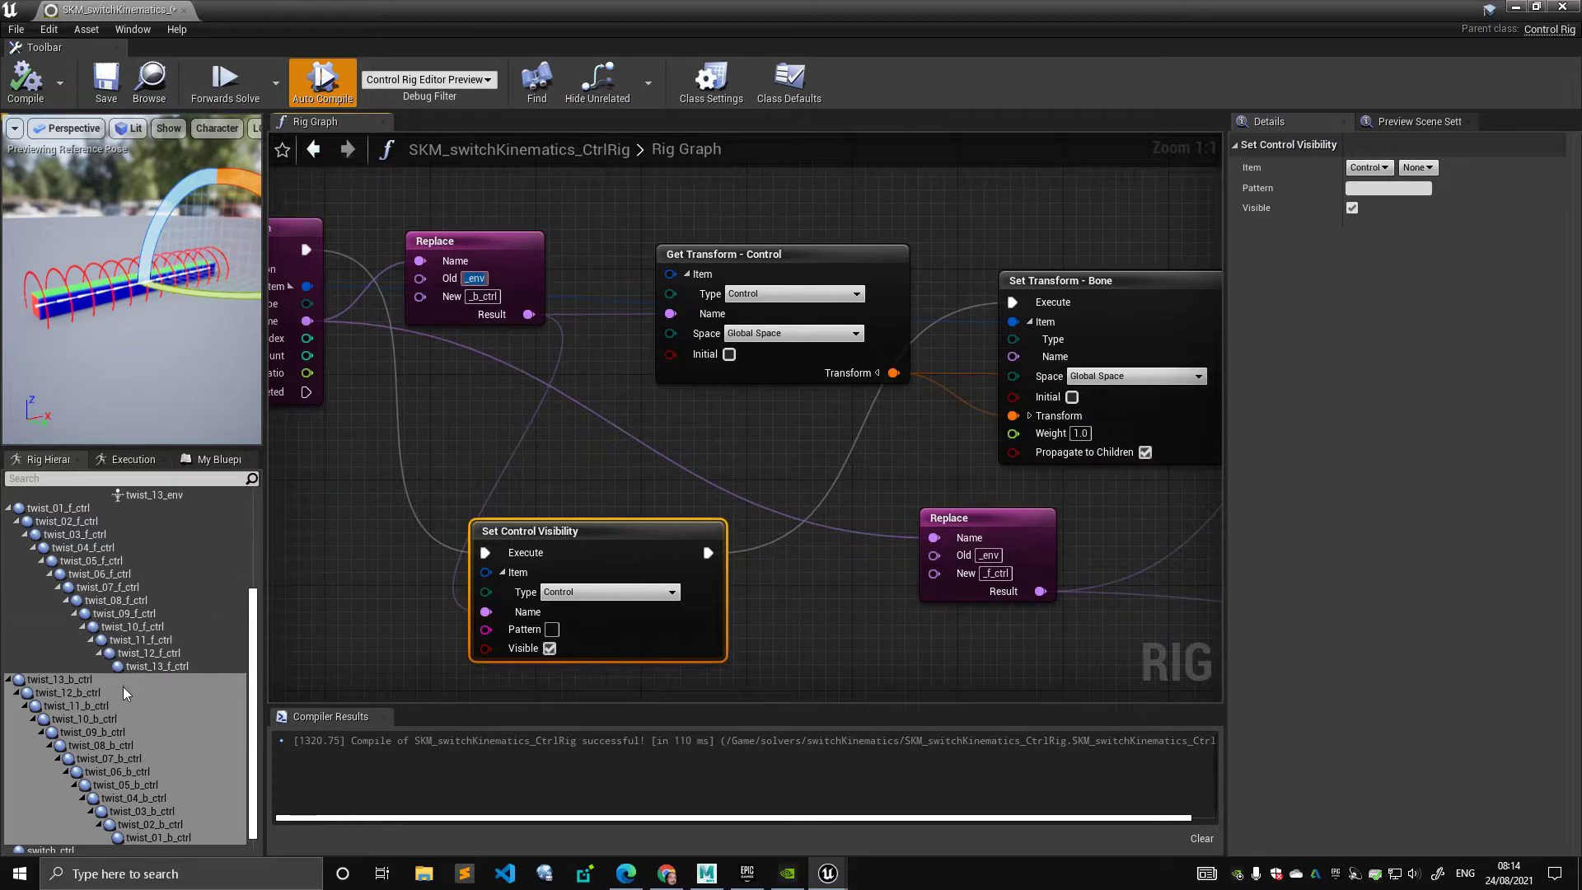
click(57, 507)
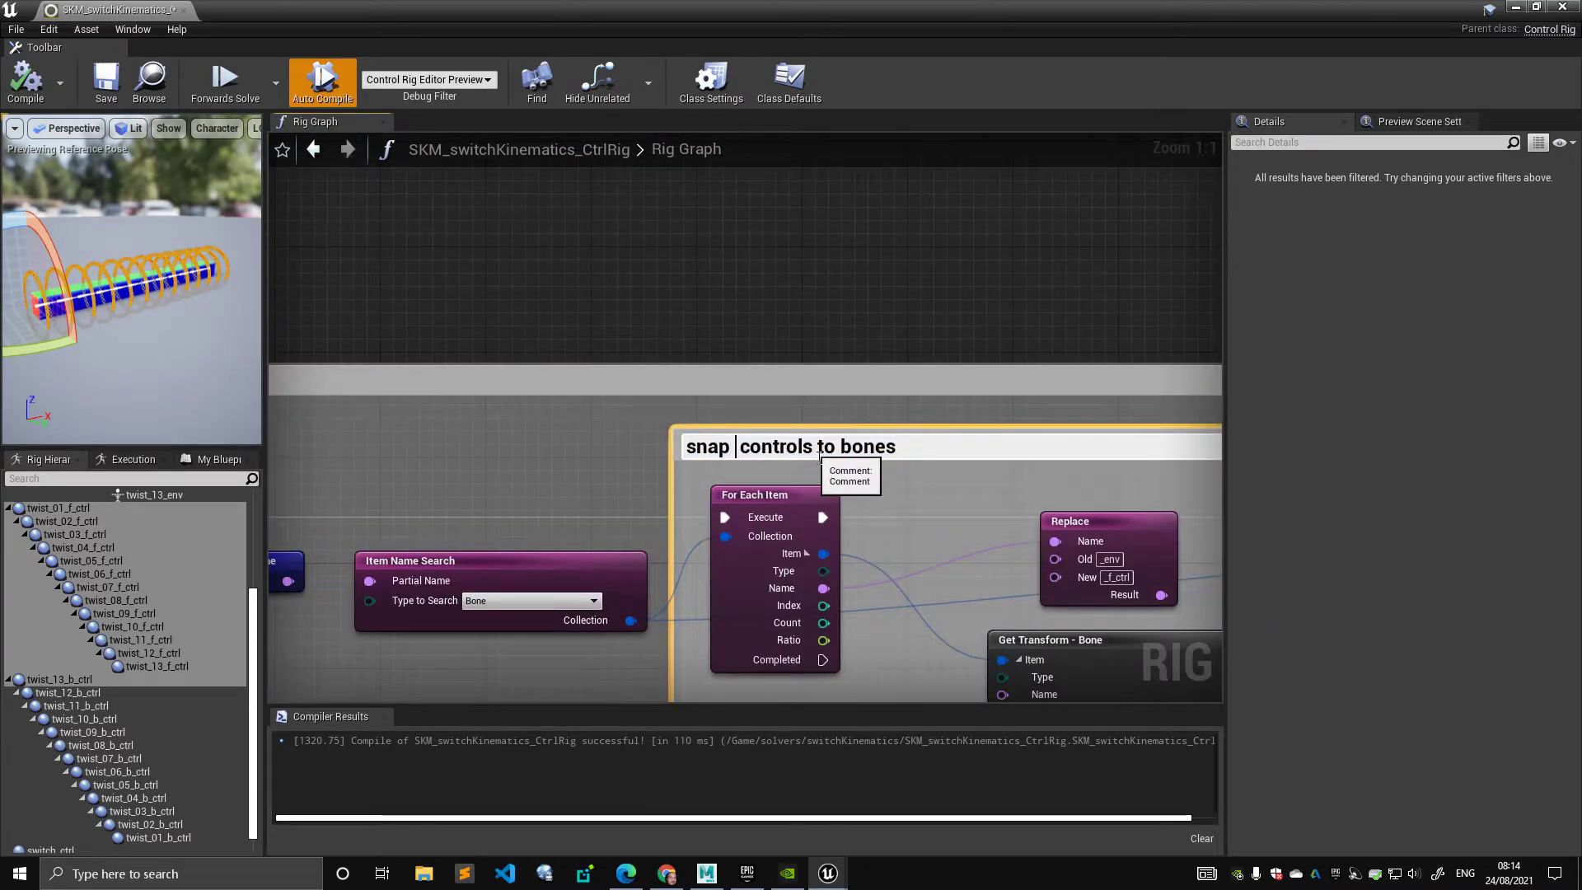
scroll(down, 3)
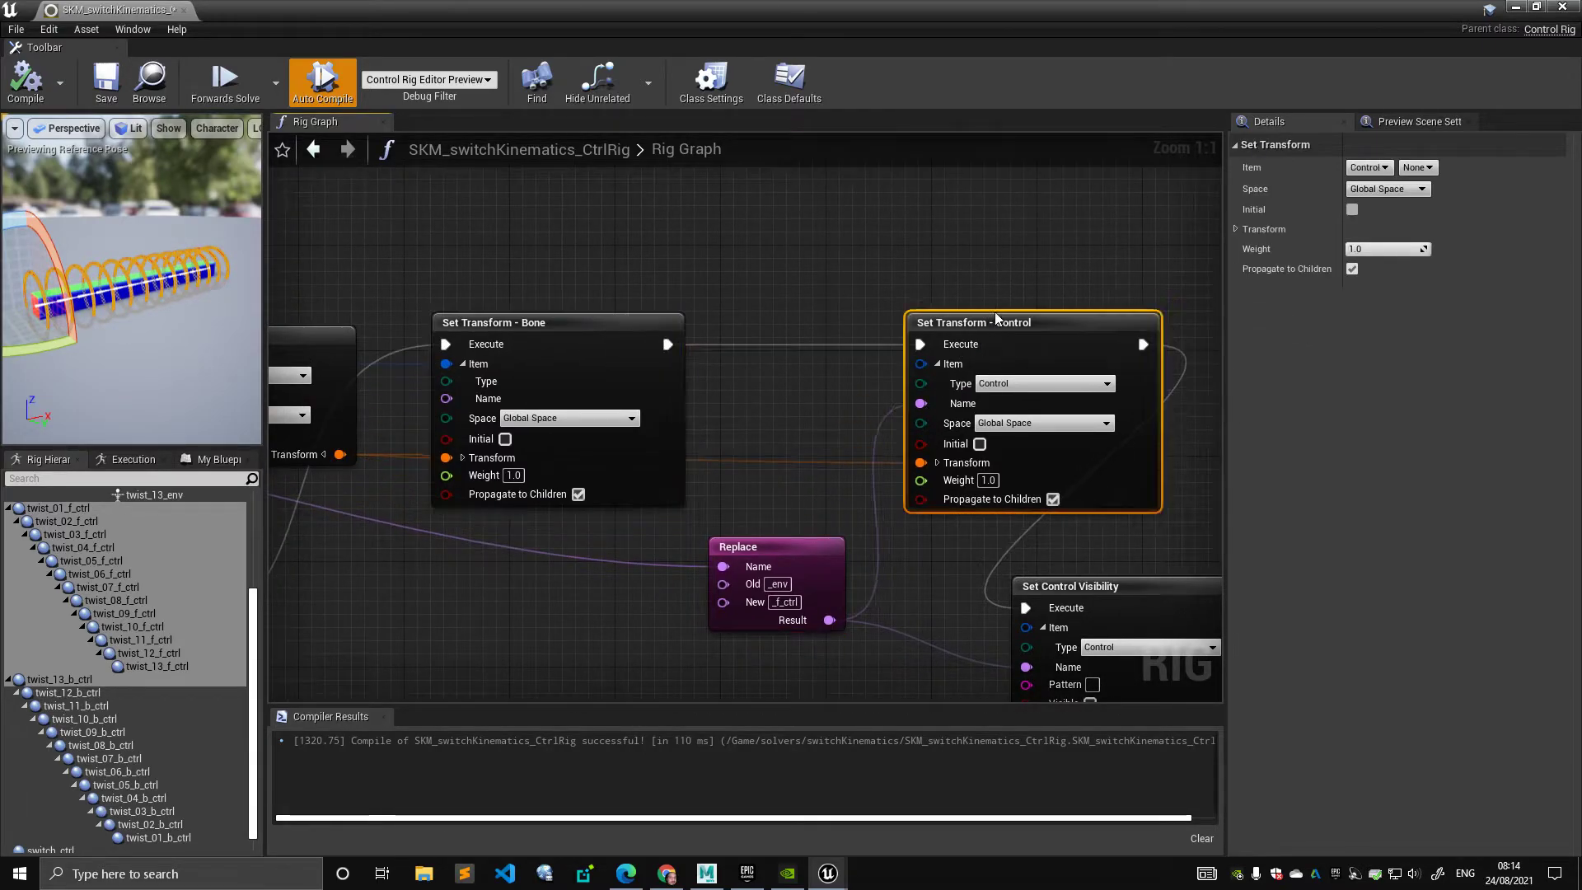
click(76, 692)
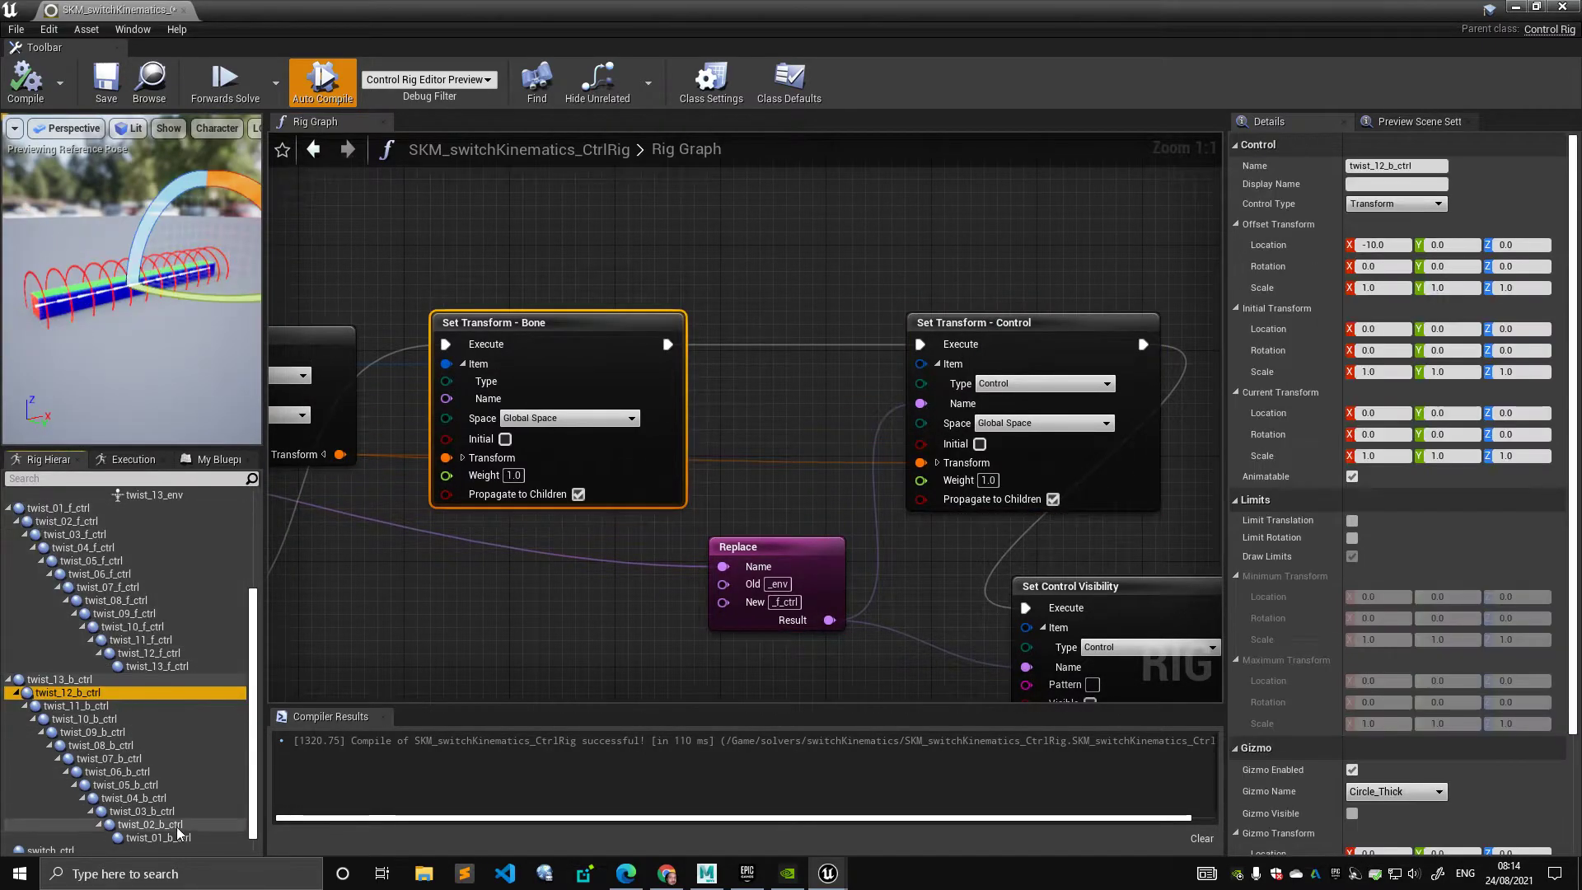
click(68, 679)
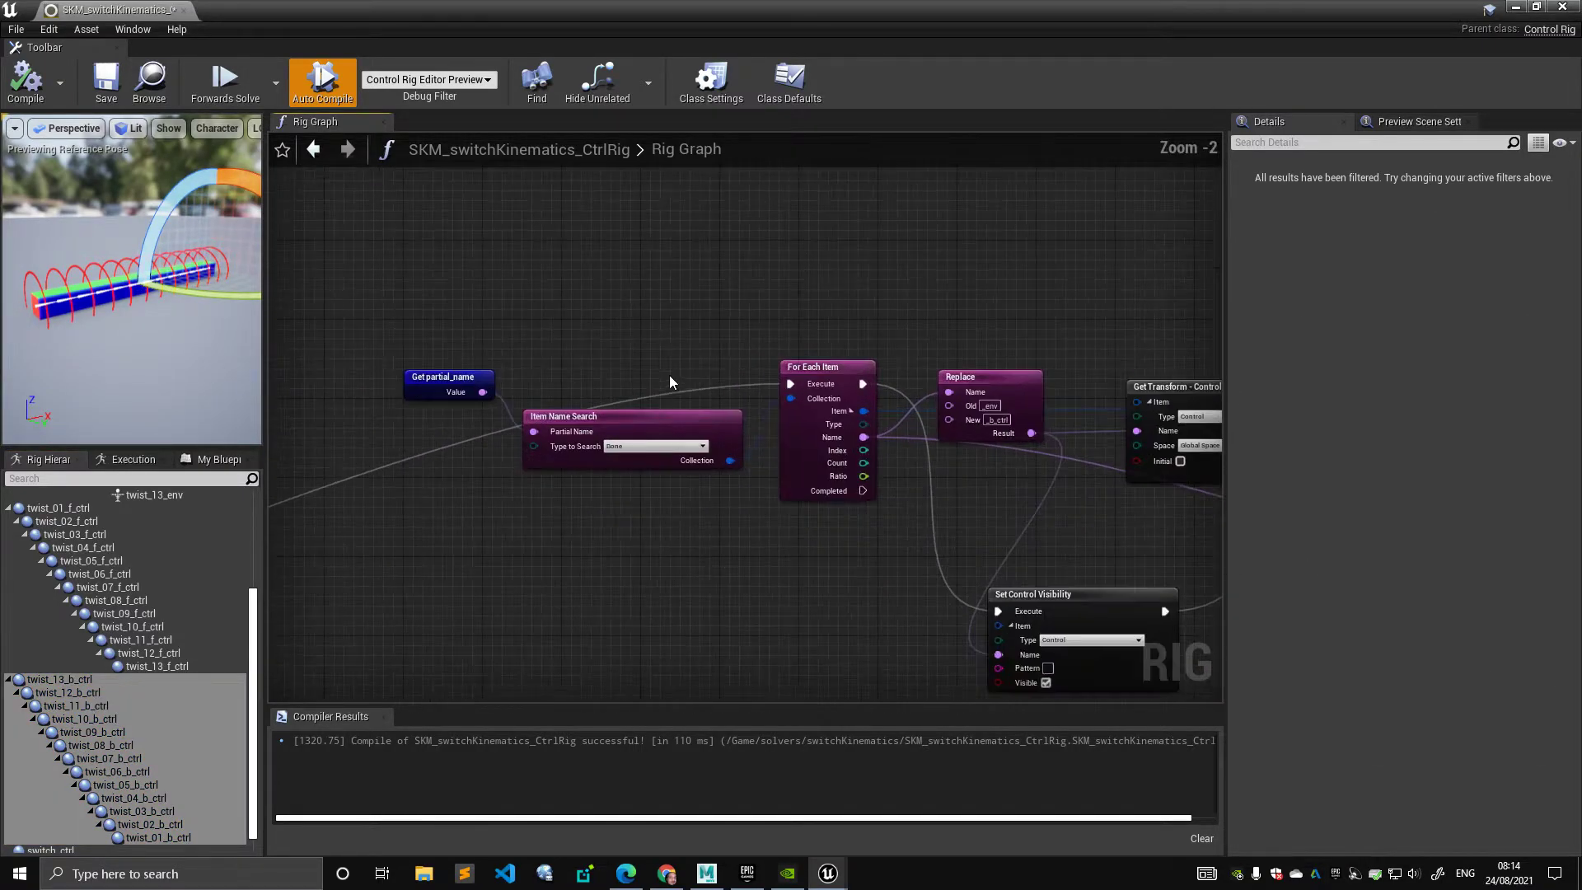
- Zoom out of the Rig Graph and select the upper loop's f_ctrl nodes
click(62, 679)
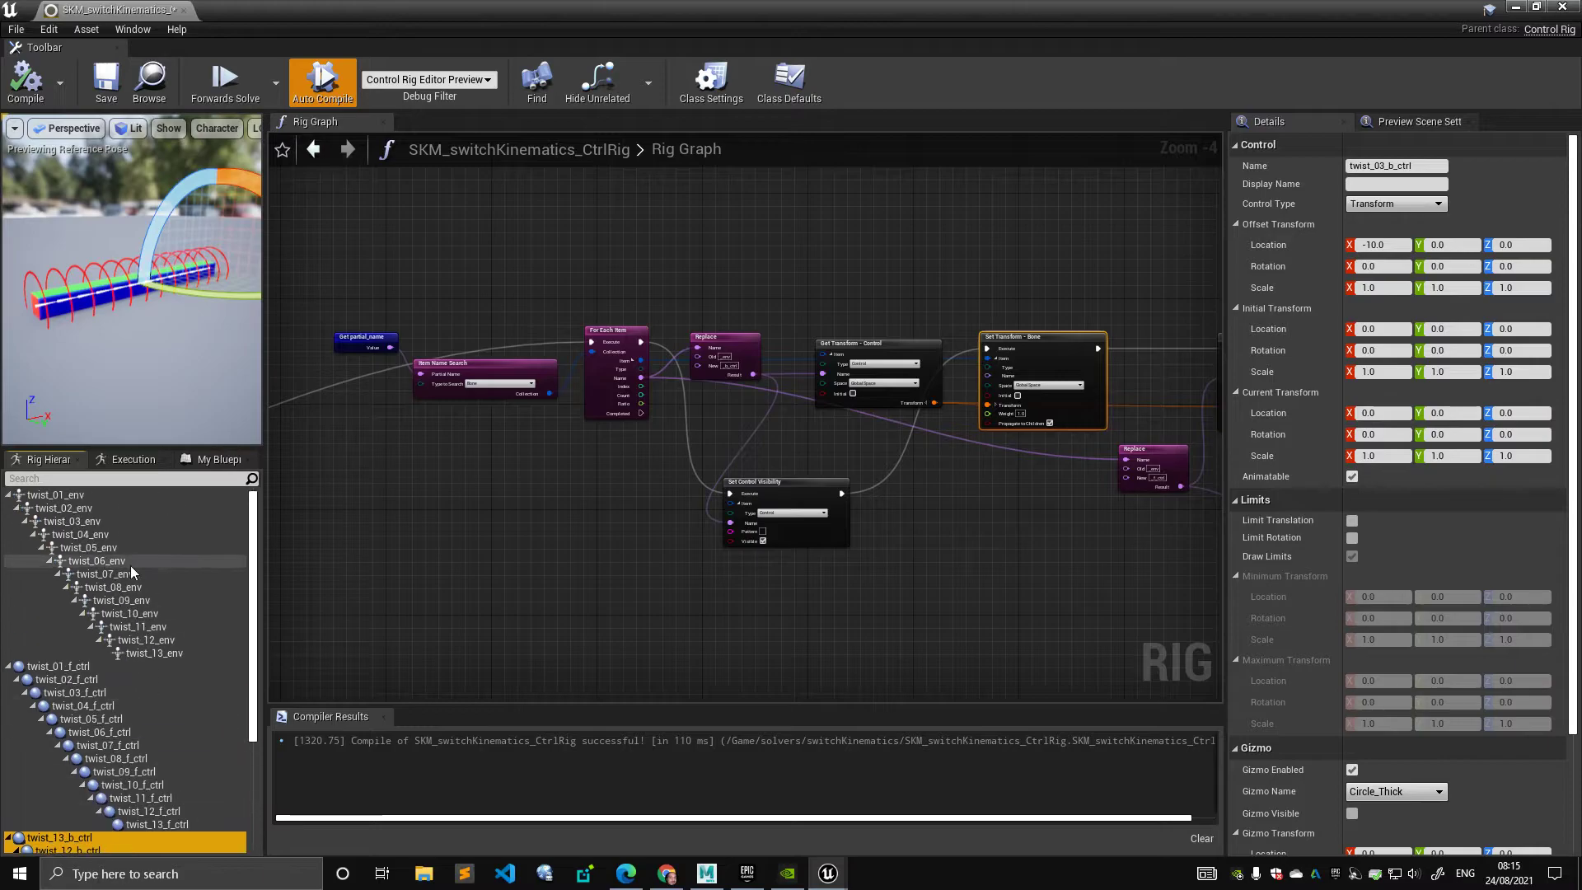
scroll(down, 3)
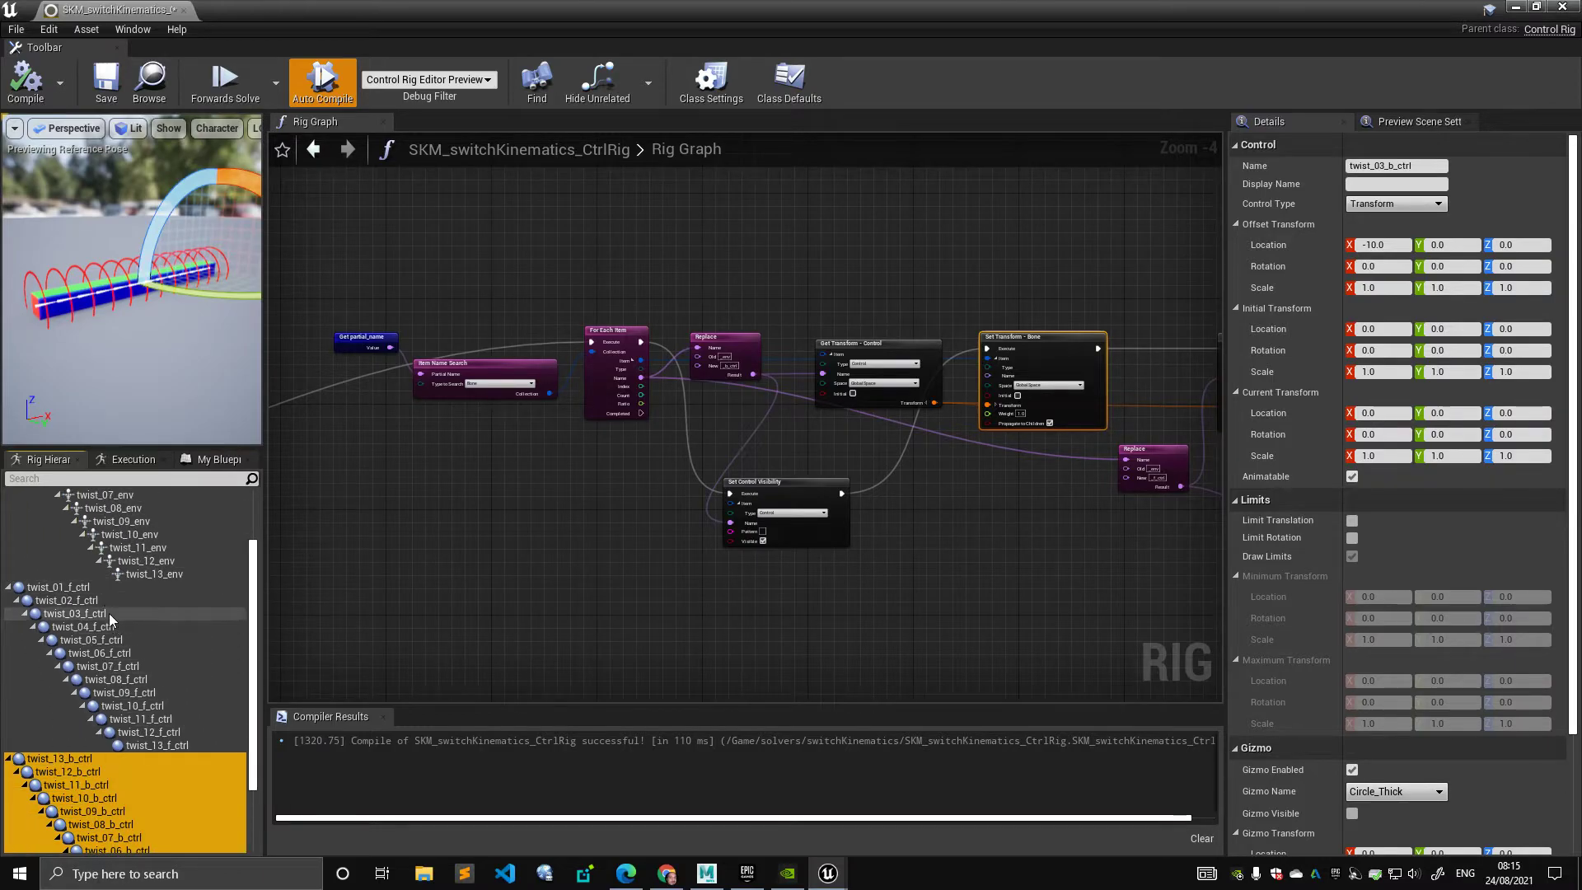
click(58, 587)
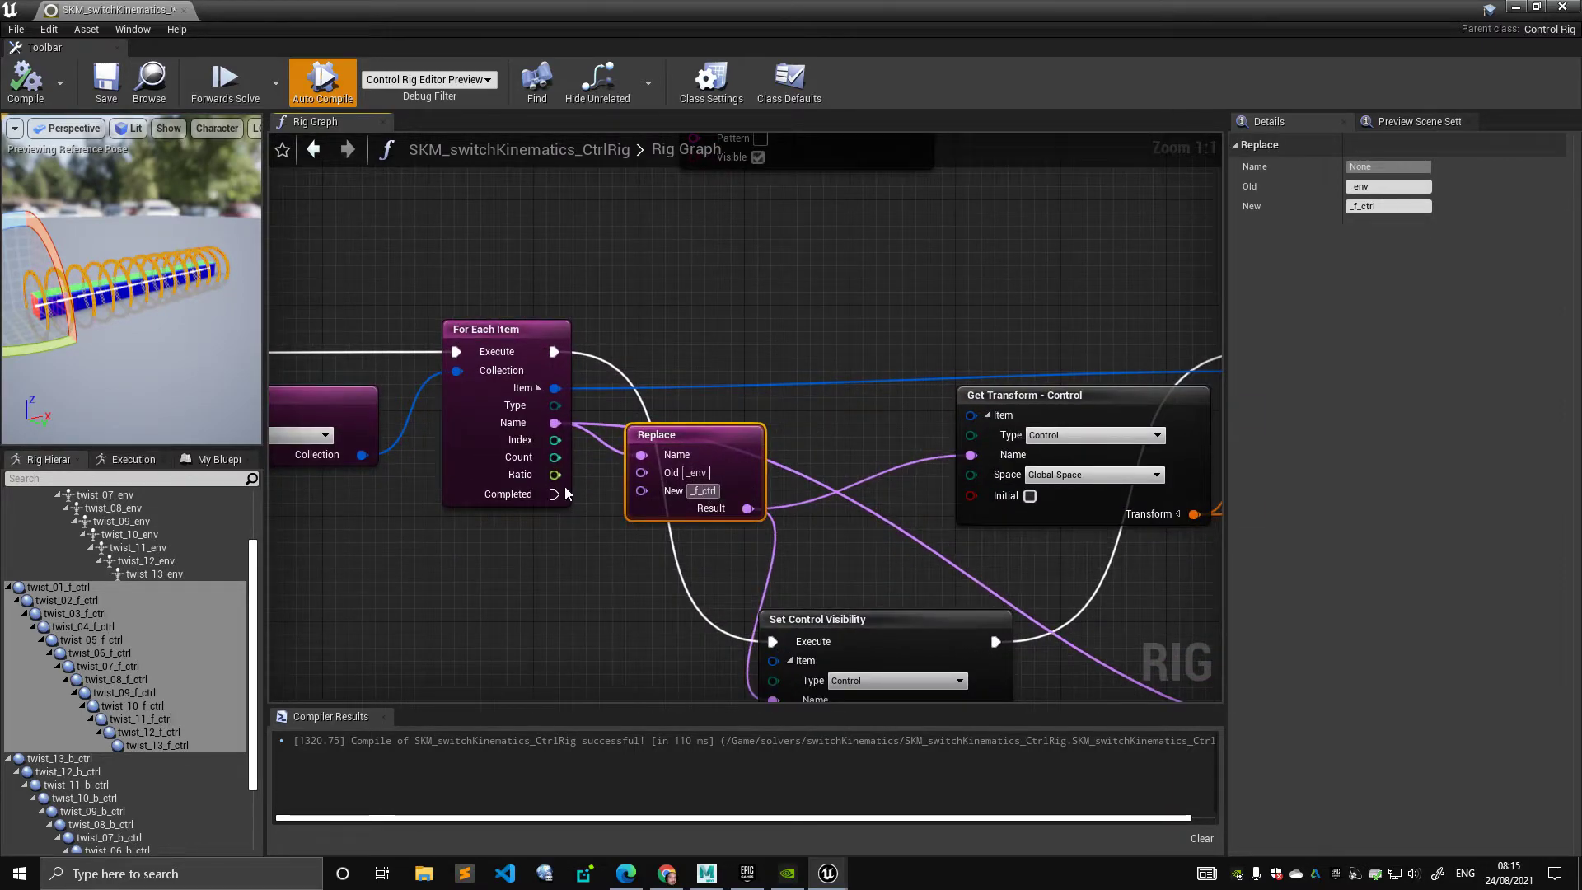
click(78, 601)
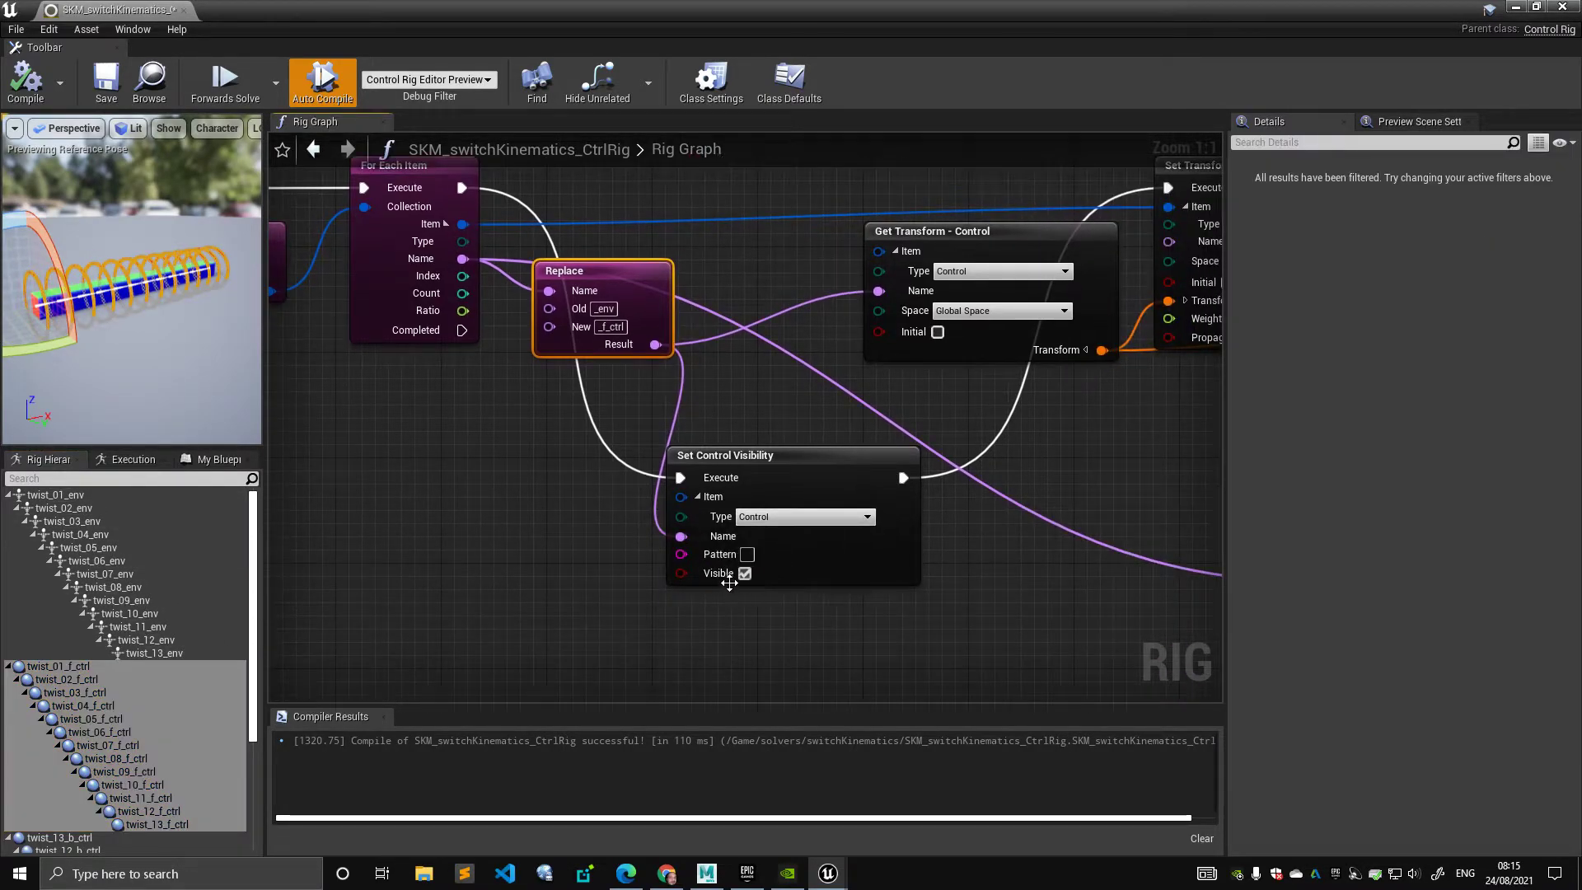
- Inspect a Set Control Visibility node and the twist_13_b_ctrl control's settings
click(55, 494)
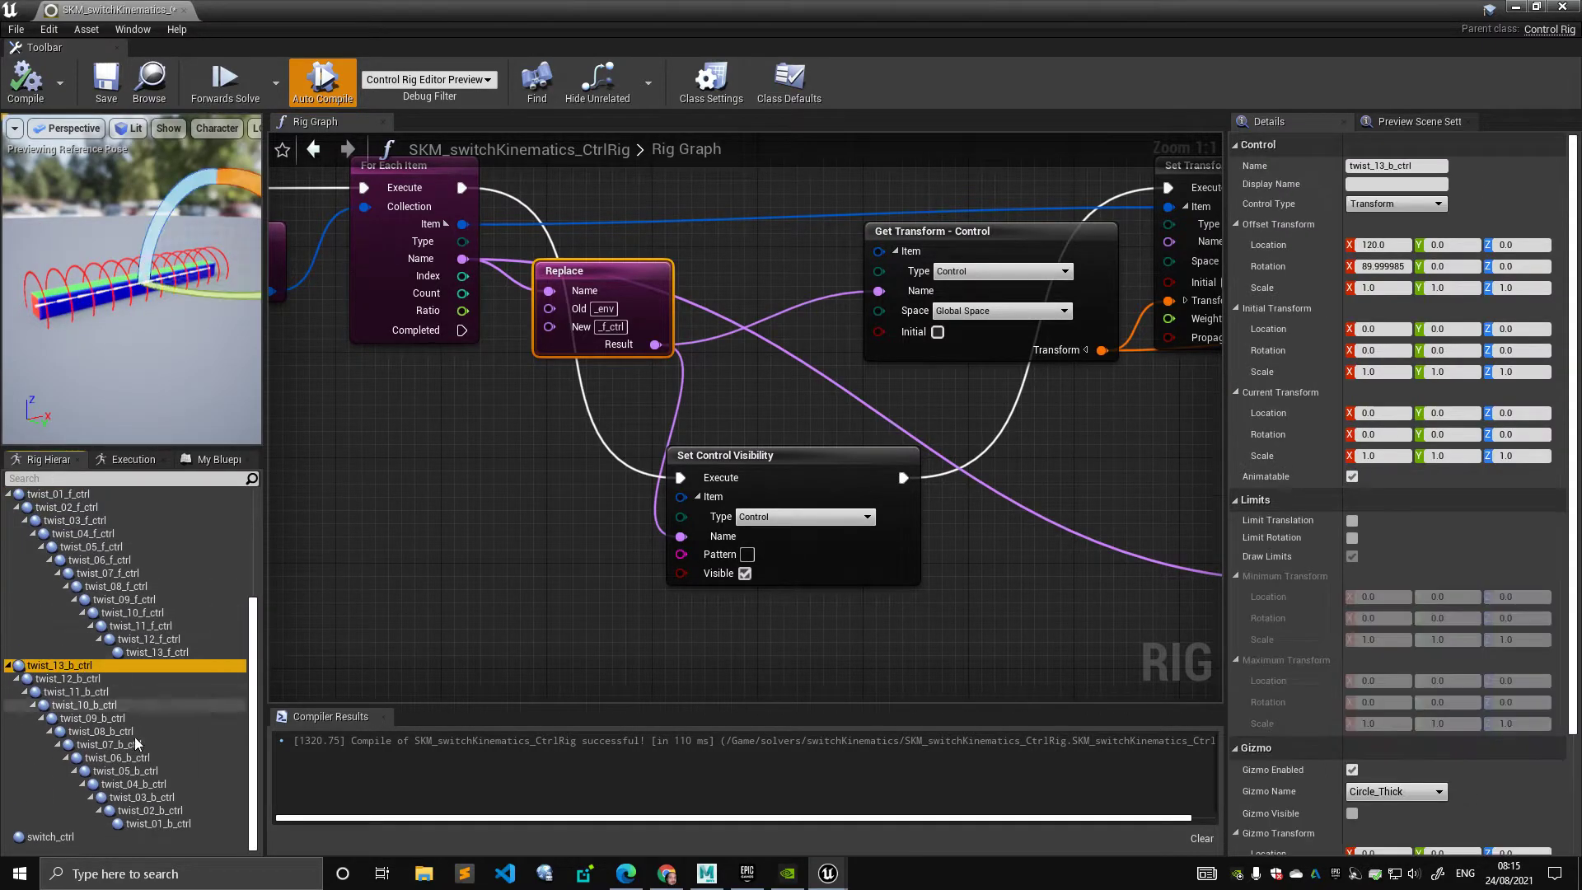
scroll(down, 3)
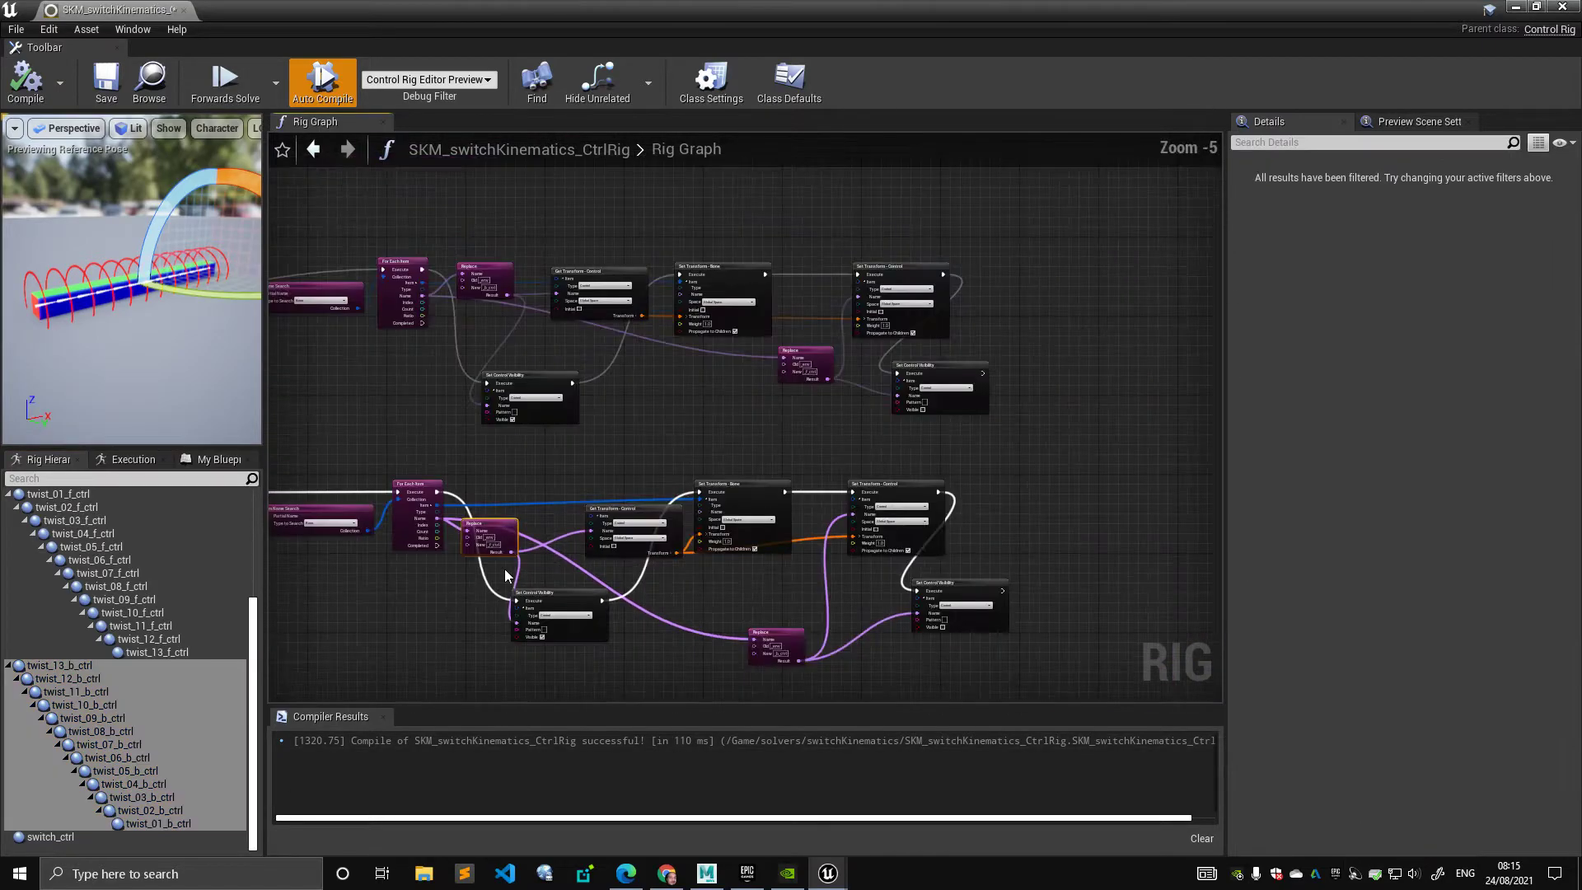
scroll(down, 3)
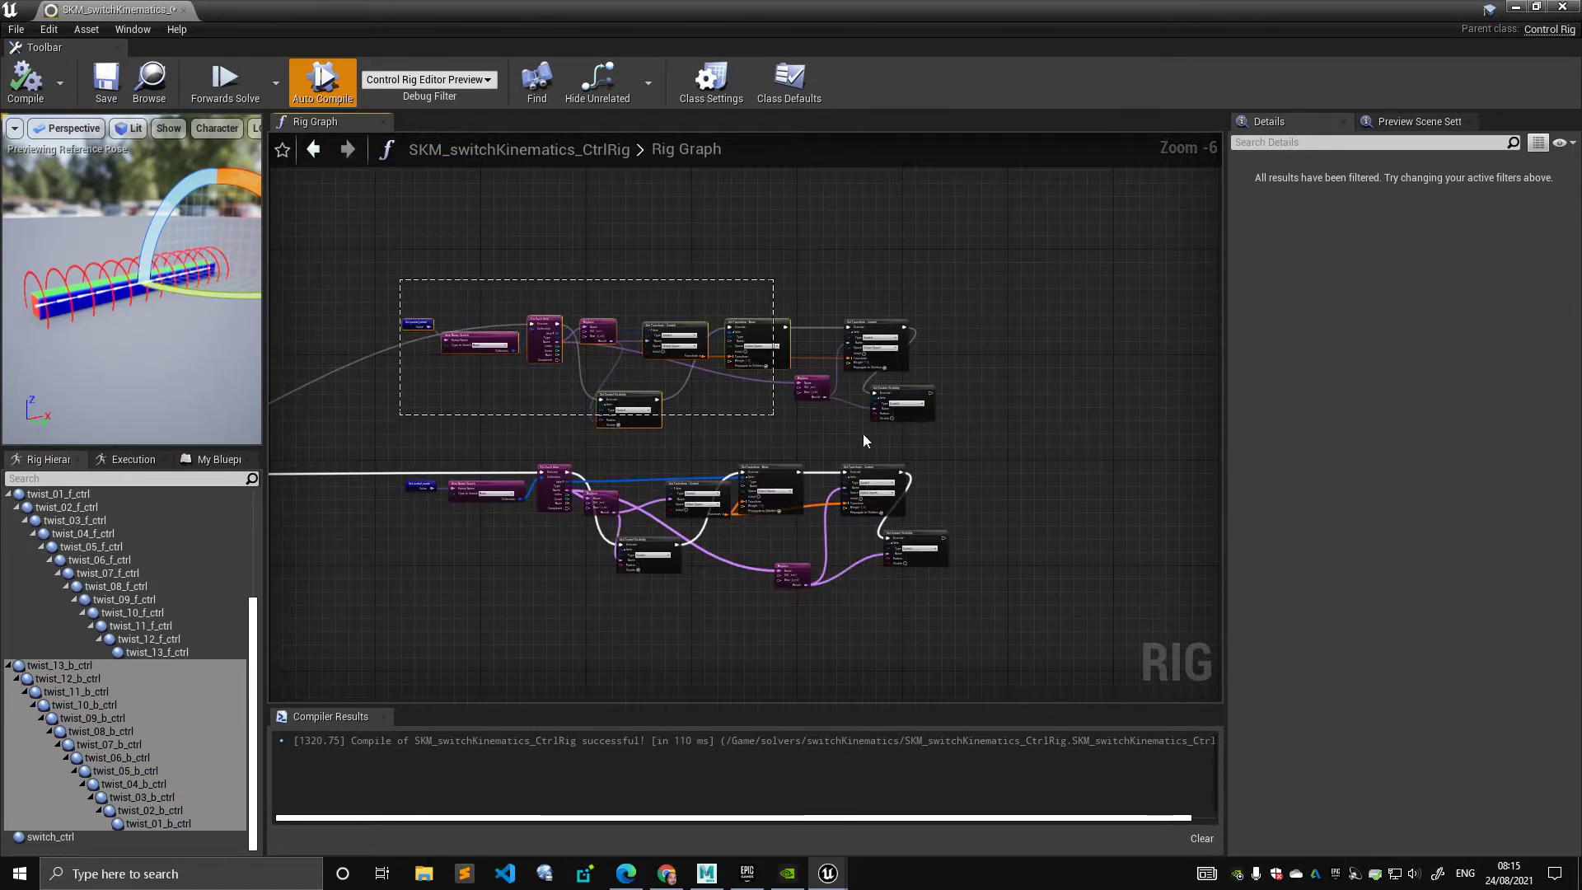
click(417, 324)
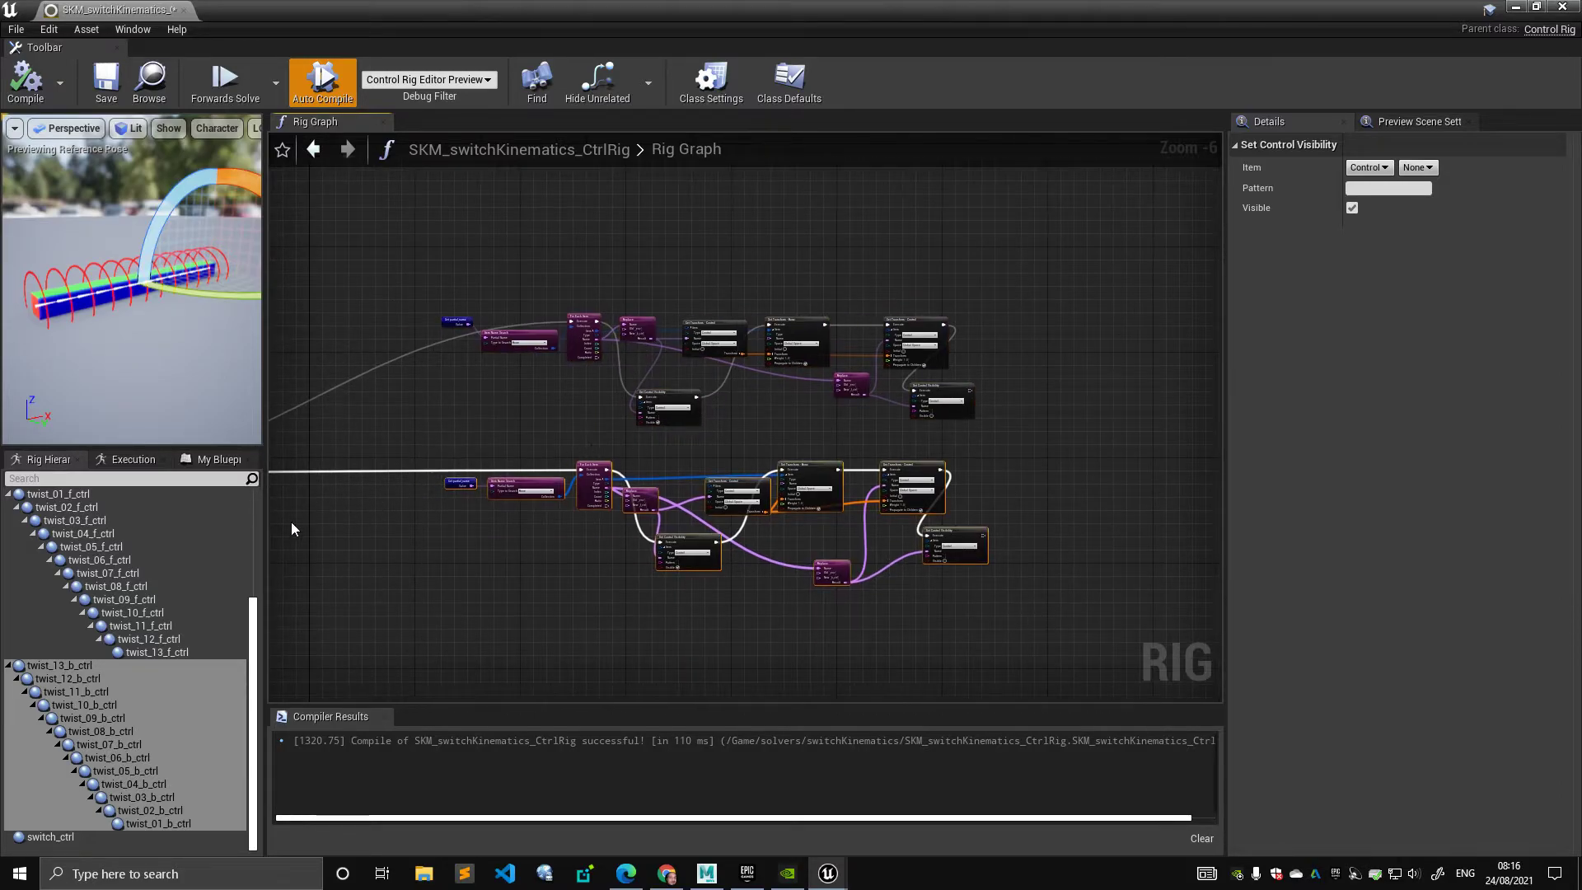
click(66, 745)
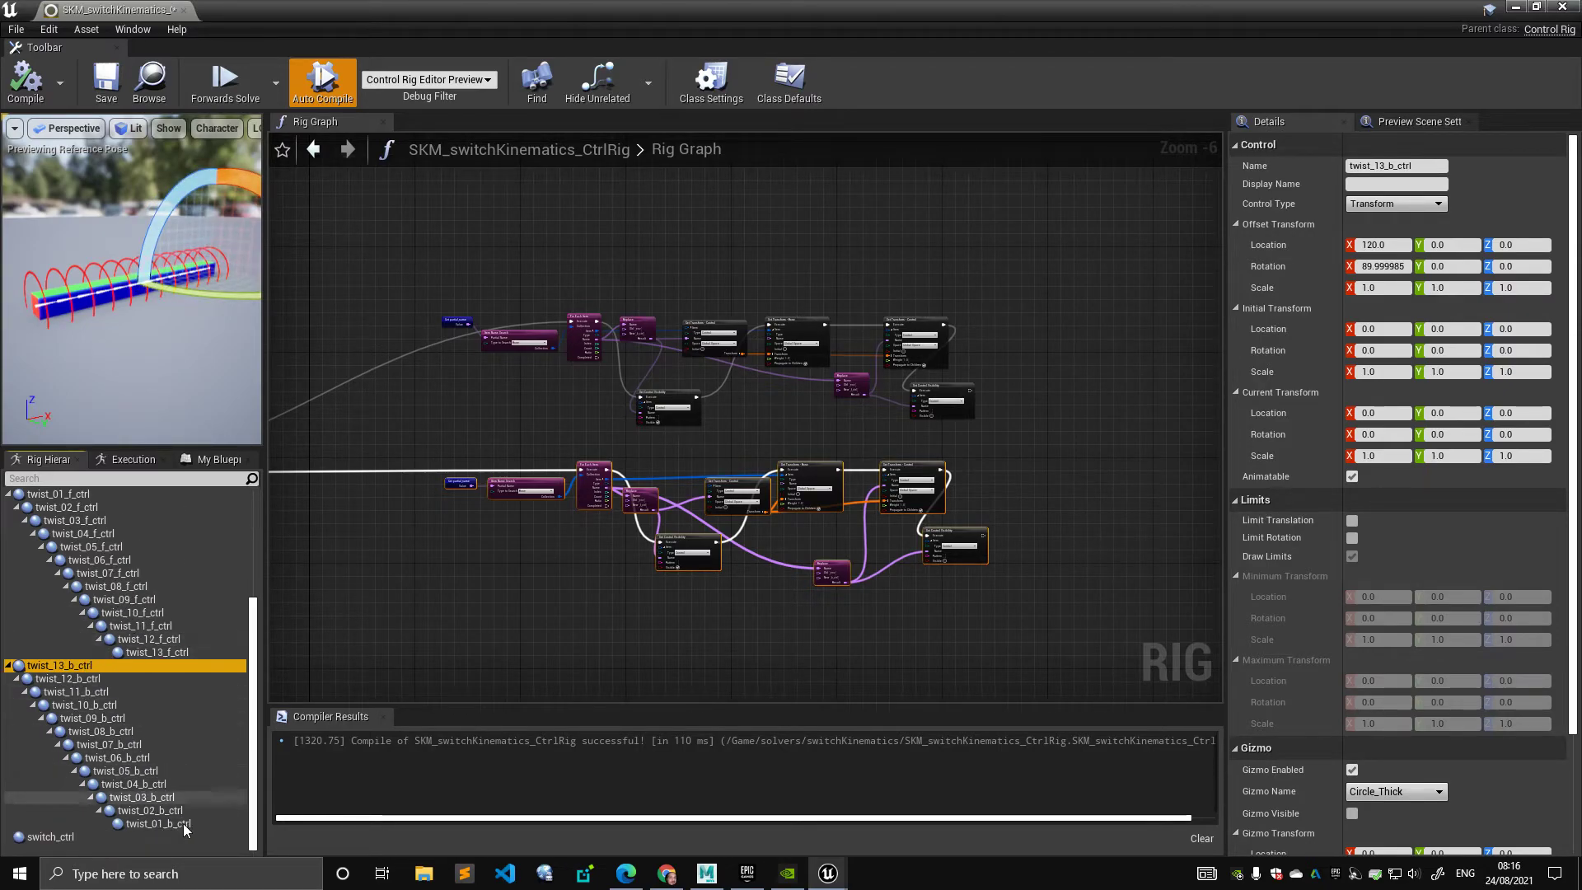
mouse_move(498, 560)
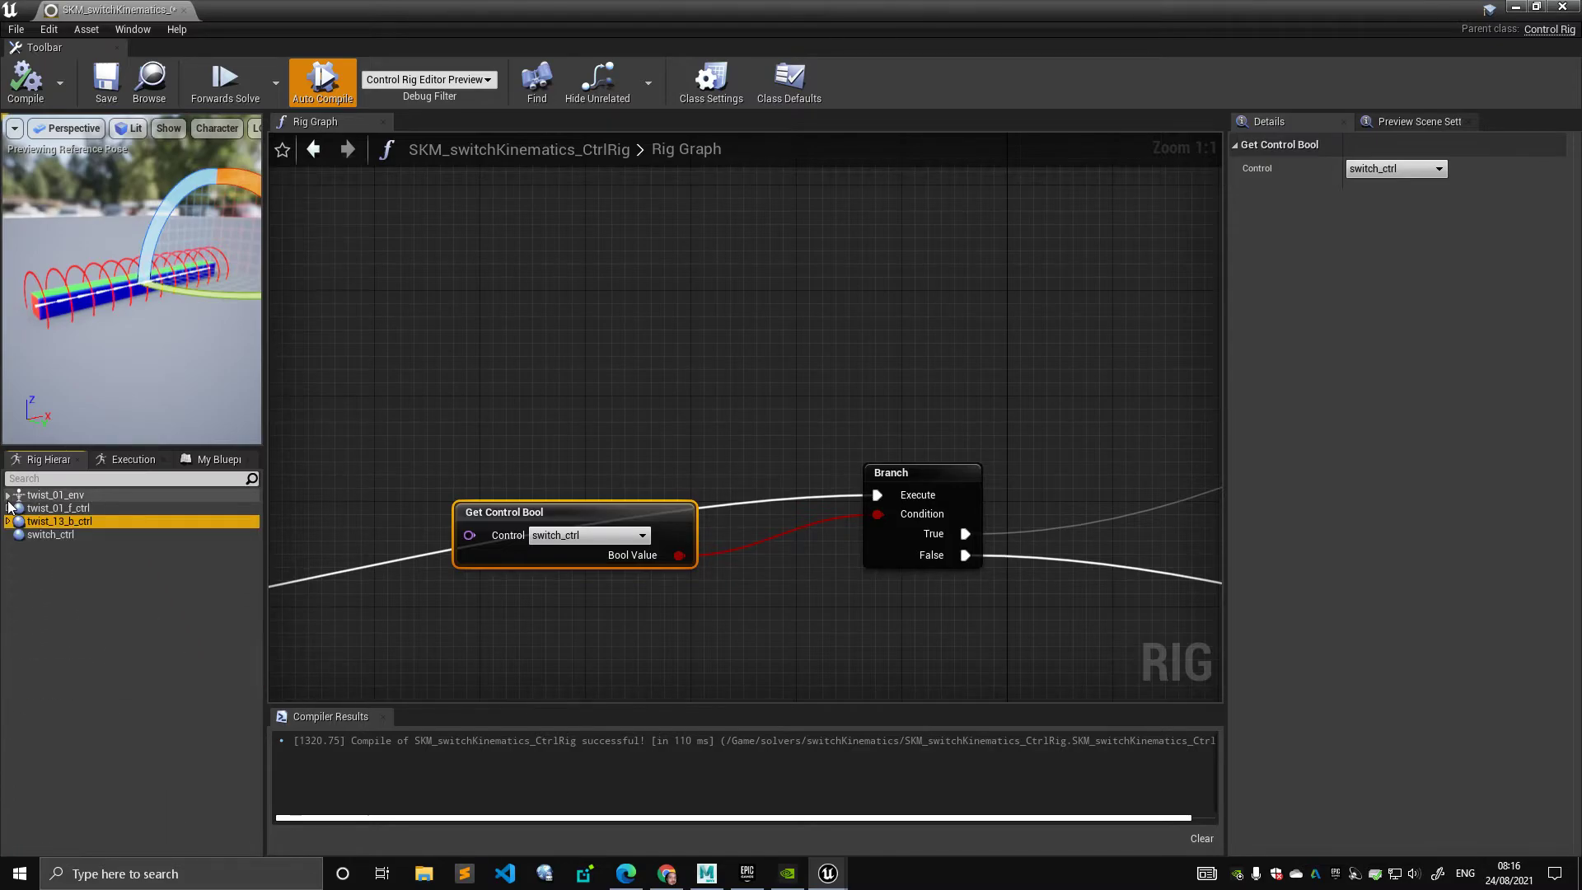
- Select switch_ctrl in the Rig Hierarchy to inspect its bool settings
click(49, 534)
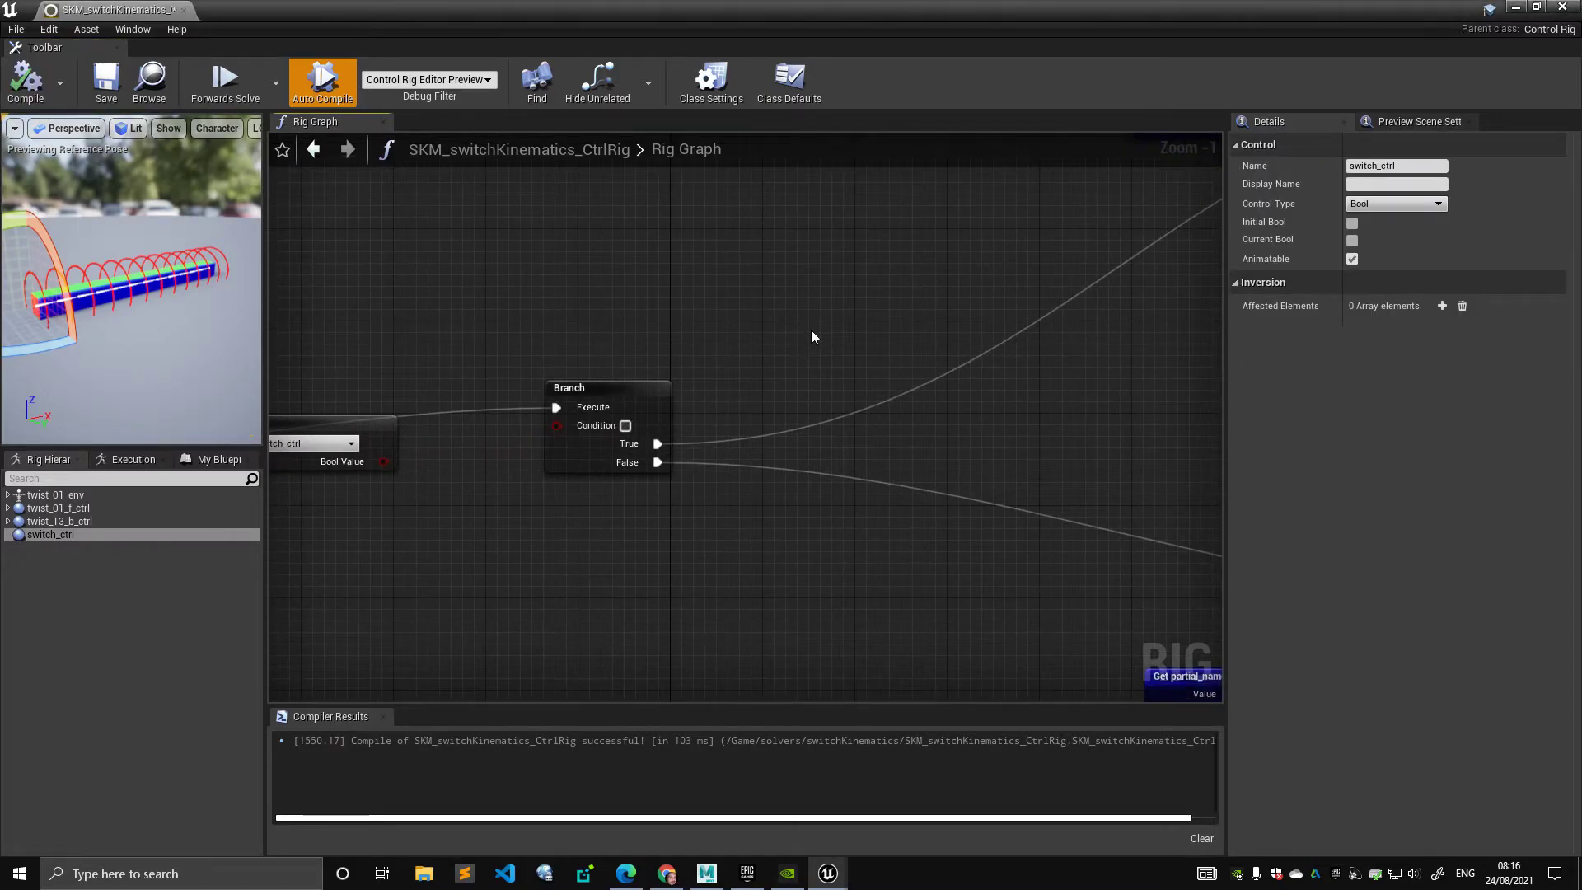
- Expand twist_01_f_ctrl and twist_13_b_ctrl, inspecting twist_09_b_ctrl and twist_01_f_ctrl
scroll(down, 3)
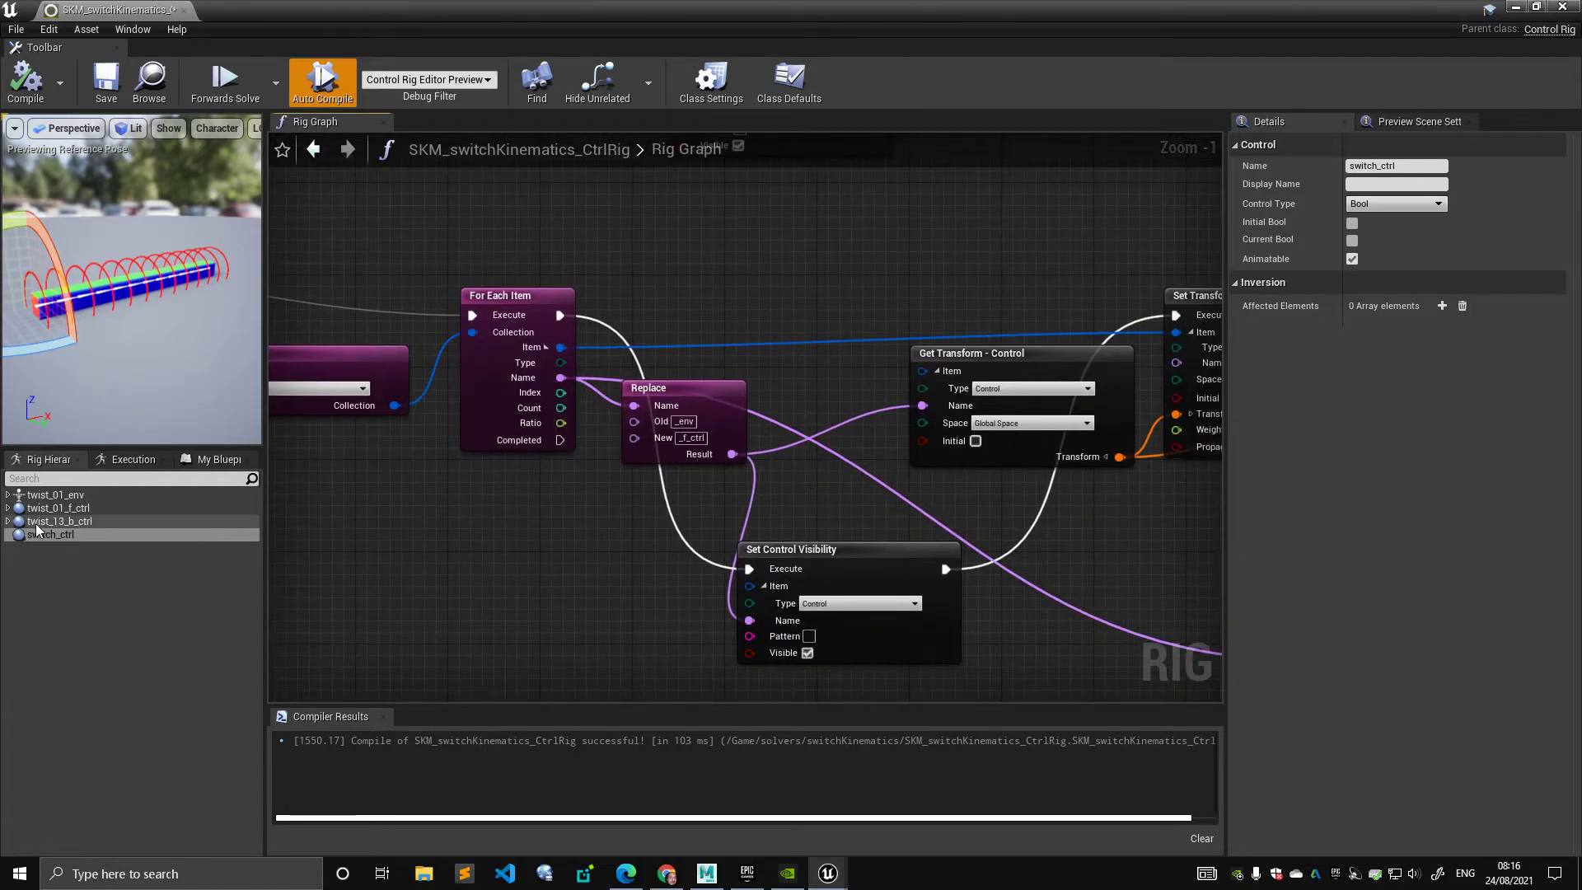
click(58, 508)
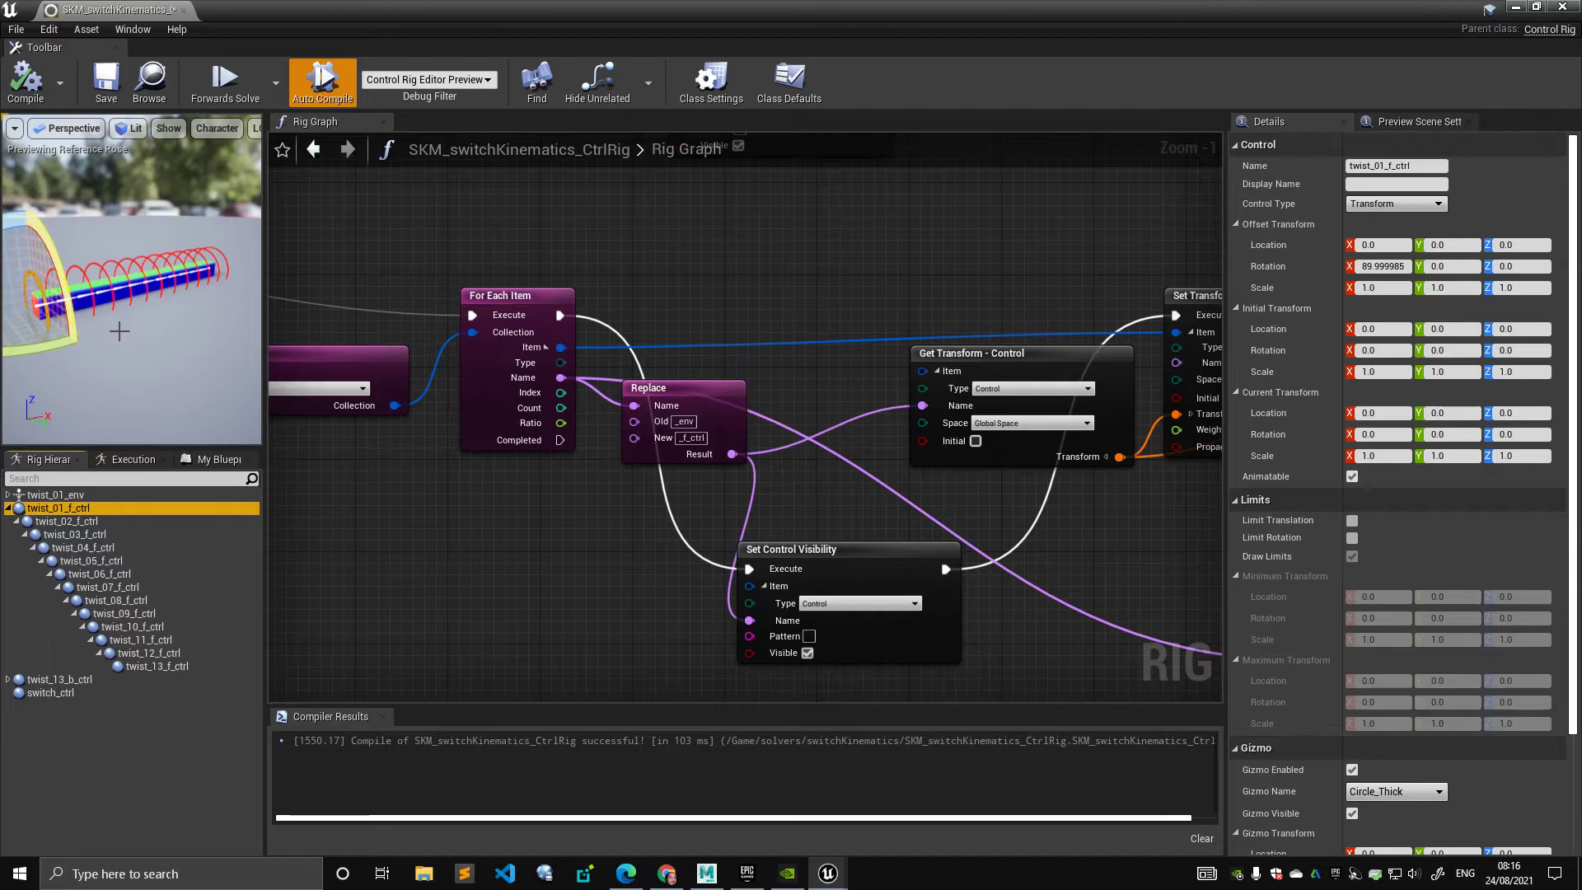
click(9, 679)
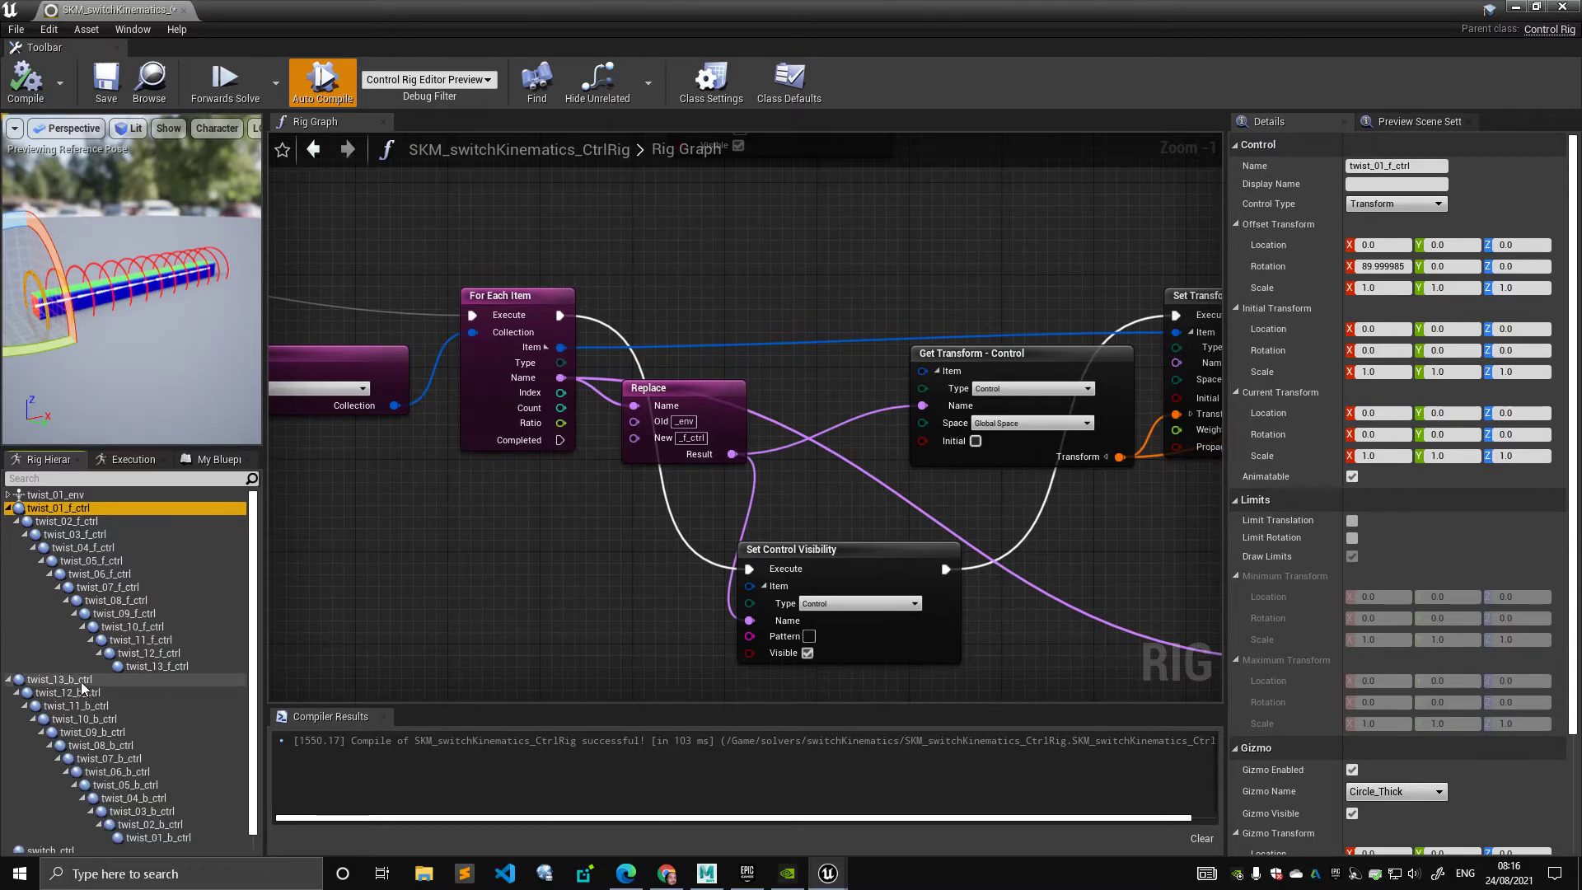
click(108, 758)
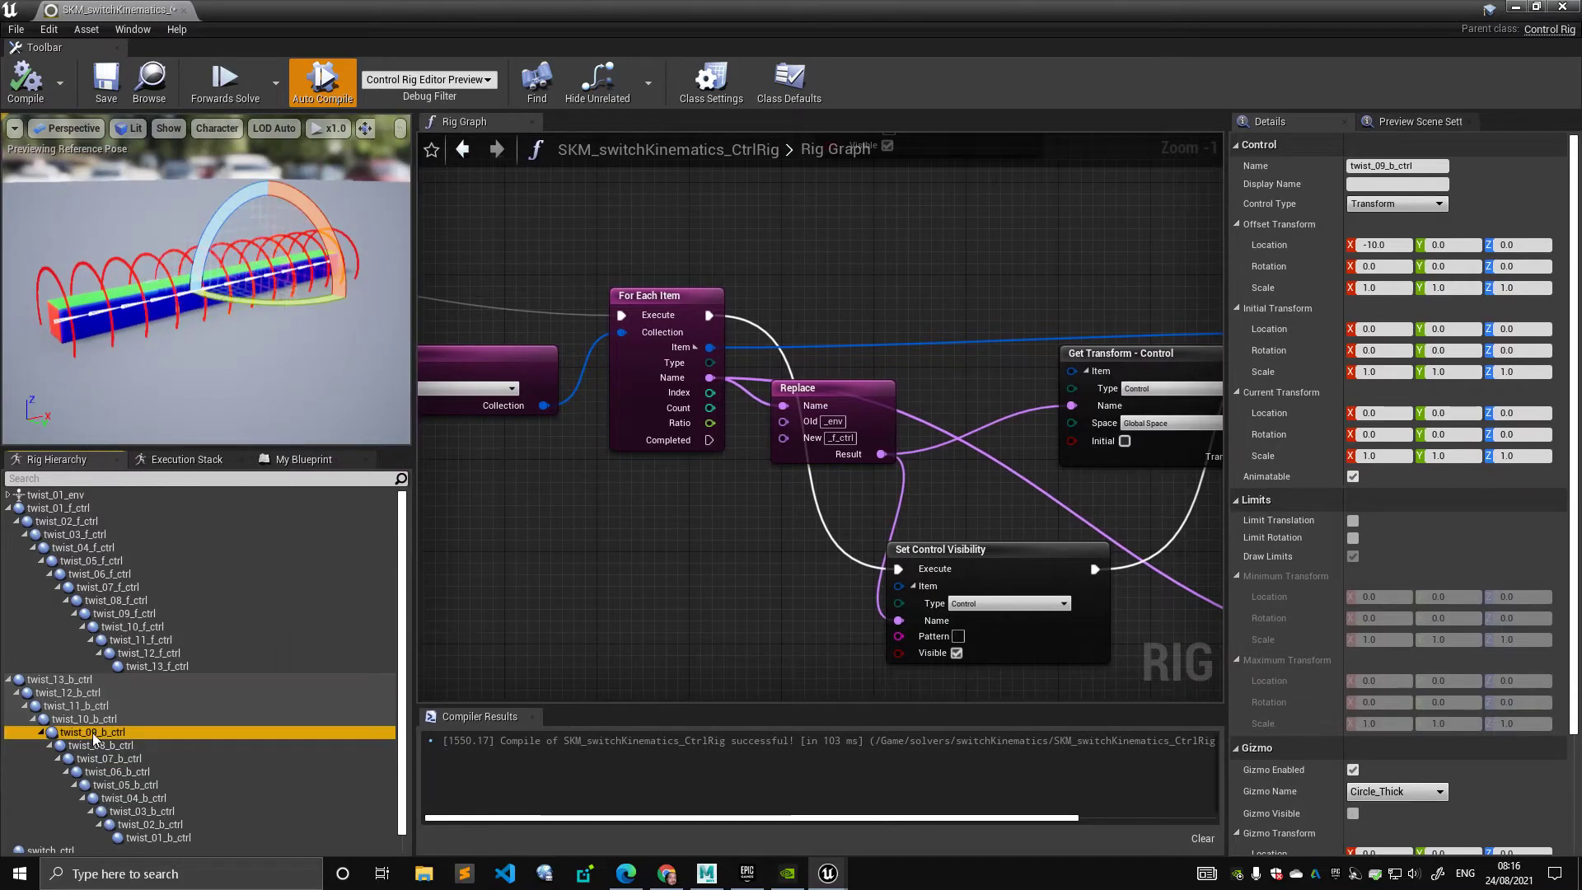
click(57, 508)
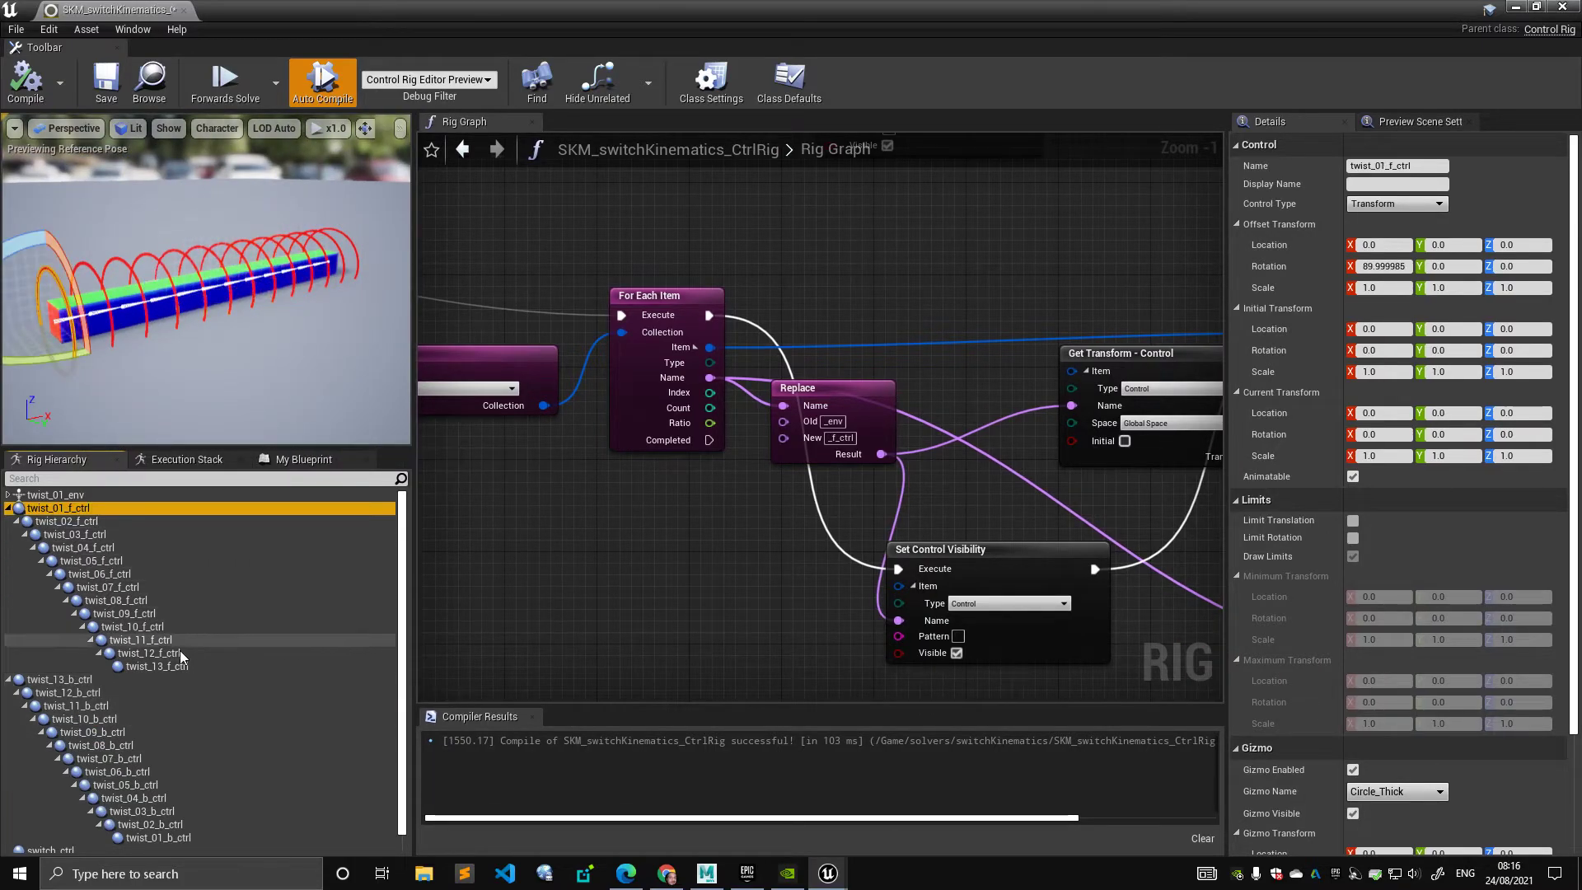
click(141, 653)
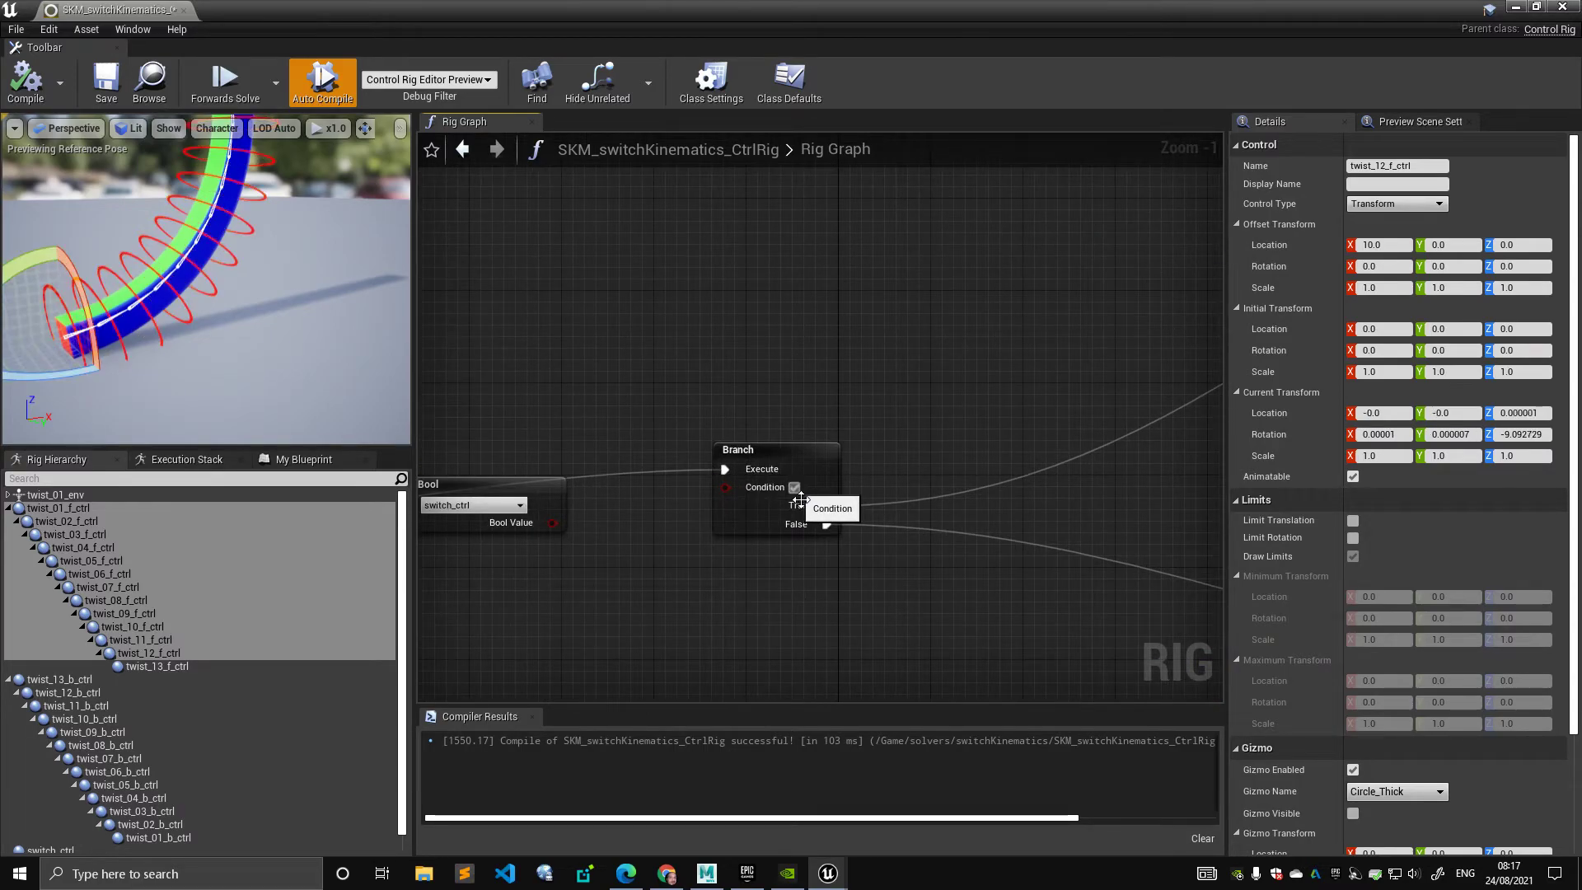
- Untick the Branch Condition, then select the twist_f chain and rotate it to bend the tube
click(794, 487)
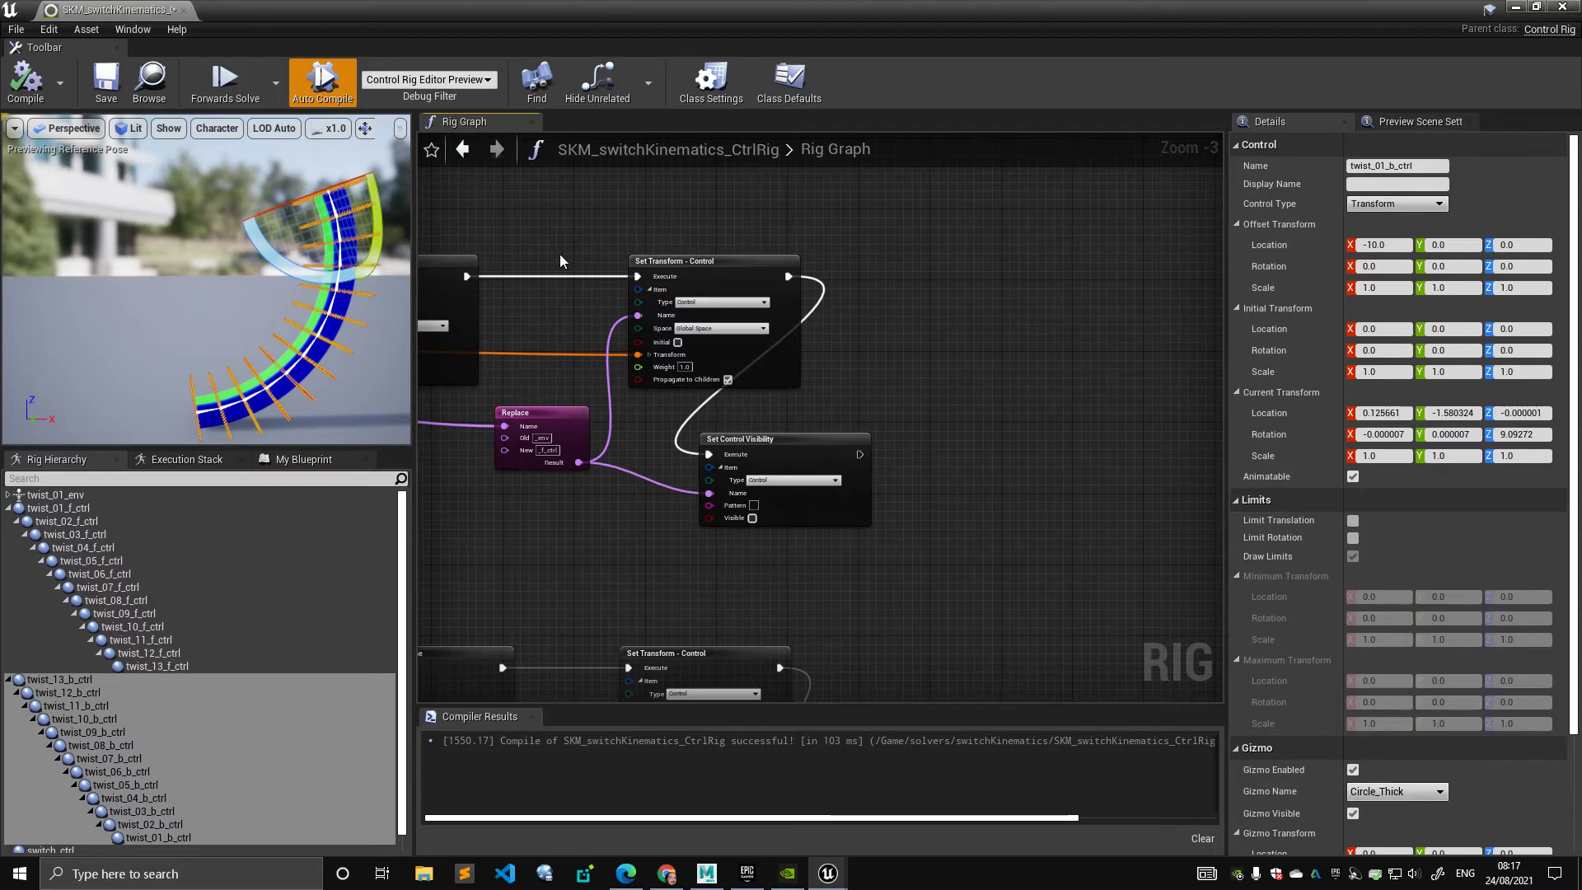
scroll(down, 3)
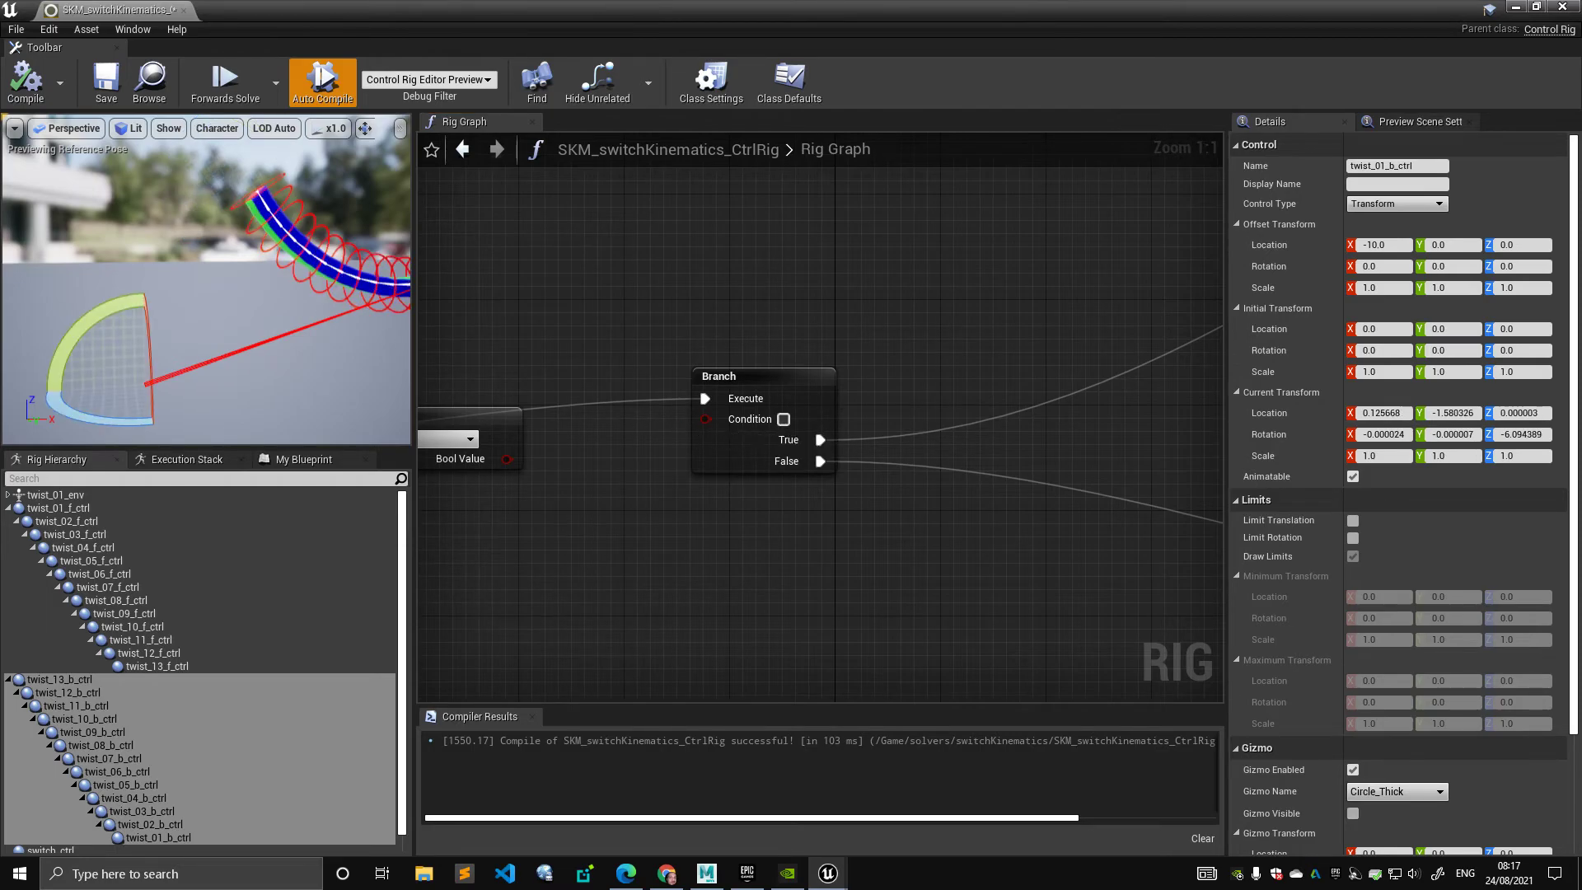
click(58, 508)
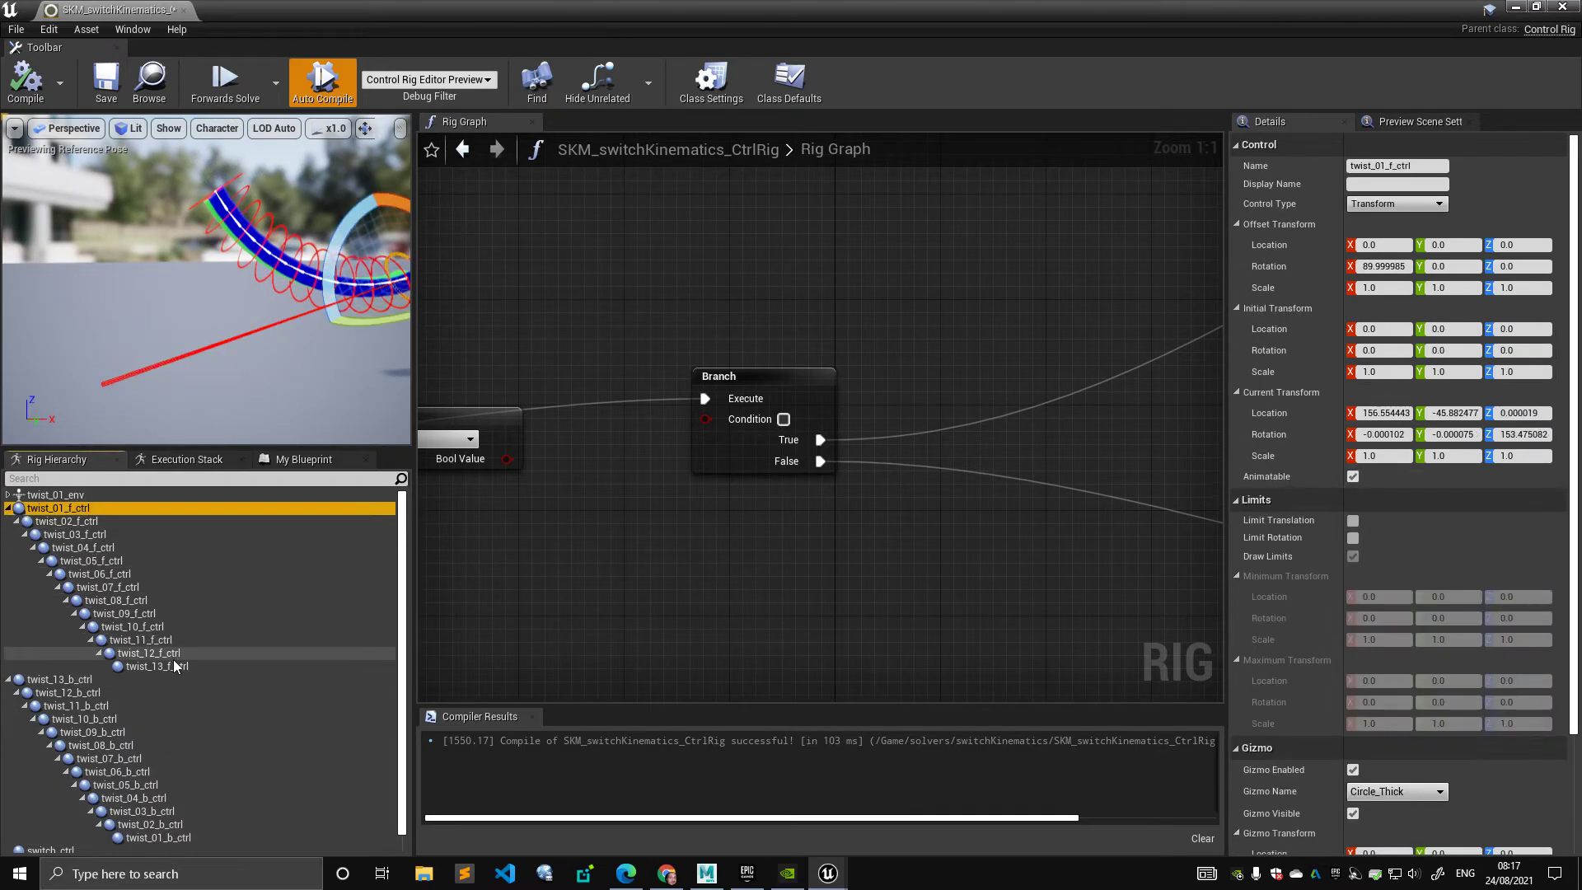
click(154, 666)
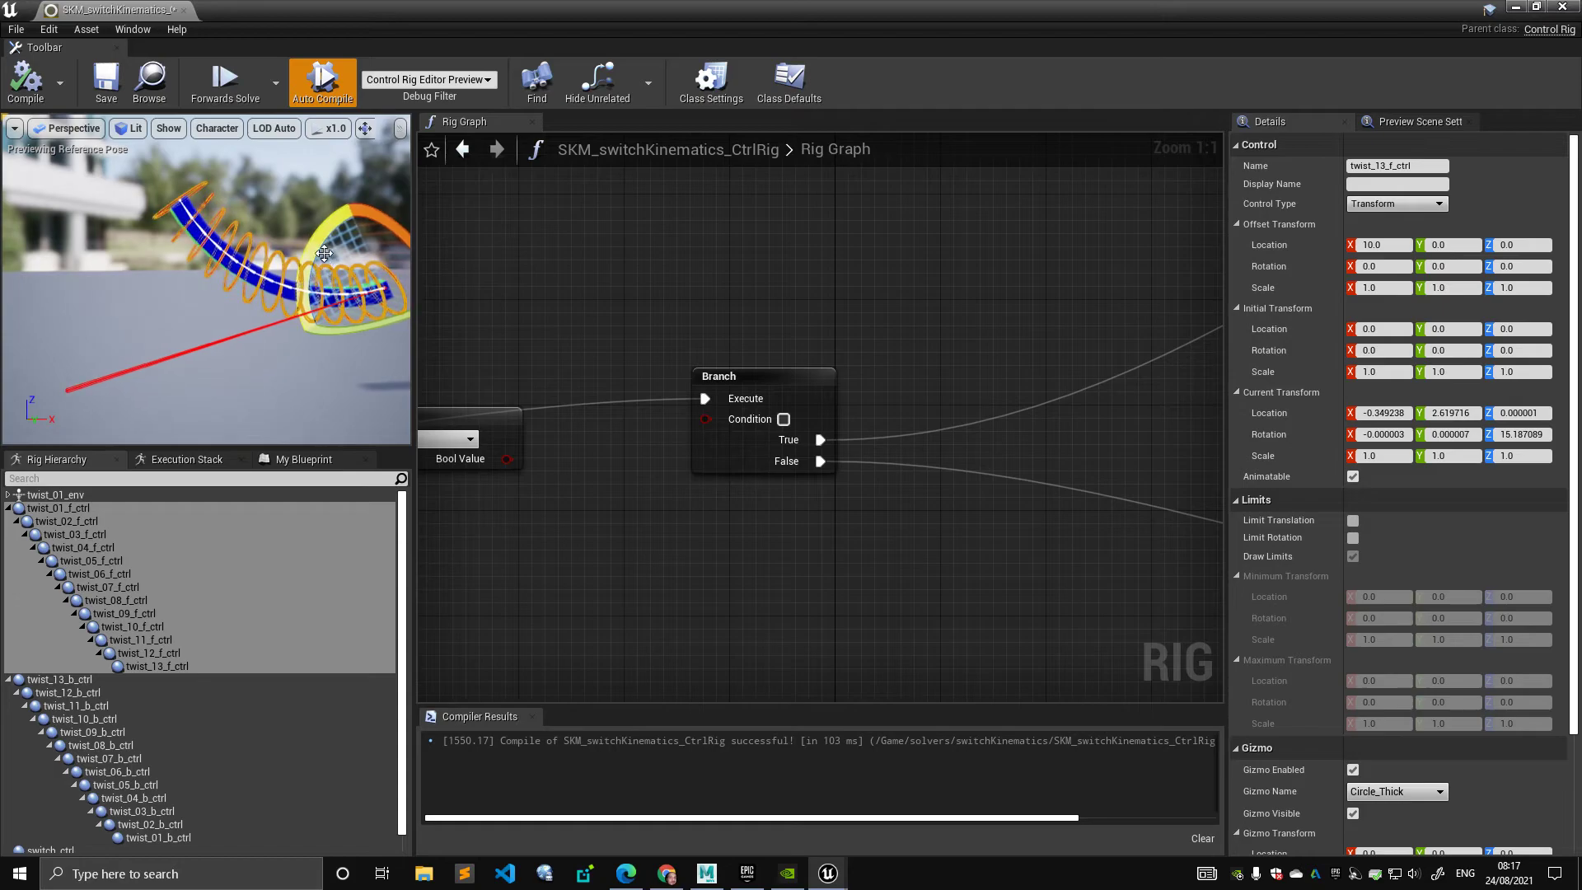
drag(323, 252, 359, 302)
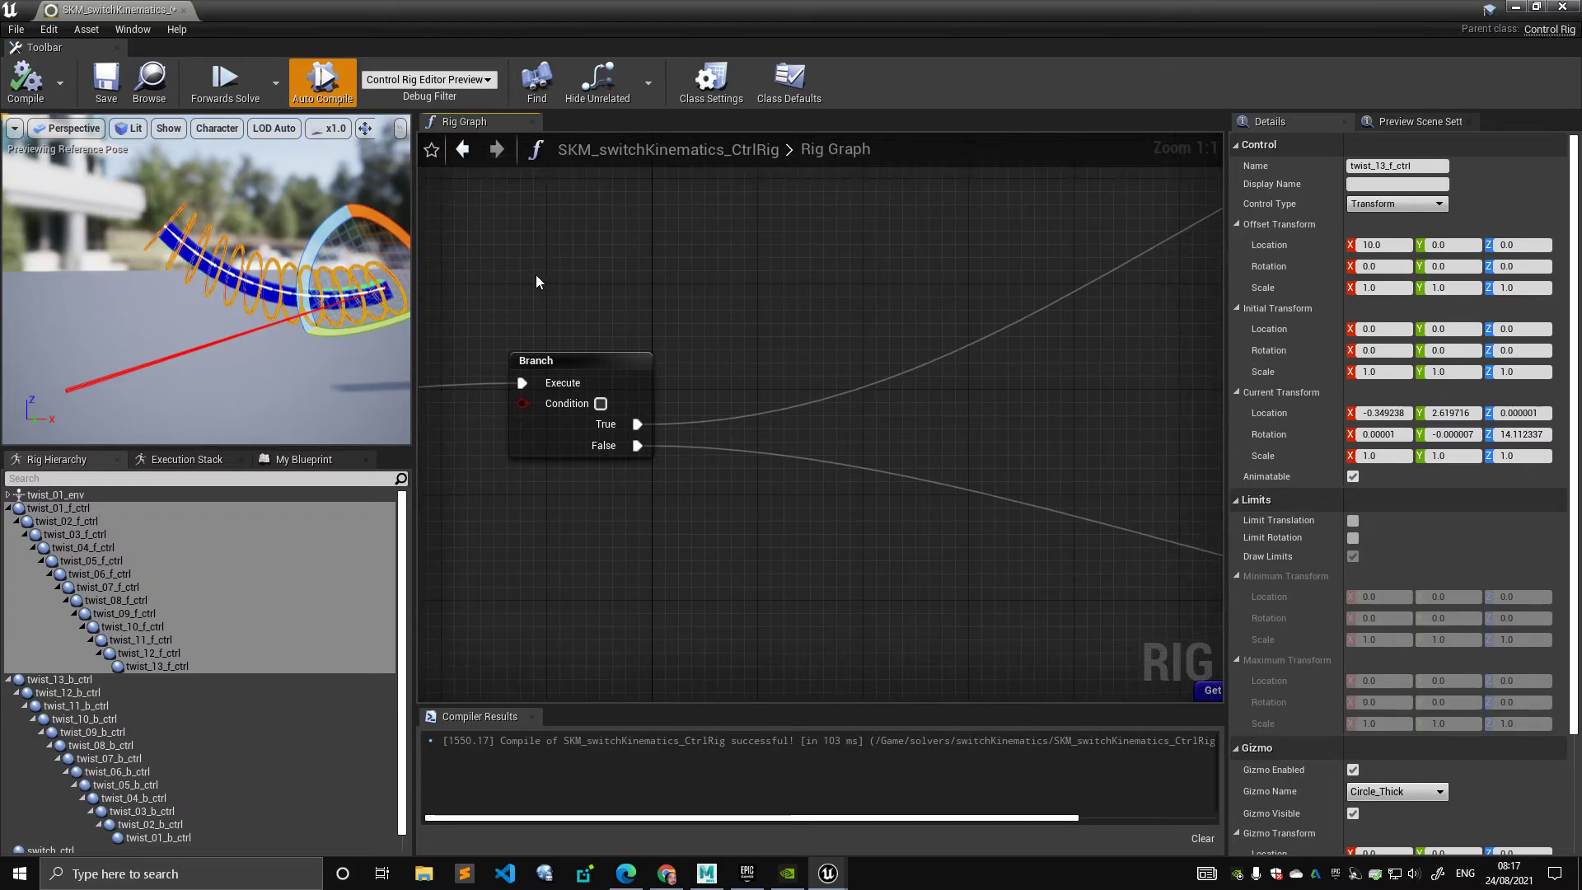
mouse_move(616, 269)
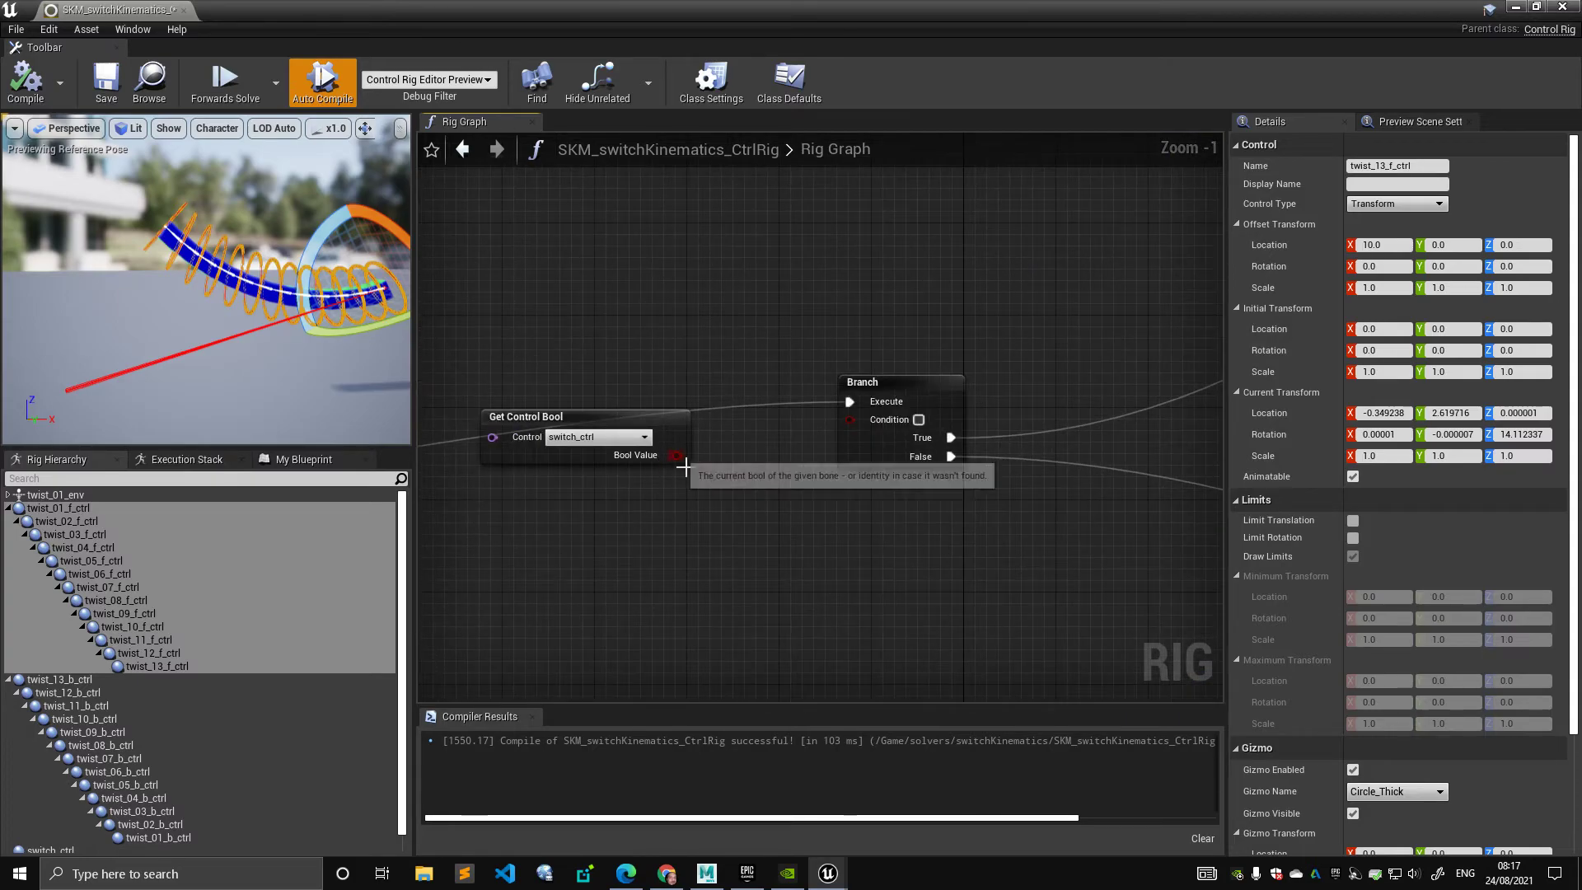
- Wire Get Control Bool's Bool Value into Branch Condition, review both loops, and compile
scroll(down, 3)
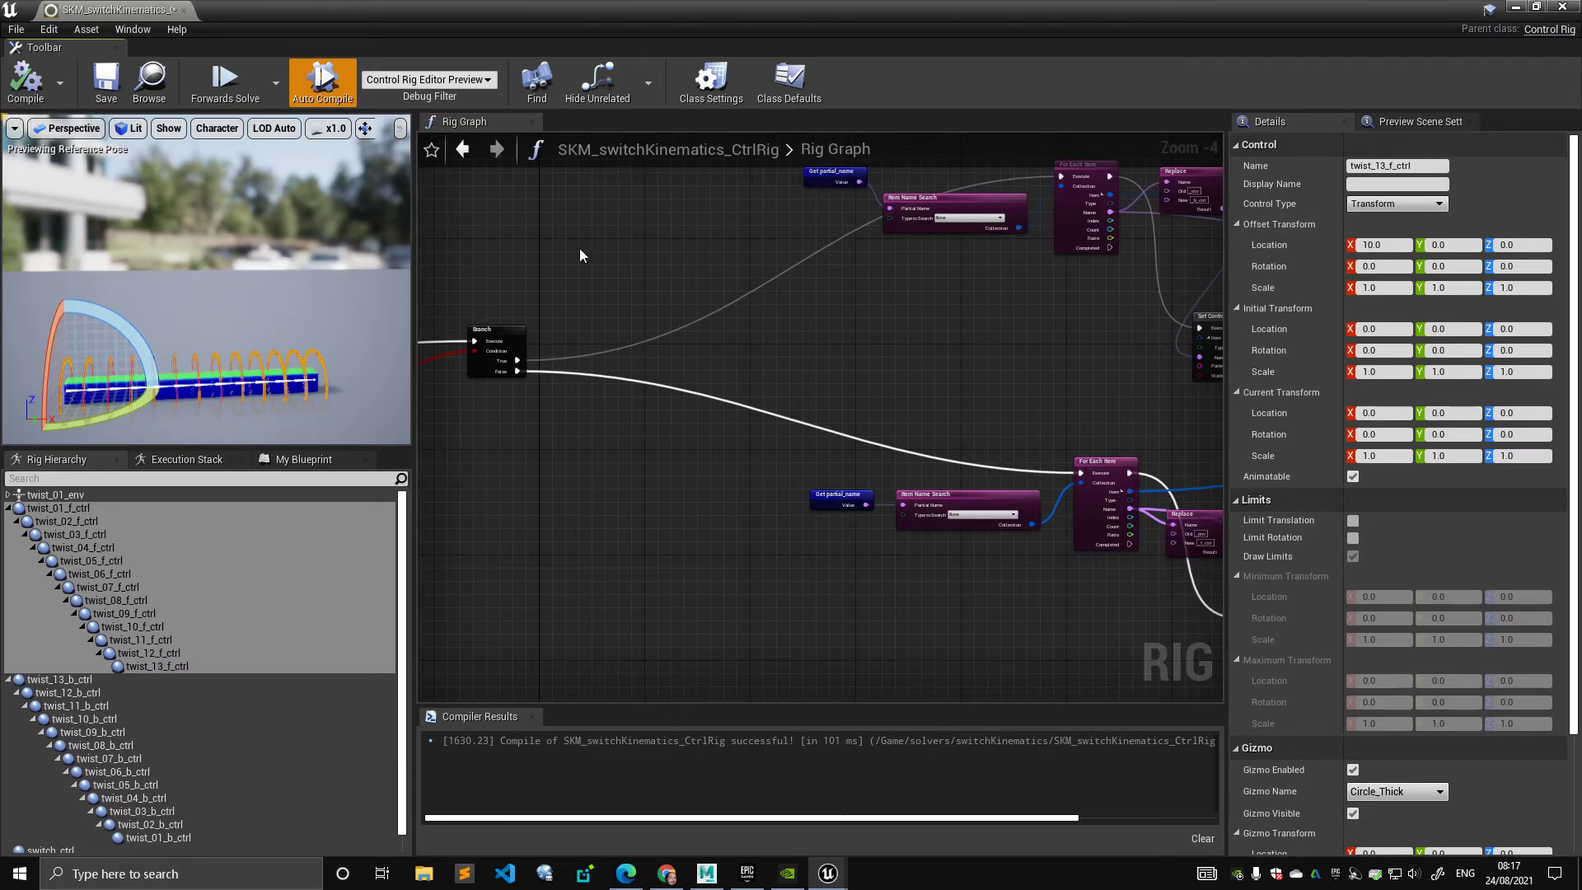
scroll(down, 3)
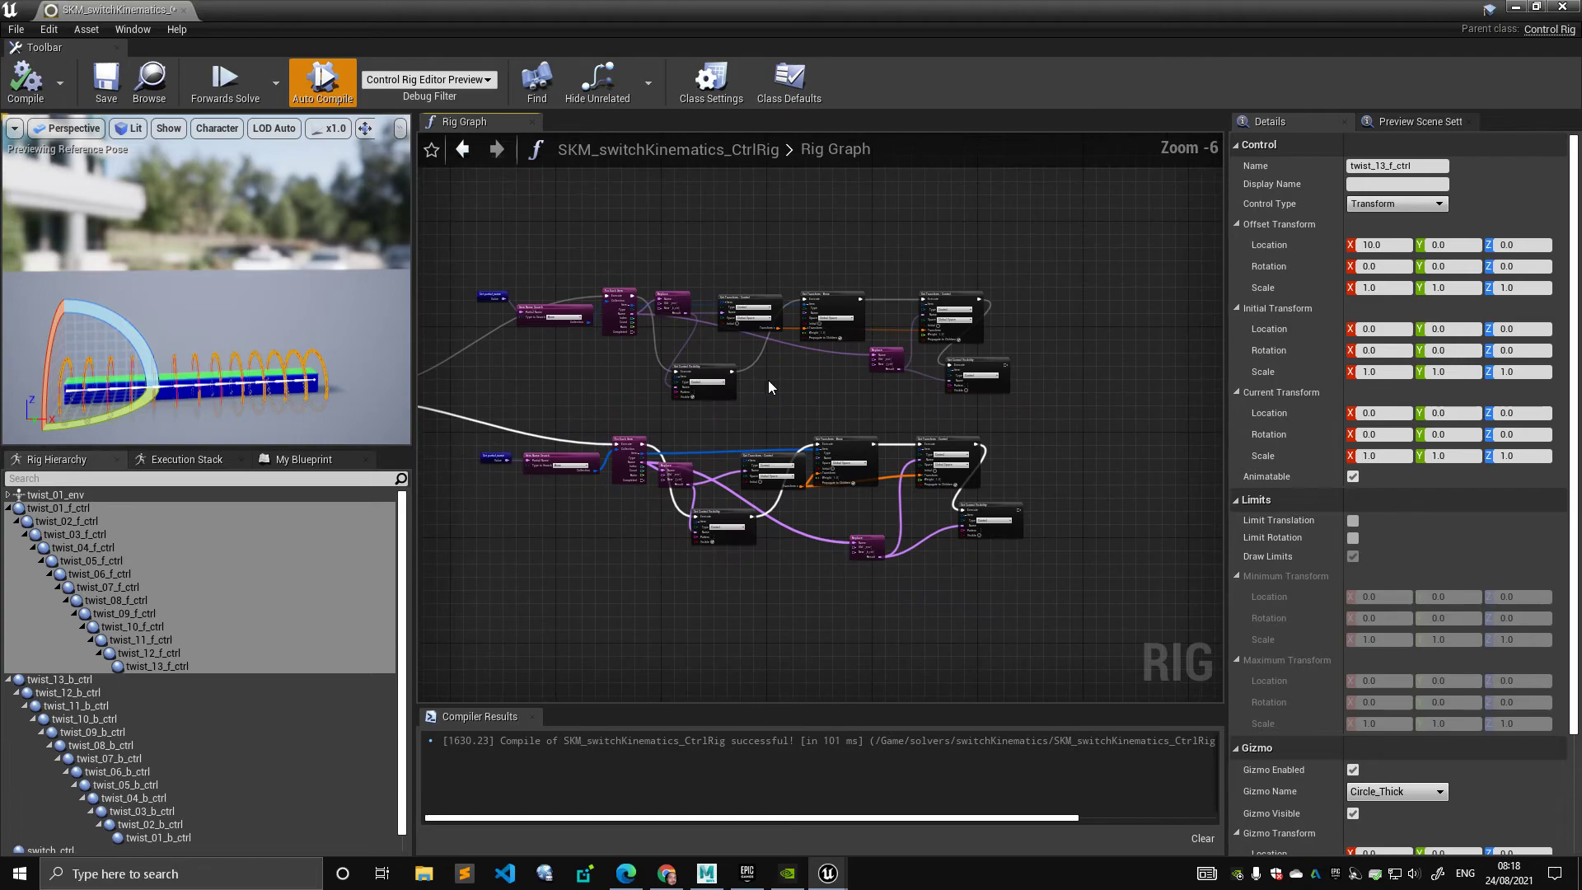
scroll(down, 3)
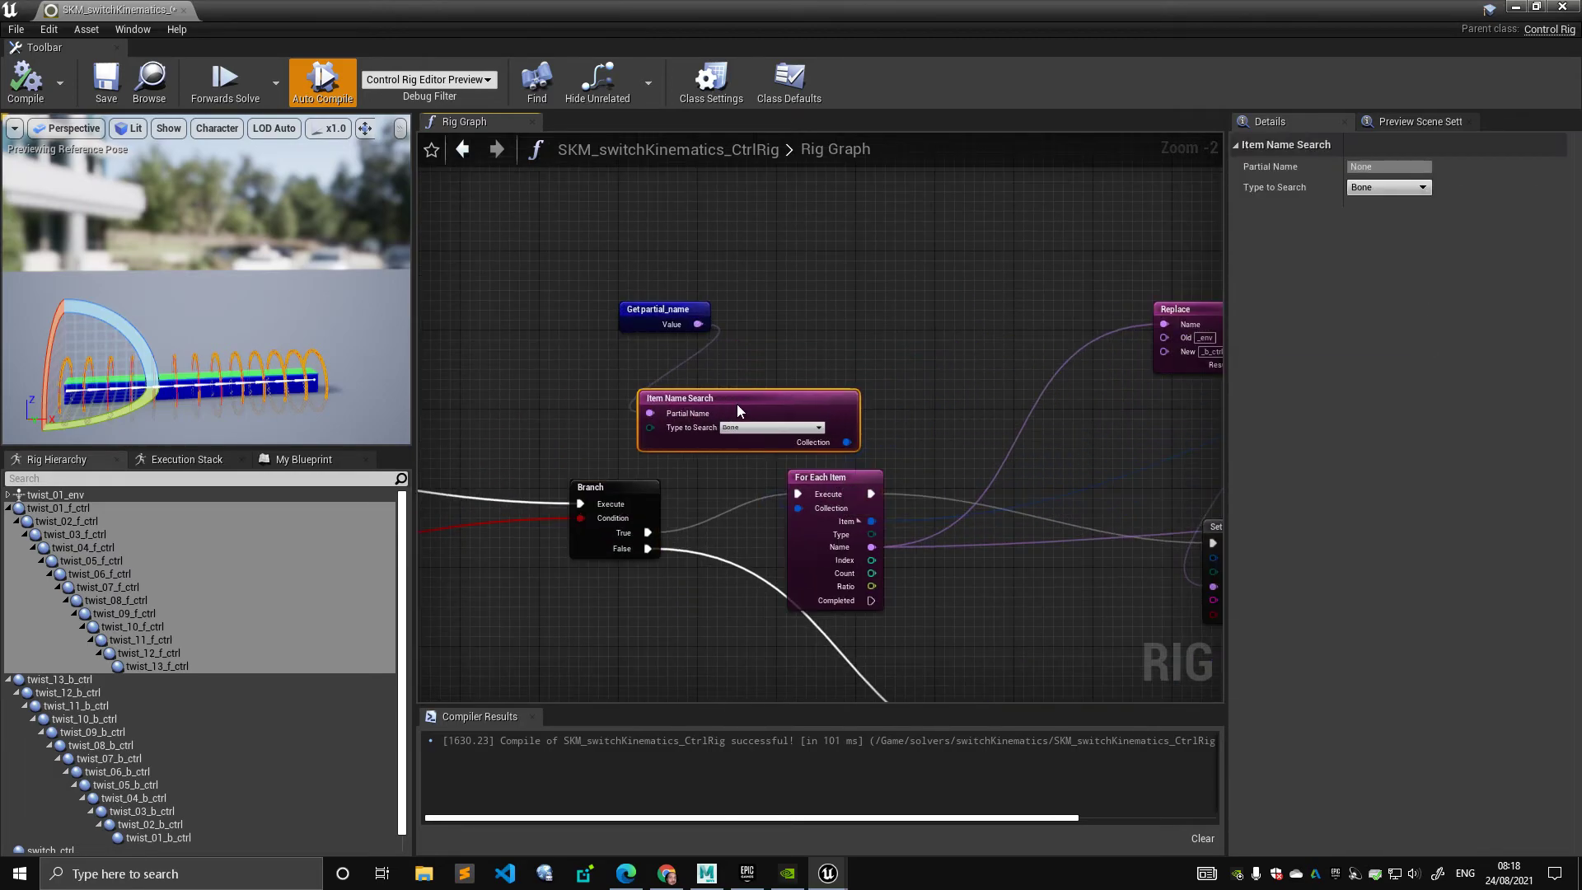
click(815, 385)
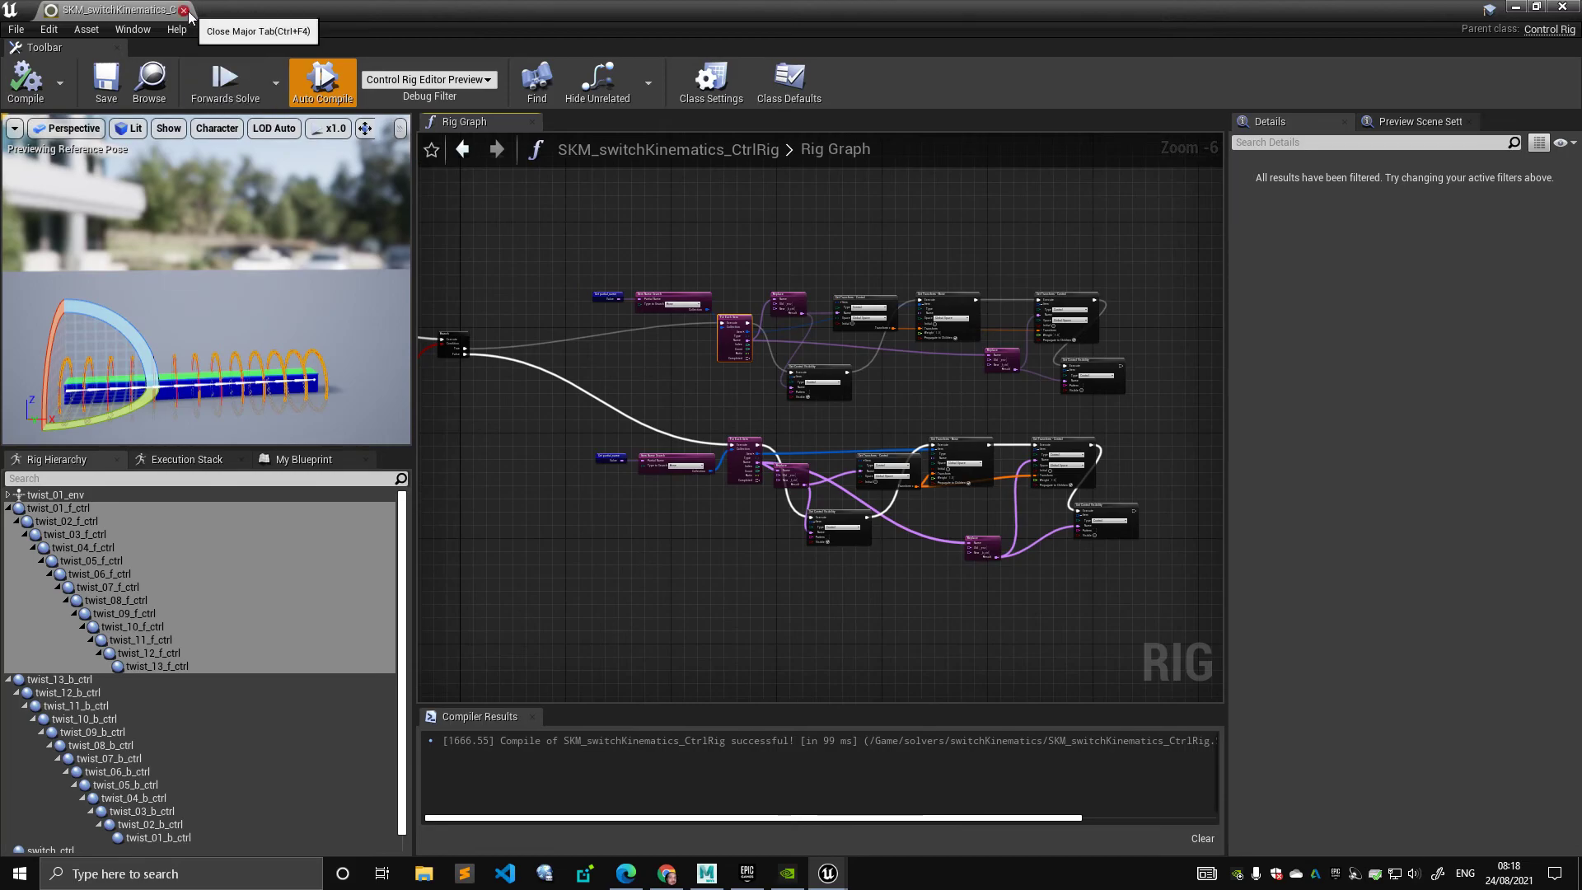
- Close the Control Rig editor and scrub SKM_switchKinematics_CtrlRig_Take1 to frames 34 and 20
click(185, 9)
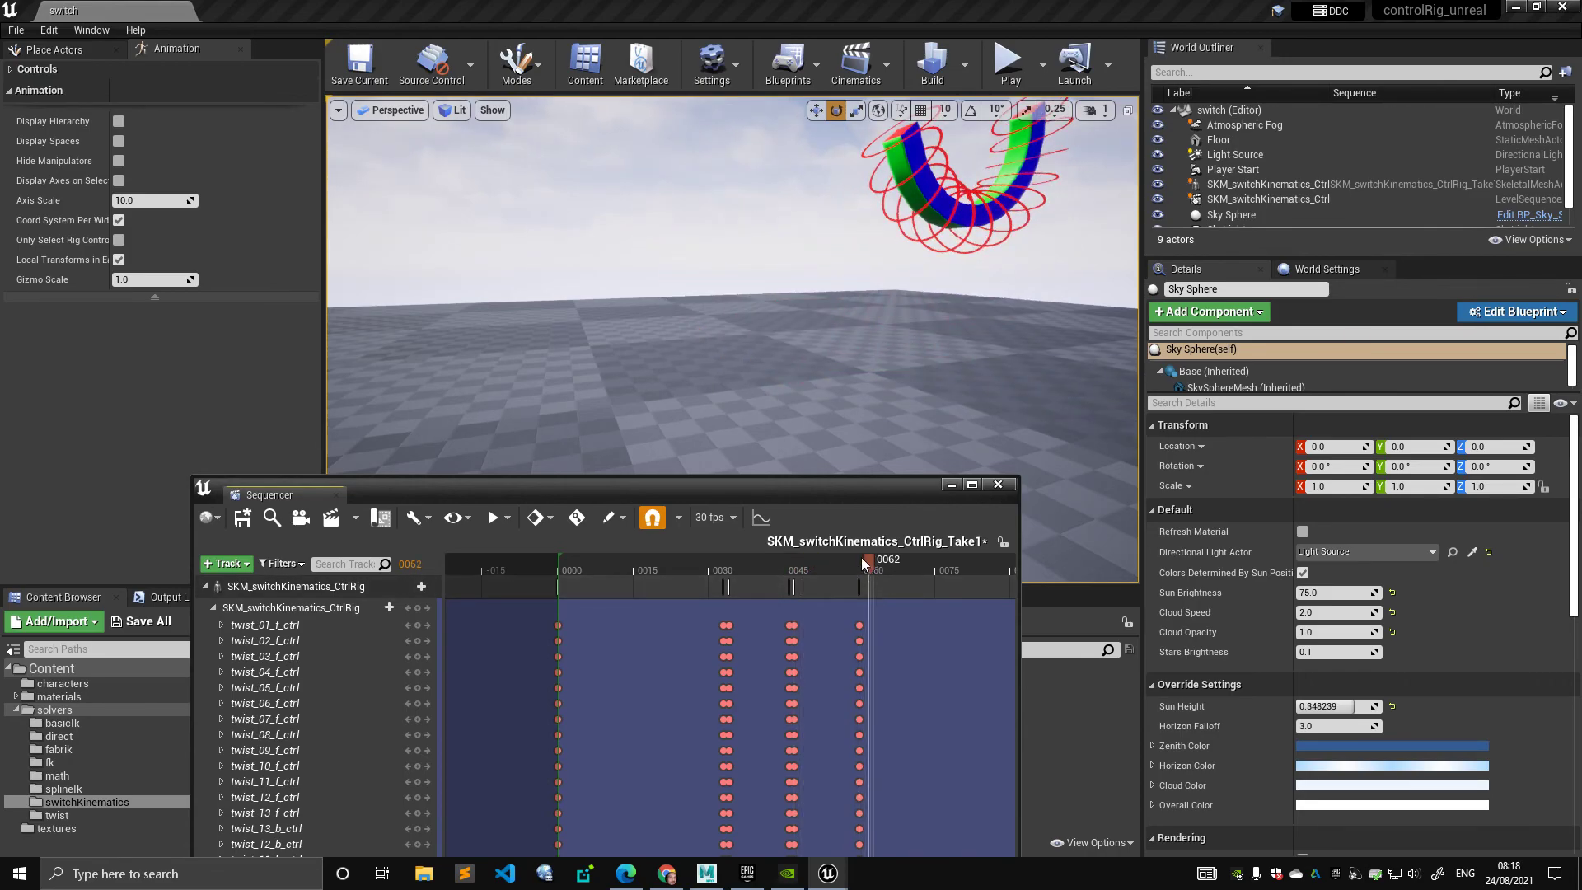
drag(863, 561, 597, 561)
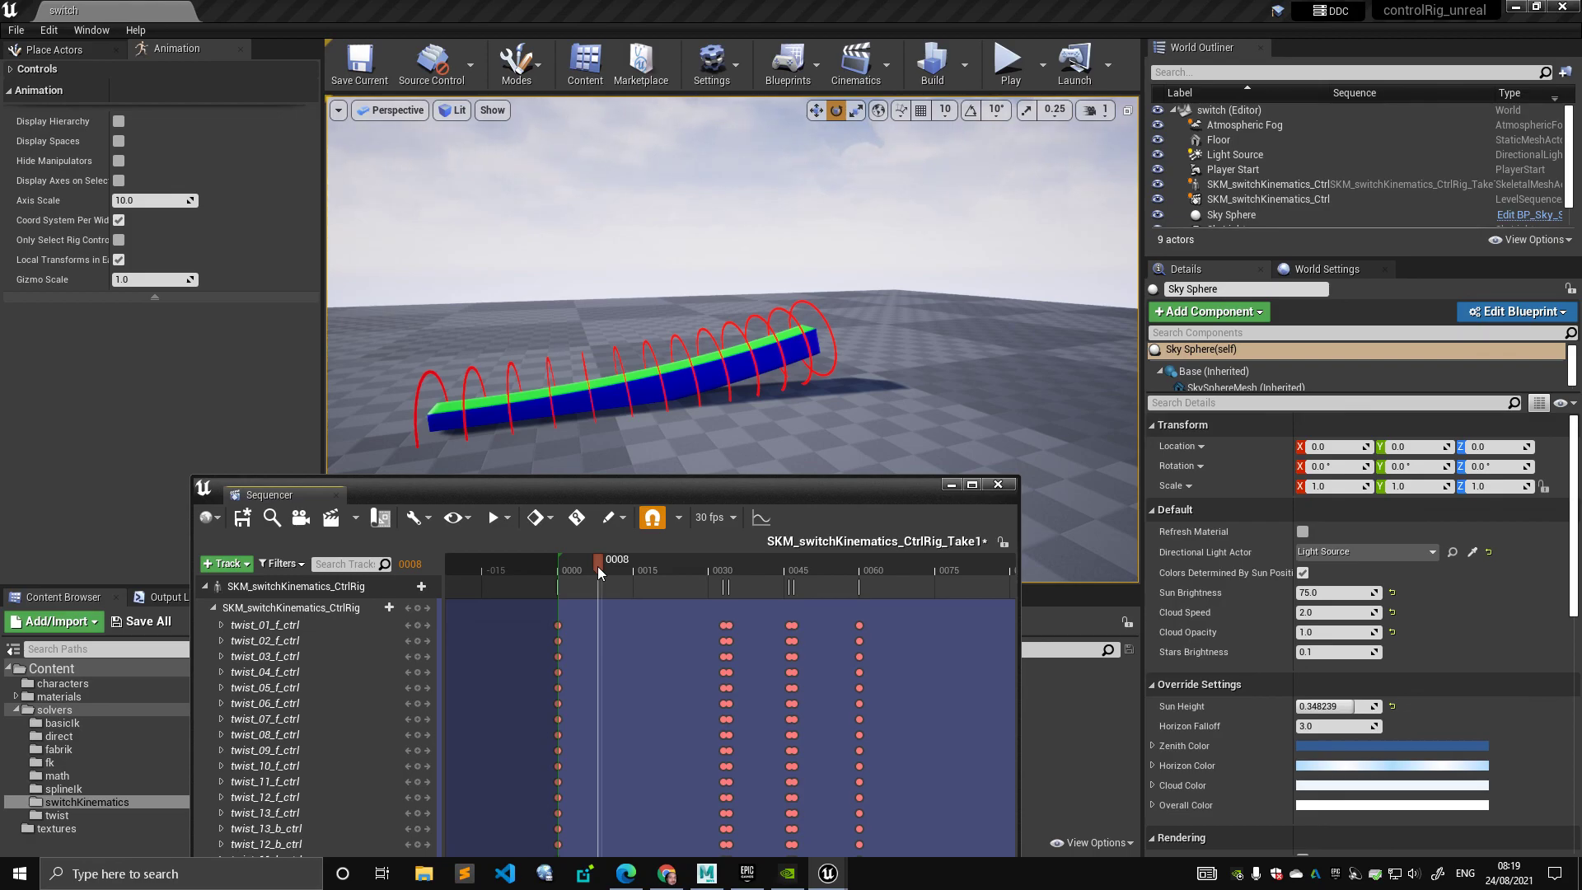
click(725, 570)
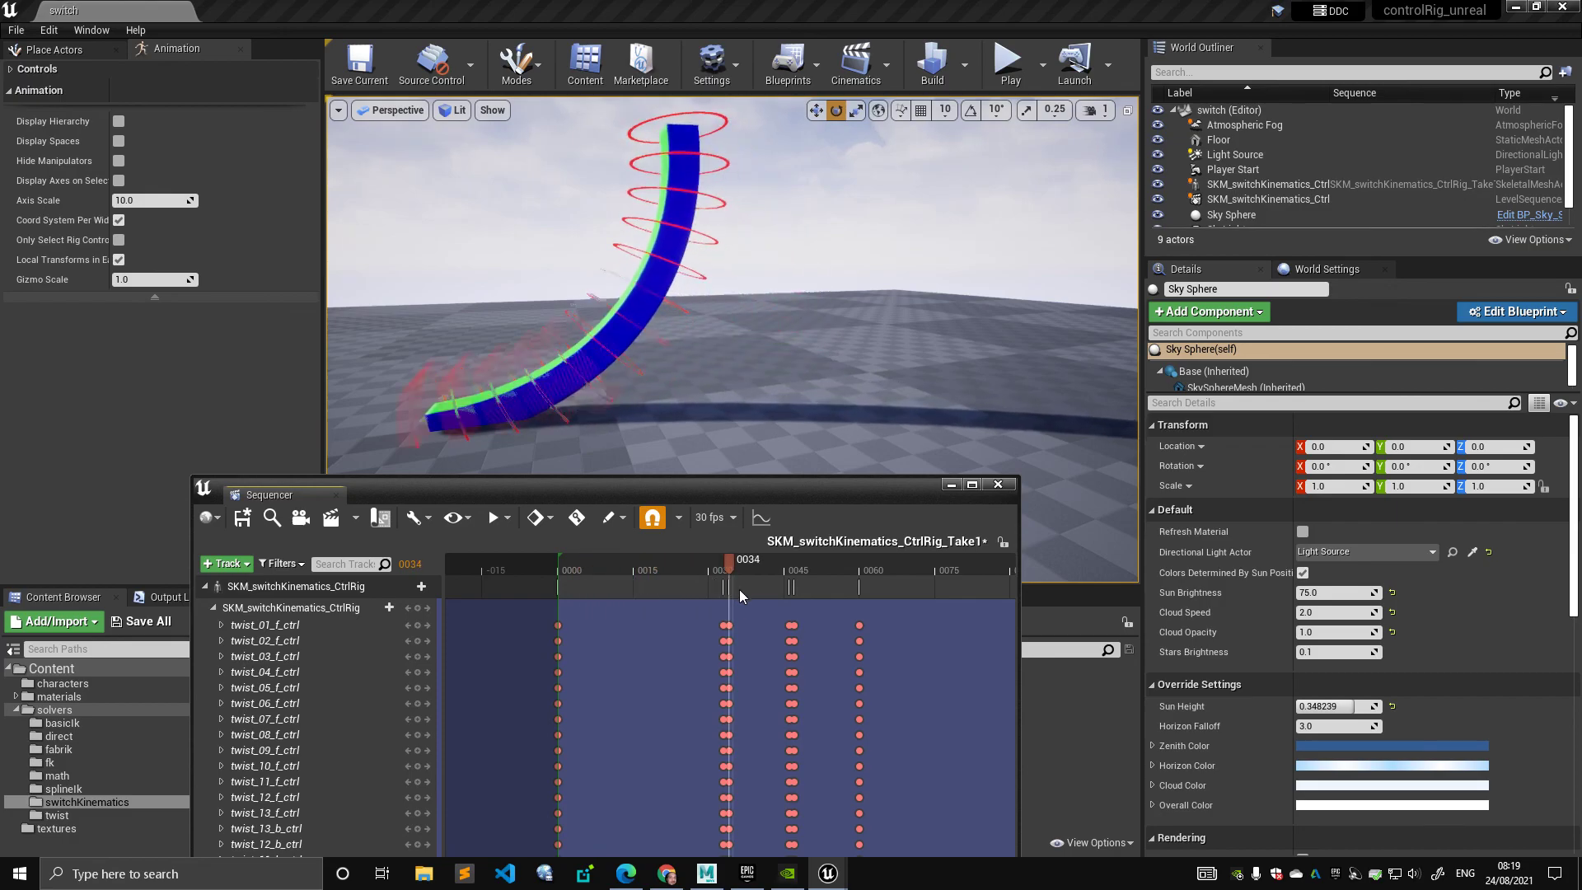
click(654, 571)
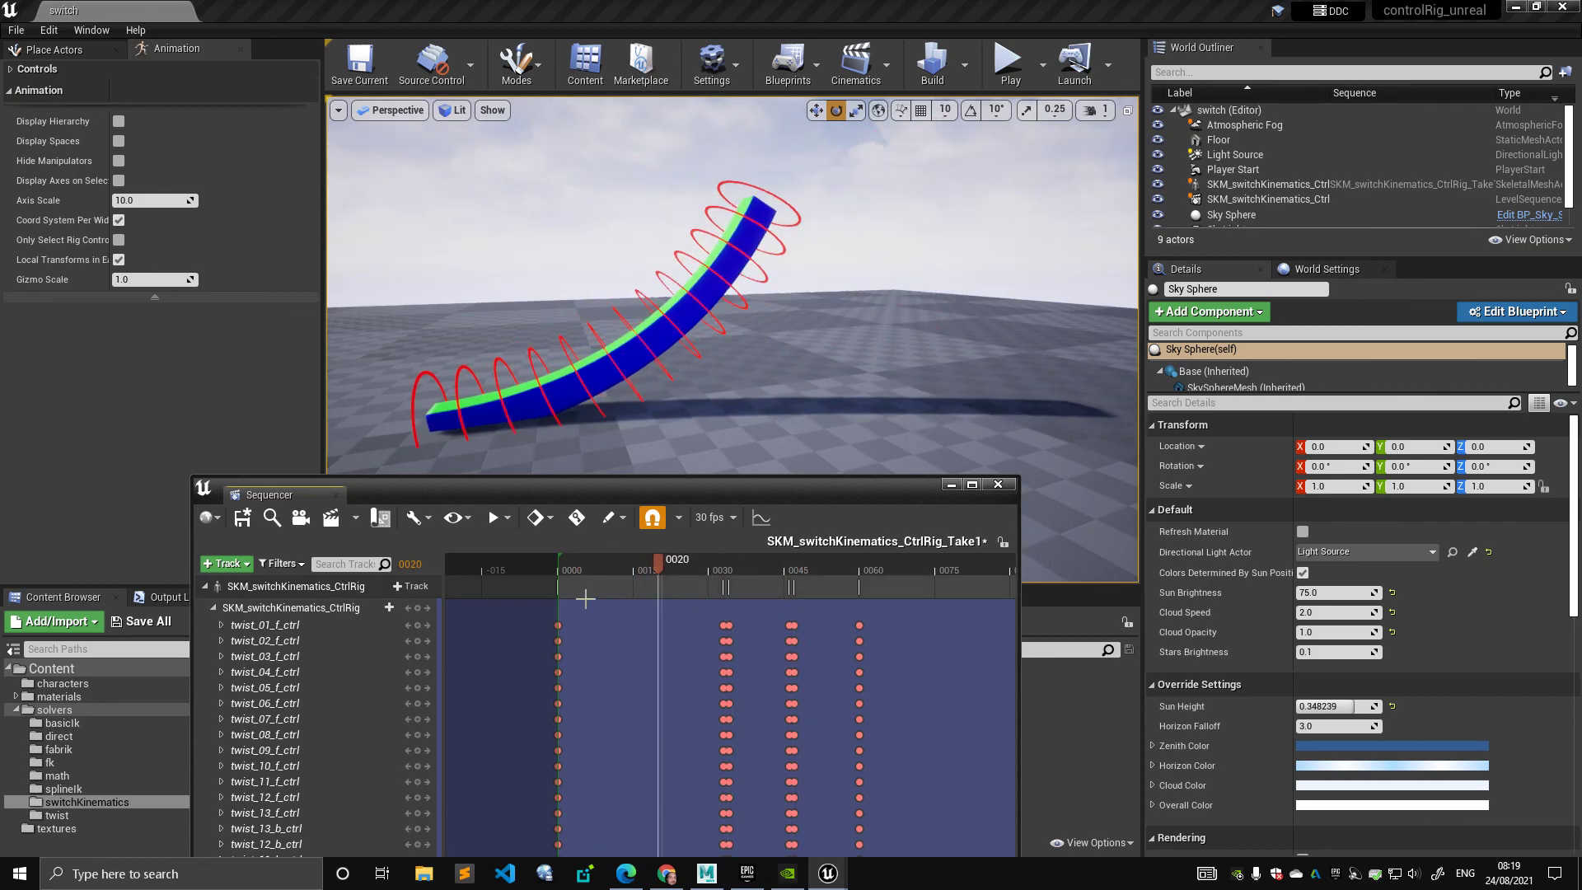